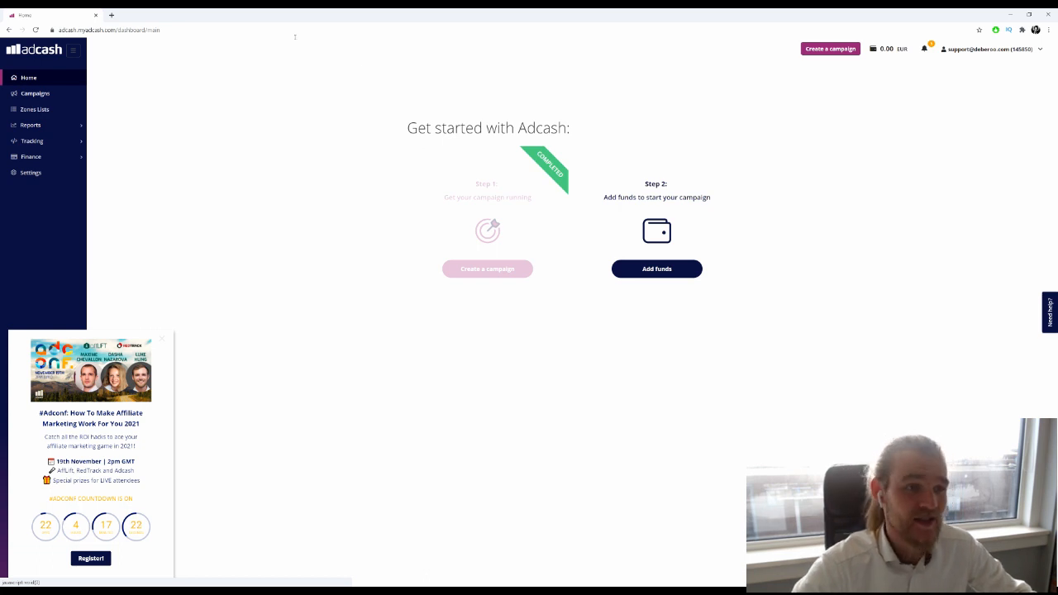
# - From the Campaigns list, create a new campaign of the Advanced type
pyautogui.click(35, 93)
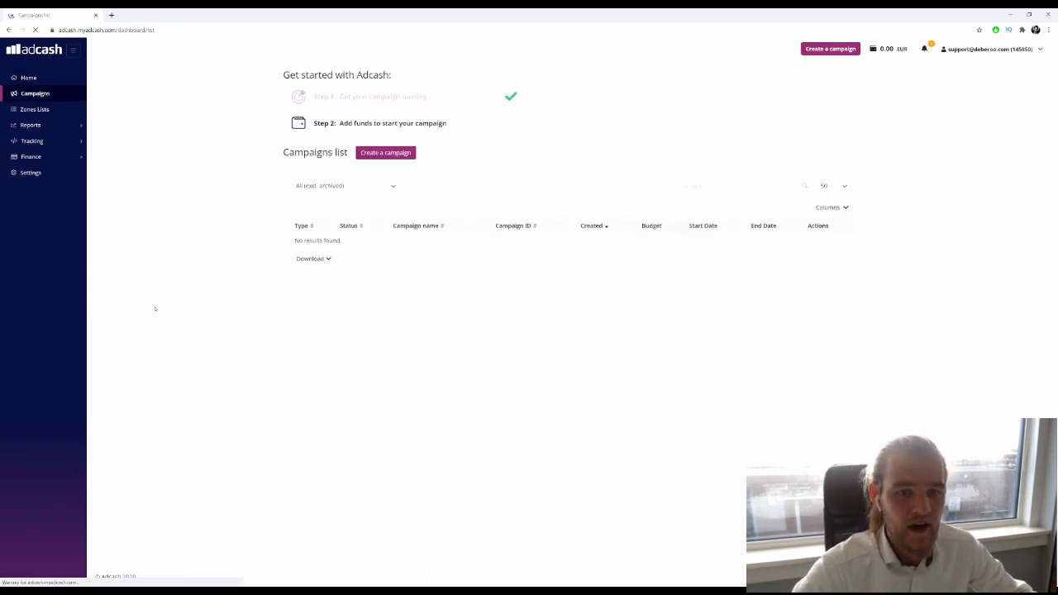
pyautogui.click(386, 152)
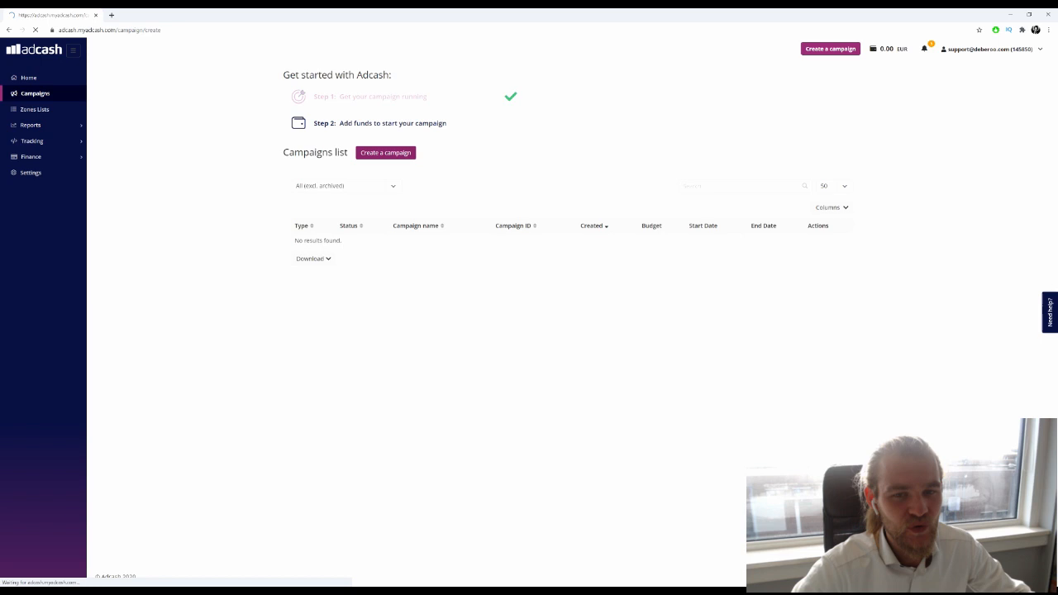
pyautogui.click(385, 152)
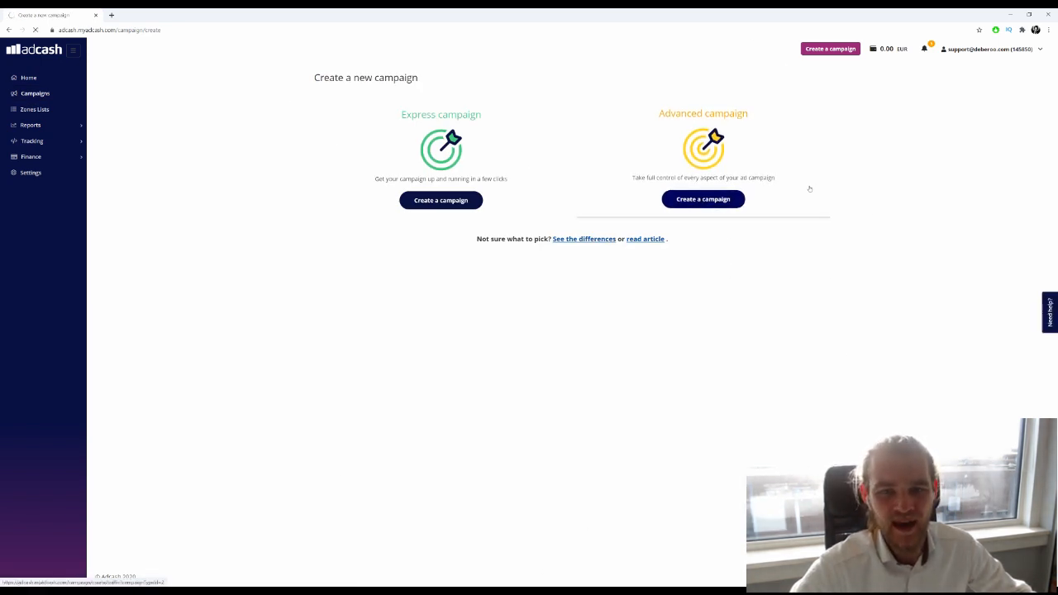
pyautogui.click(703, 198)
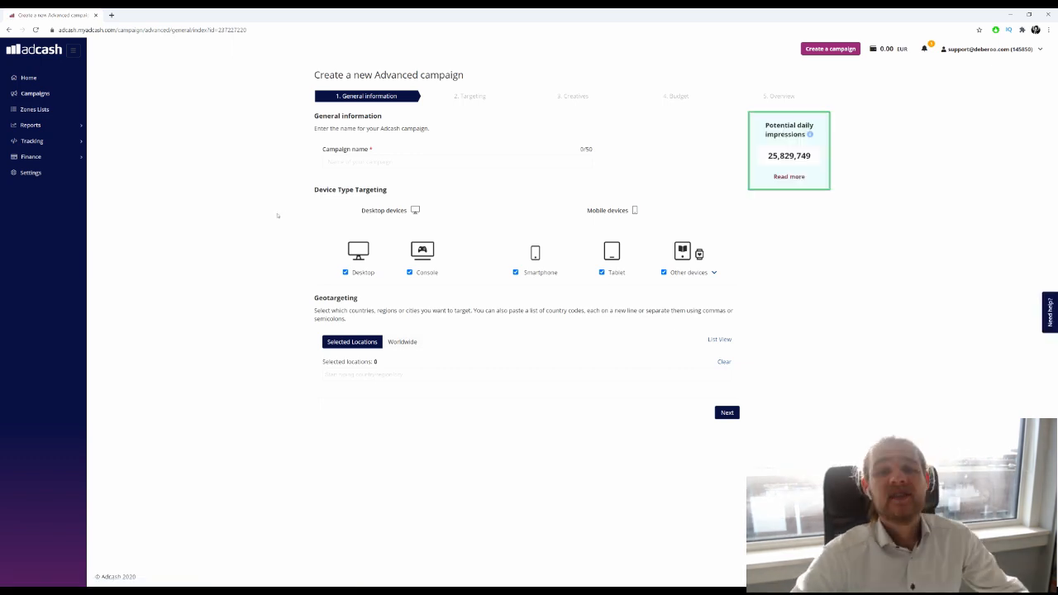
pyautogui.moveTo(255, 219)
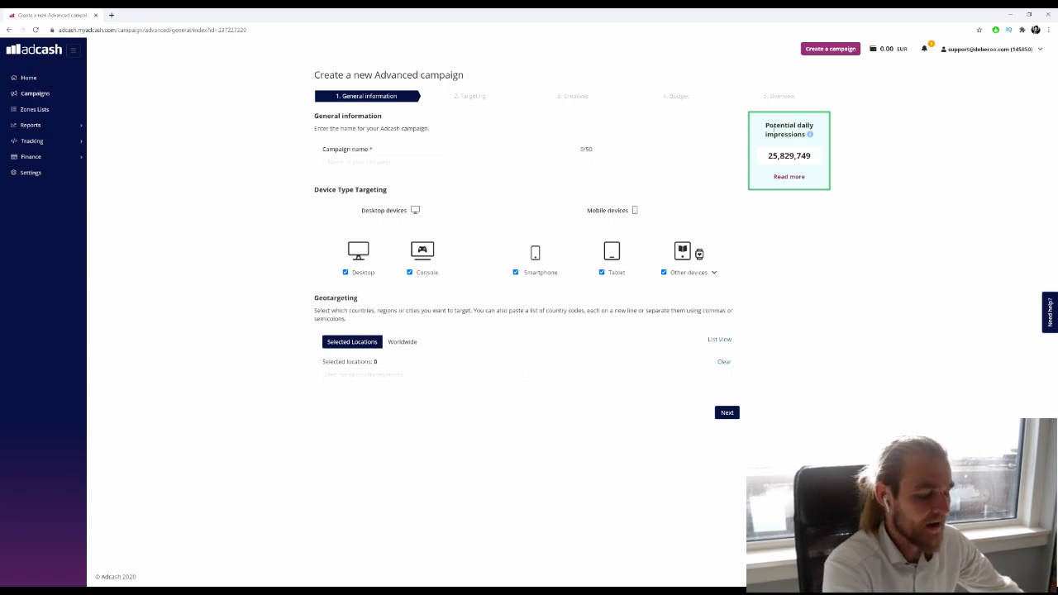
# - Name the campaign 'USA - iPhone'
pyautogui.write('USA -')
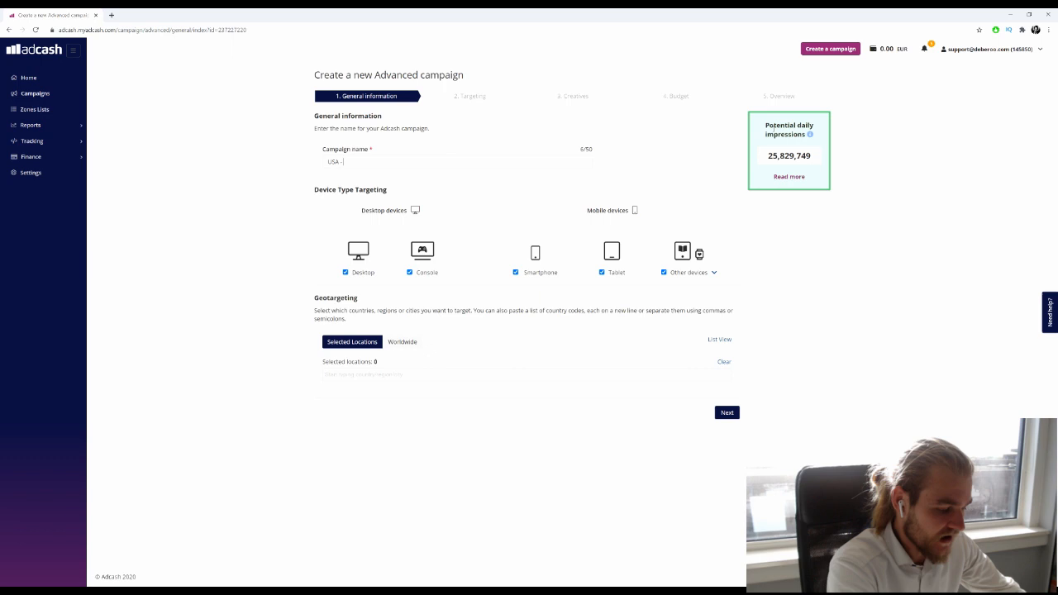
pyautogui.write('Ben')
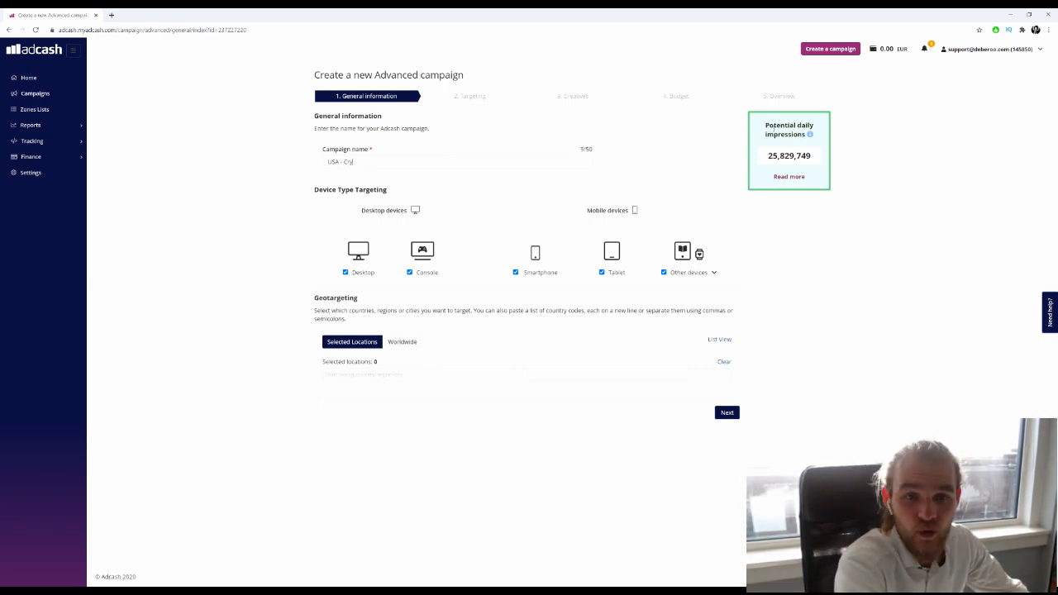
pyautogui.press('BackSpace')
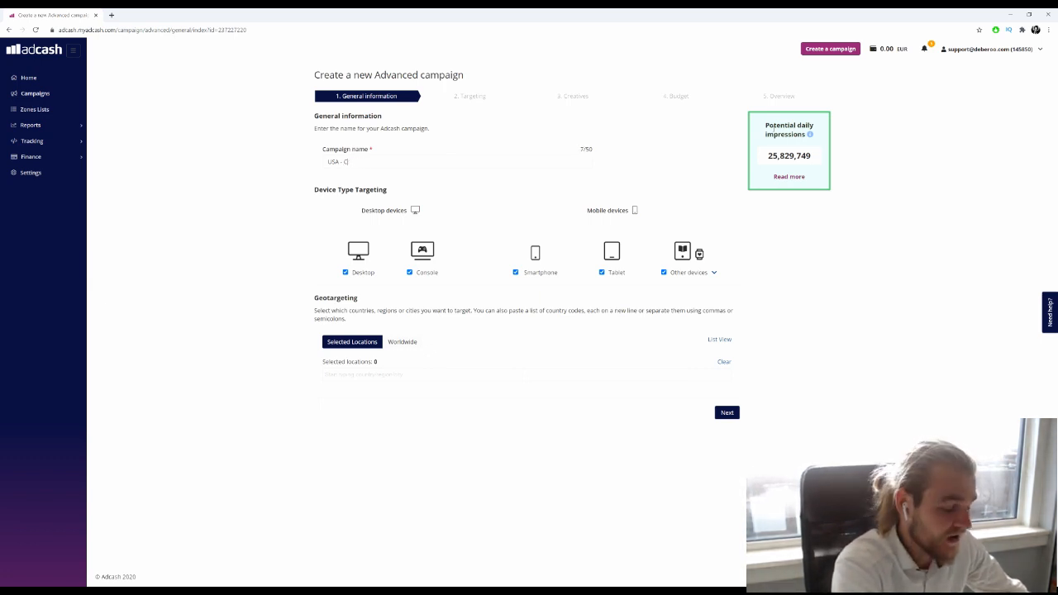
pyautogui.press('Backspace')
pyautogui.write('iPhone')
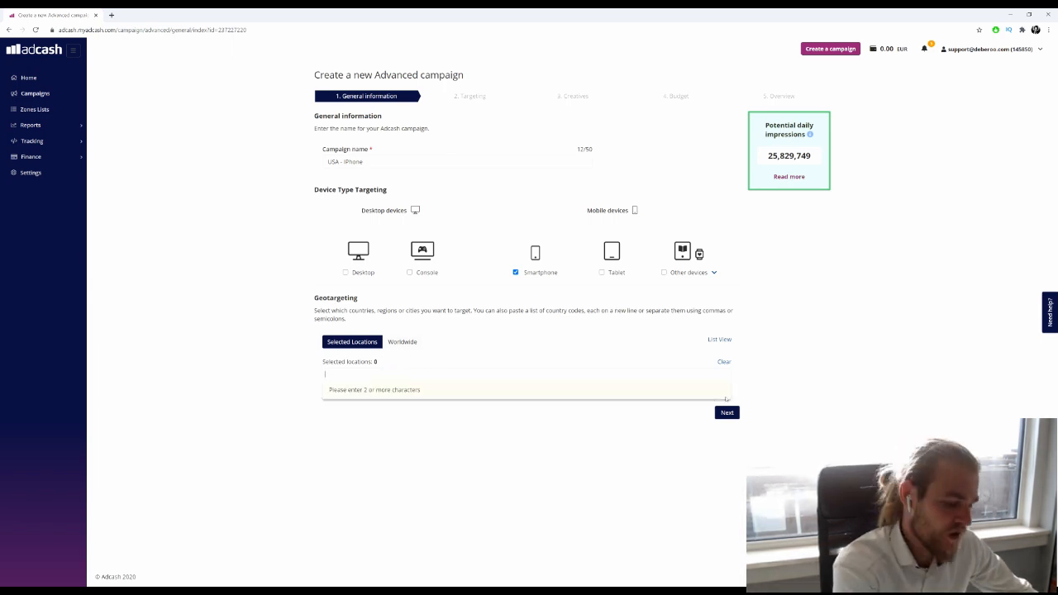
# - Geotarget United States (US) for smartphones and continue to Targeting
pyautogui.write('united st')
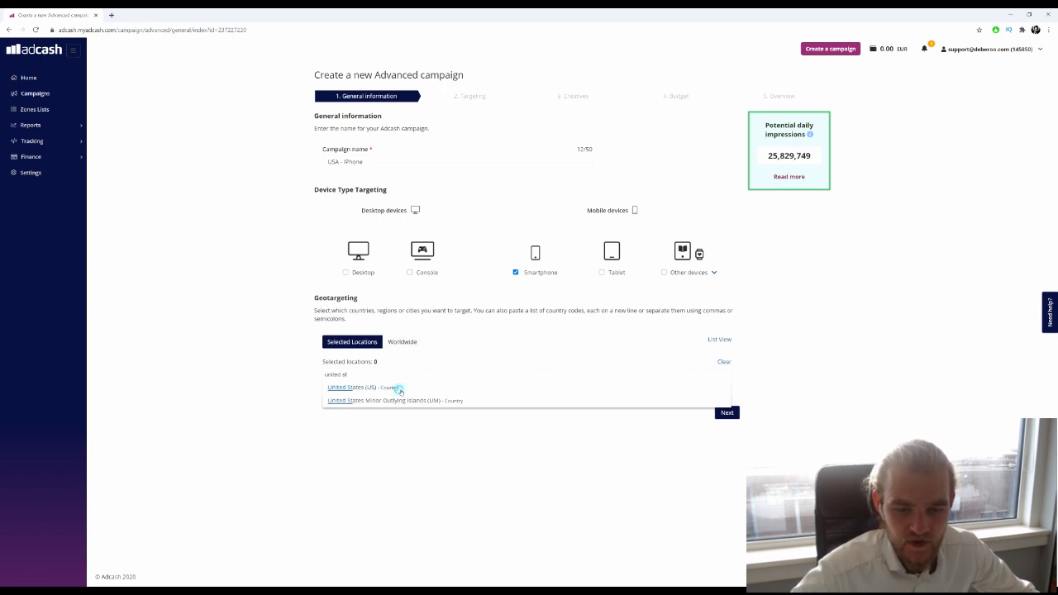
pyautogui.click(349, 388)
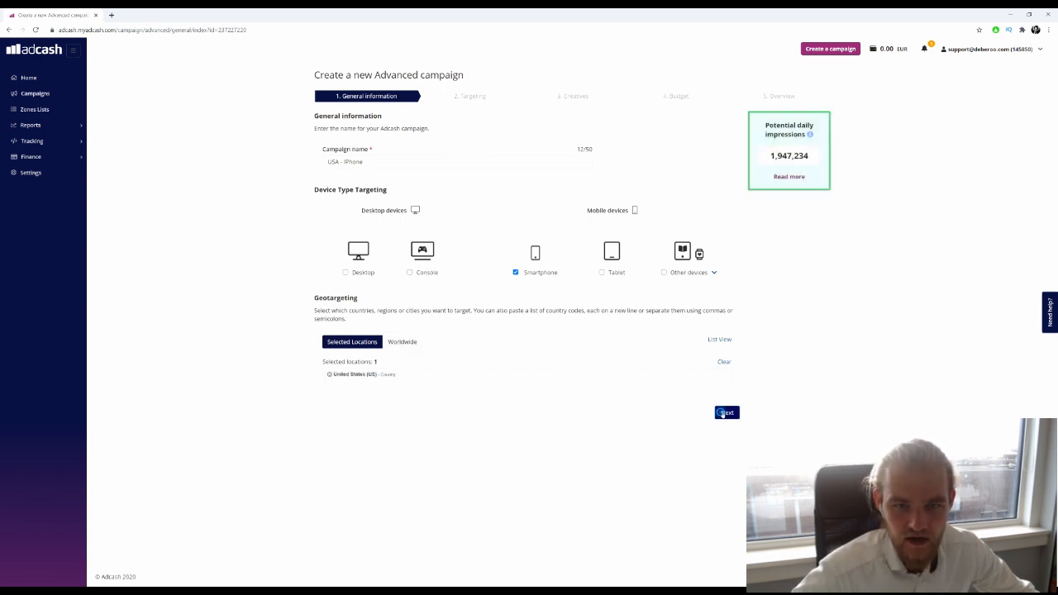
pyautogui.click(726, 412)
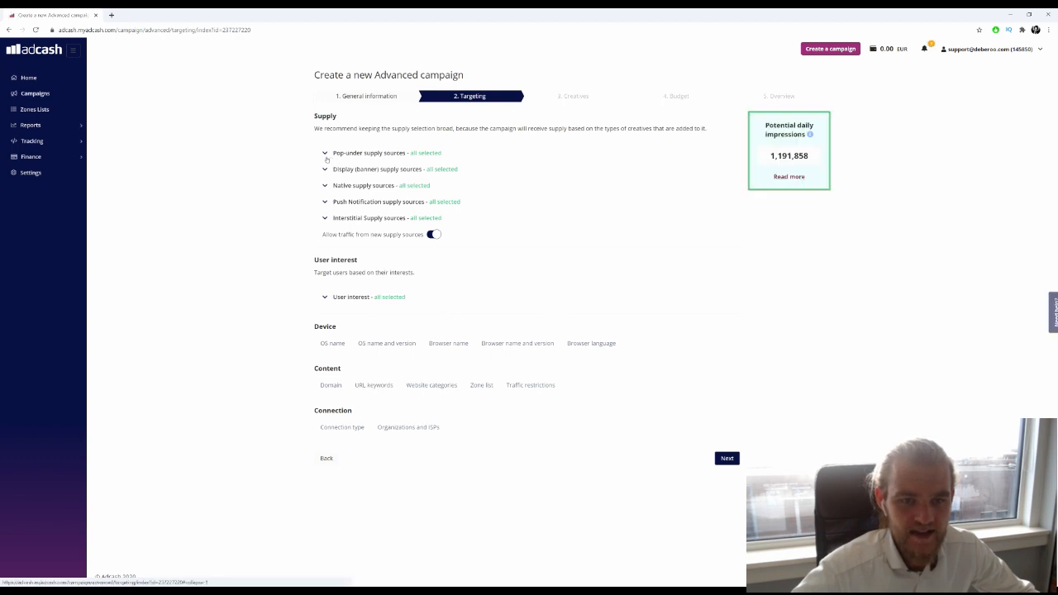
# - Deselect pop-under, banner, native and interstitial sources, keeping only push notification supply
pyautogui.click(322, 153)
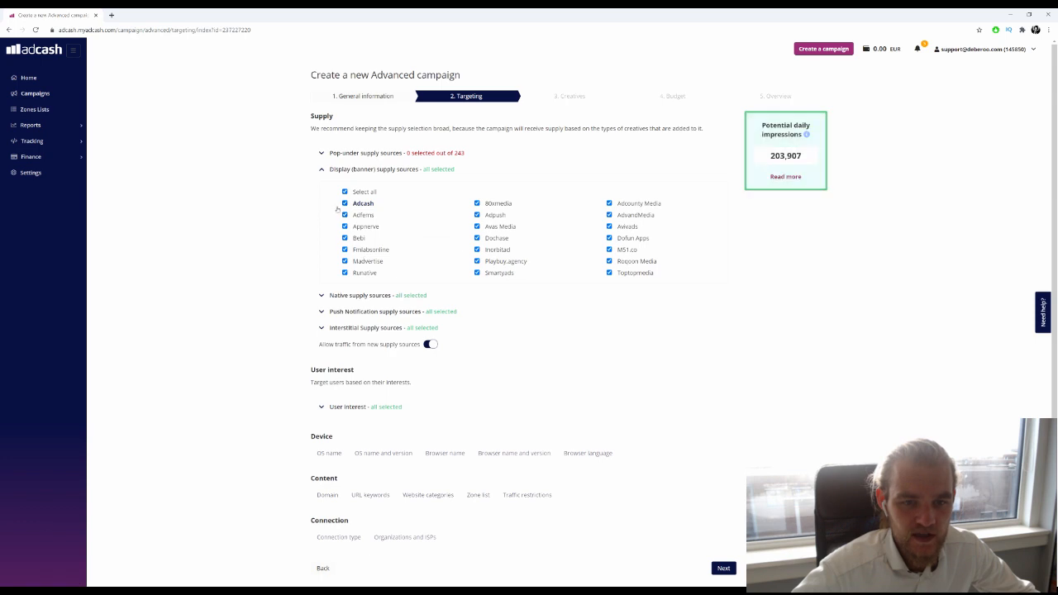
pyautogui.click(344, 192)
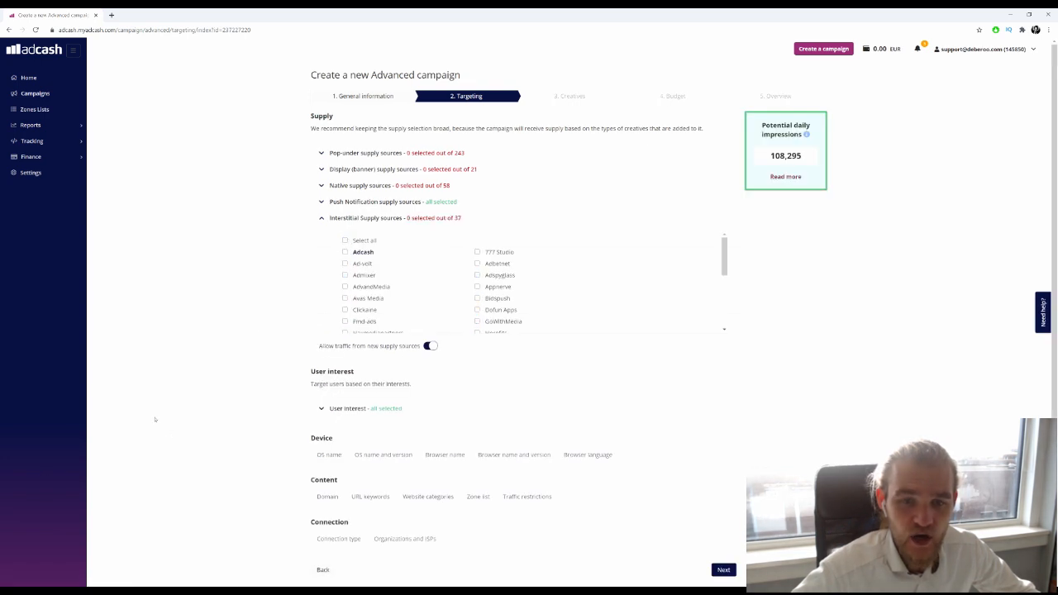
pyautogui.click(322, 217)
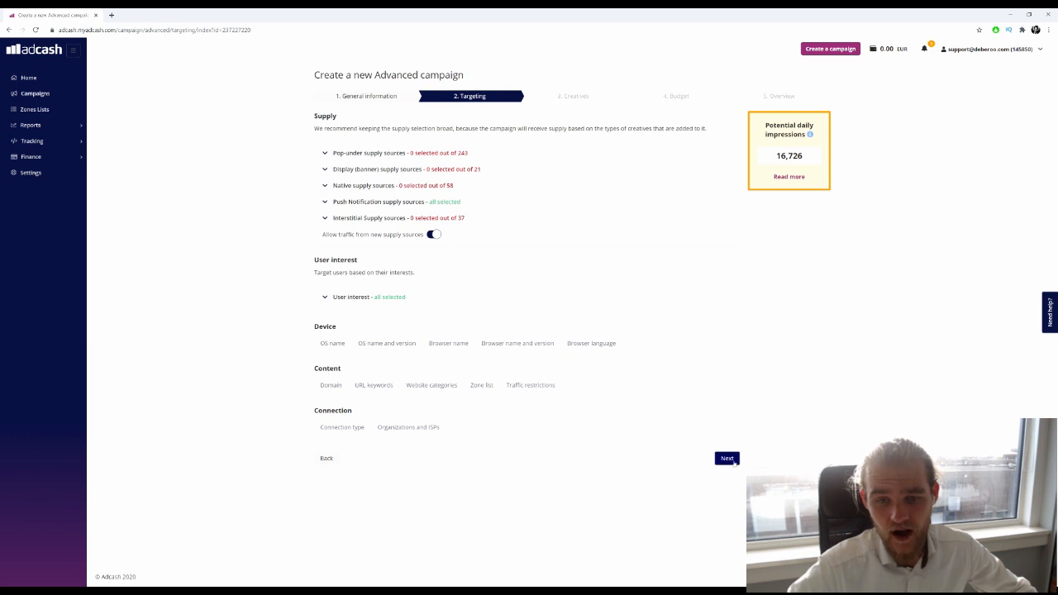
pyautogui.click(726, 458)
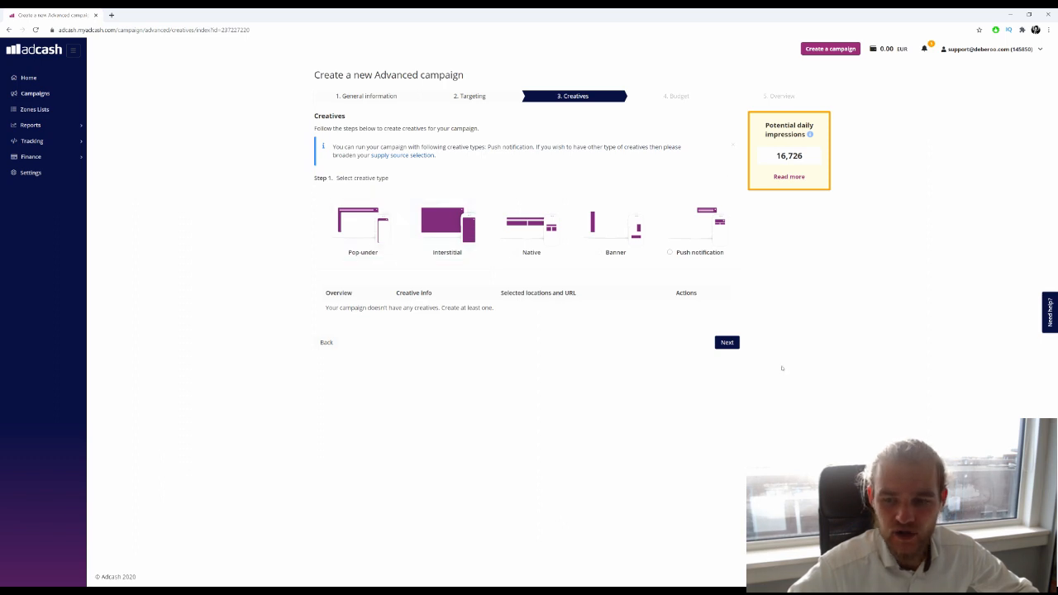
# - Choose the Push notification creative type and enter the clk.com campaign destination URL
pyautogui.click(694, 228)
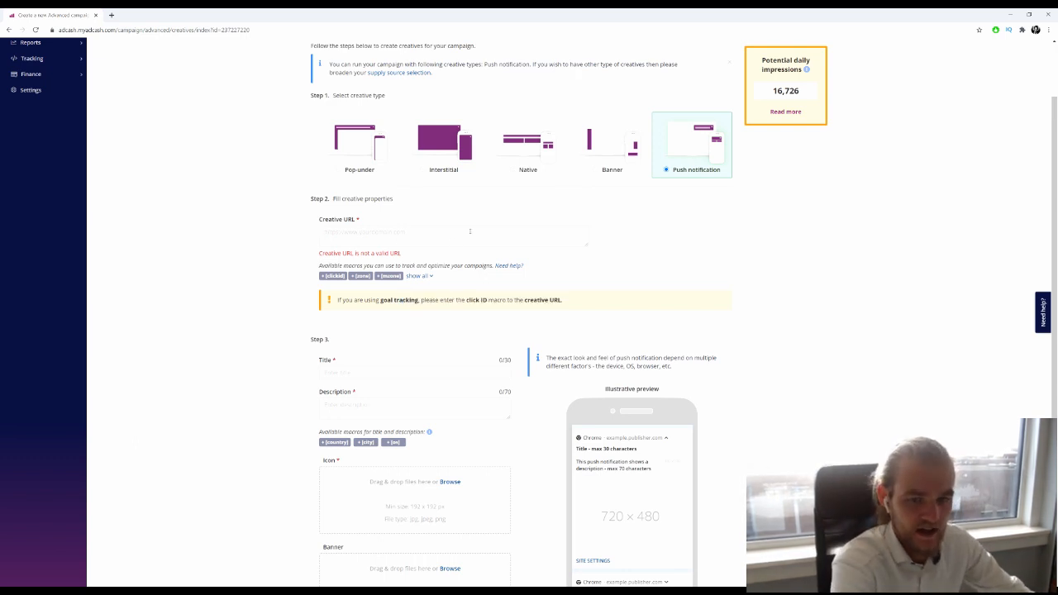
pyautogui.write('clk')
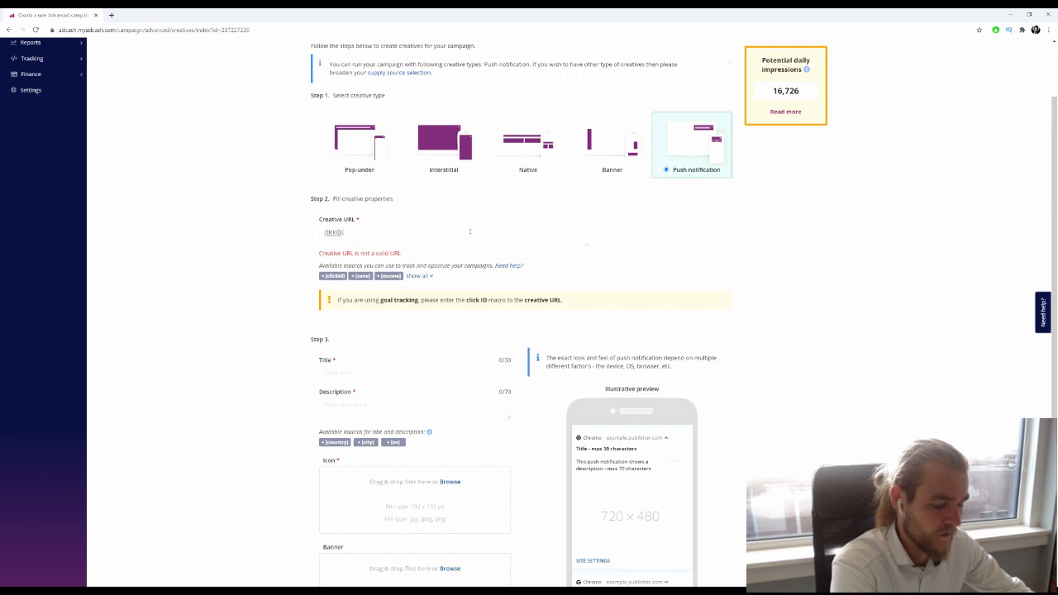
pyautogui.write('.com/campaign')
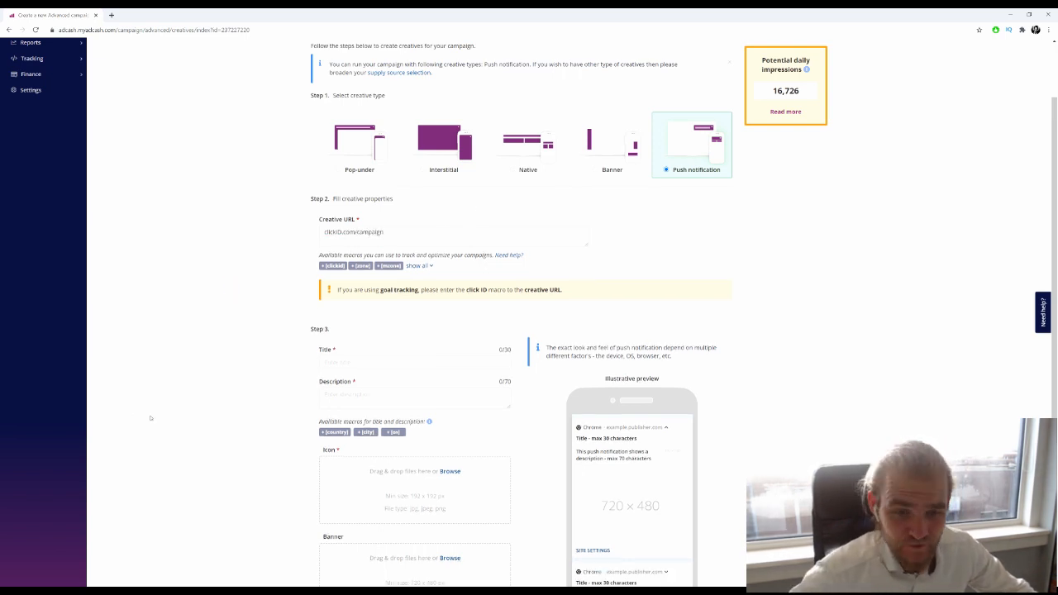
pyautogui.scroll(-3)
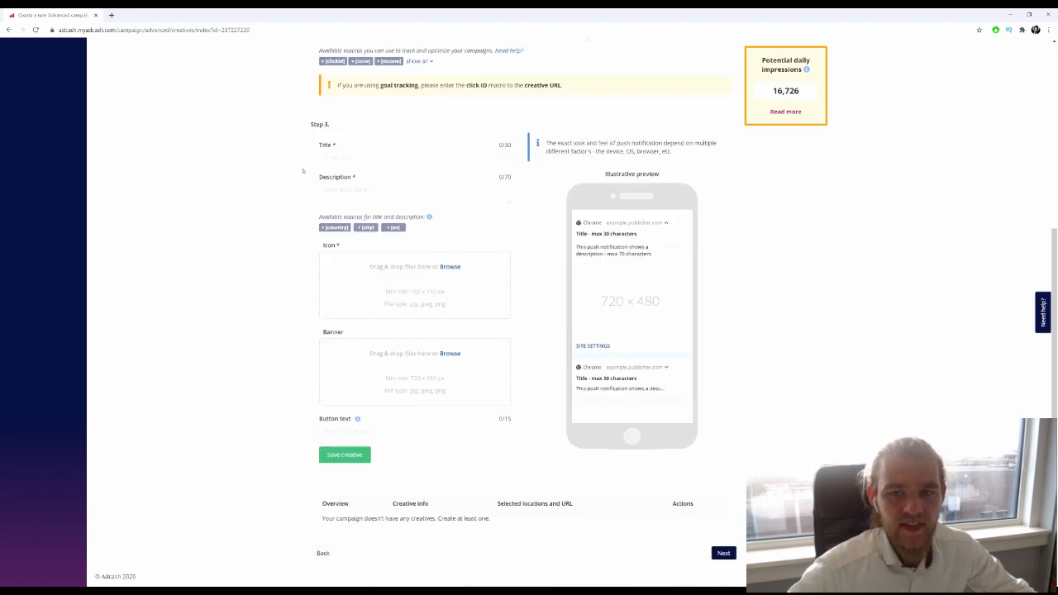
pyautogui.scroll(3)
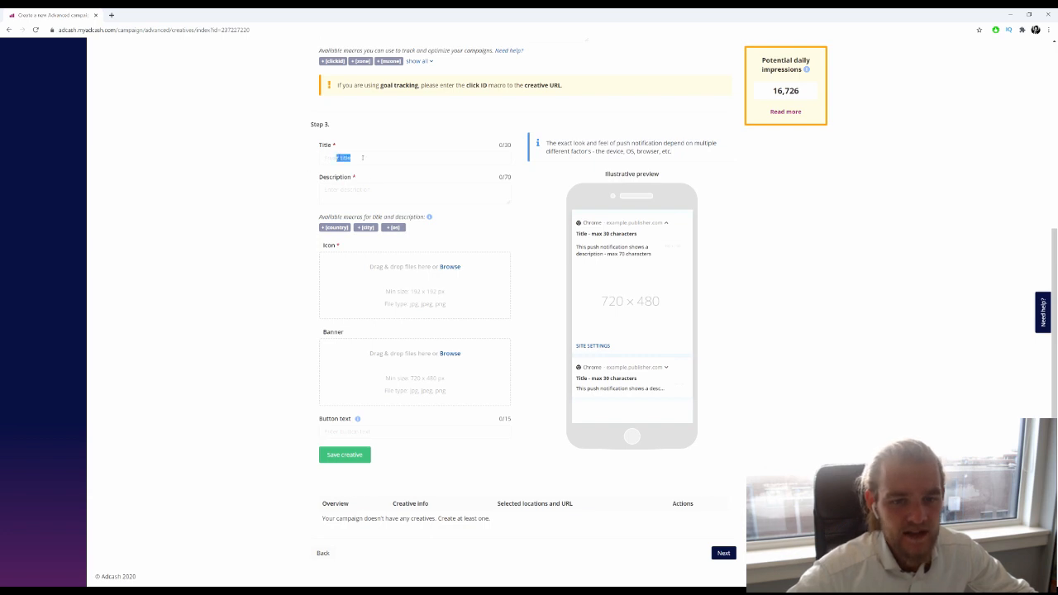
pyautogui.scroll(3)
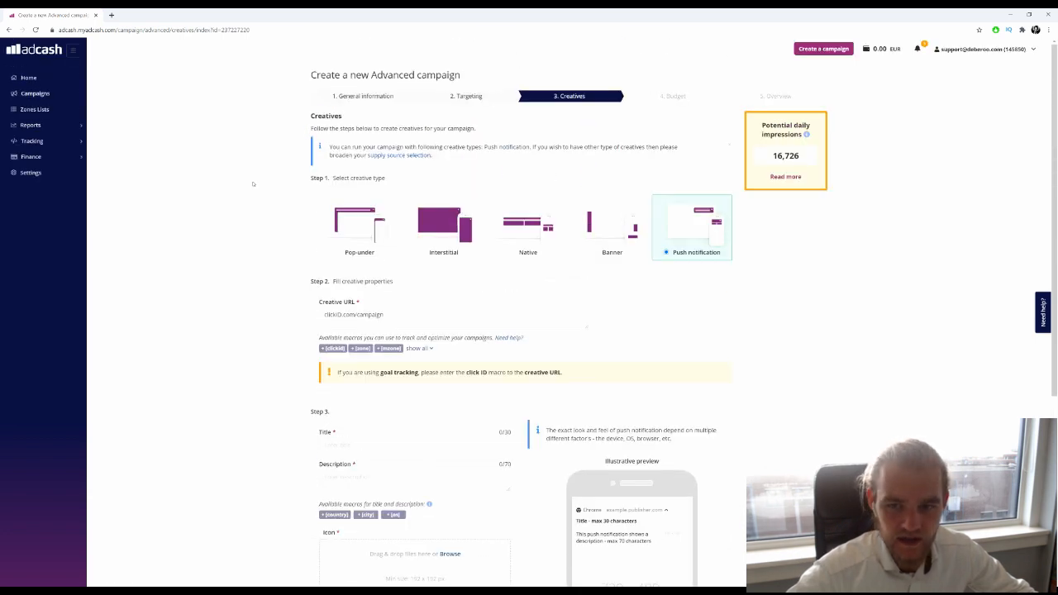
pyautogui.scroll(-3)
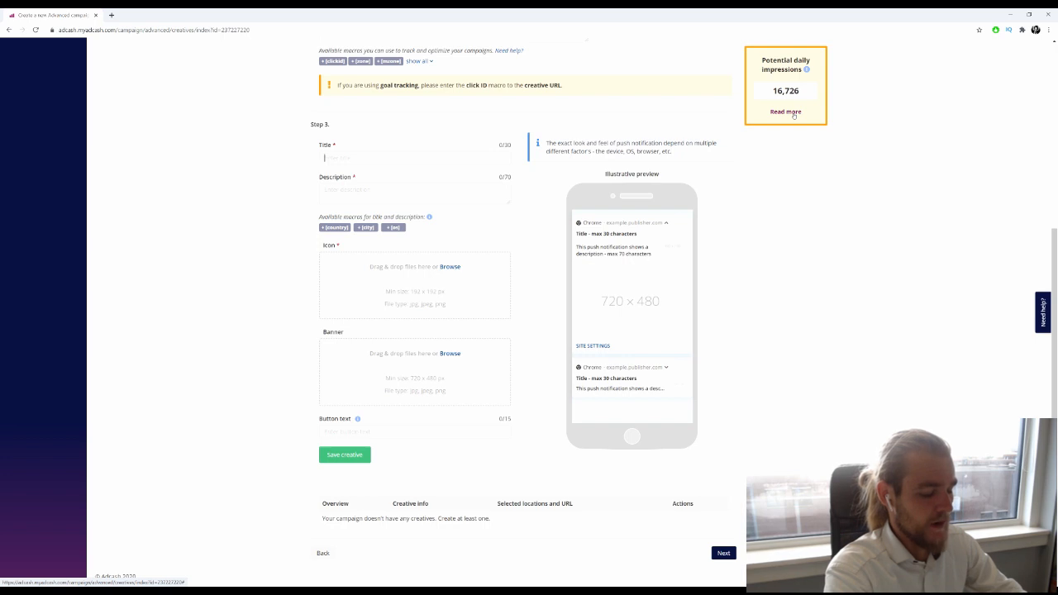
# - Enter 'Collect Your Free iPhone Today' as the push creative's title
pyautogui.write('Users')
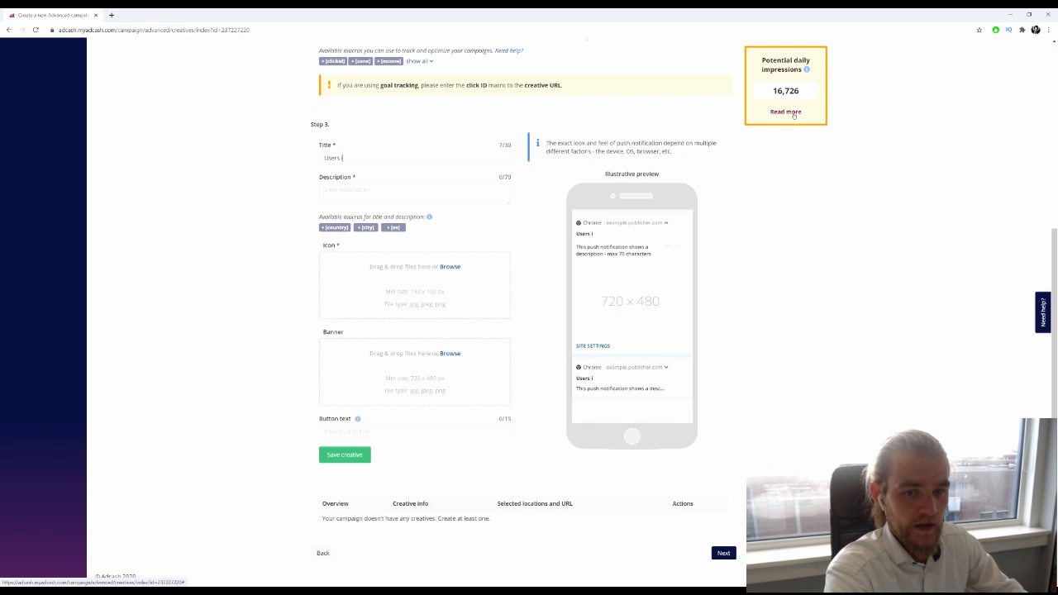
pyautogui.write('in [city] get')
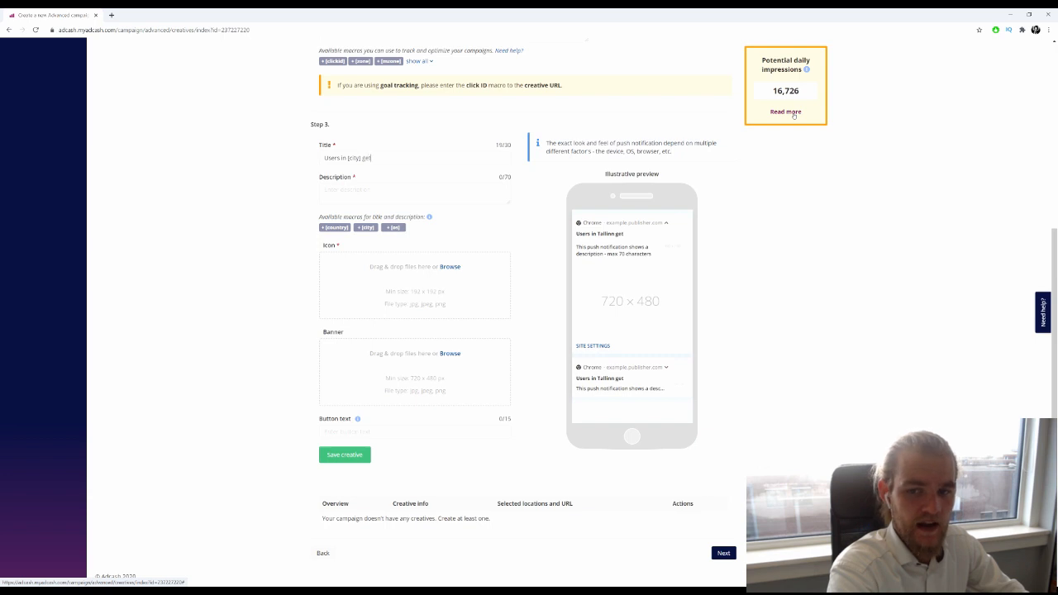
pyautogui.write('free')
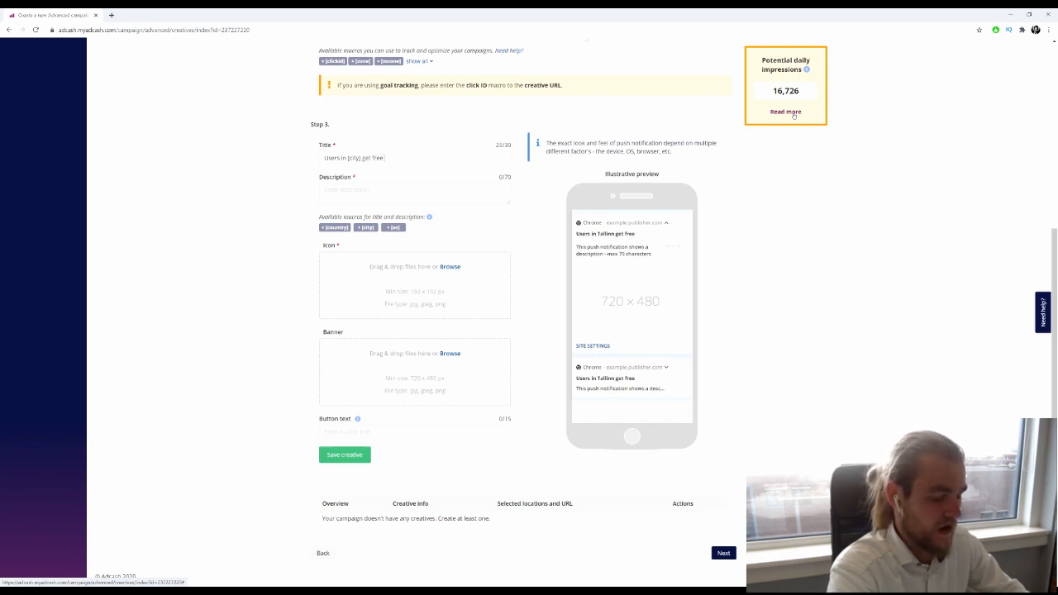
pyautogui.write('iPhone')
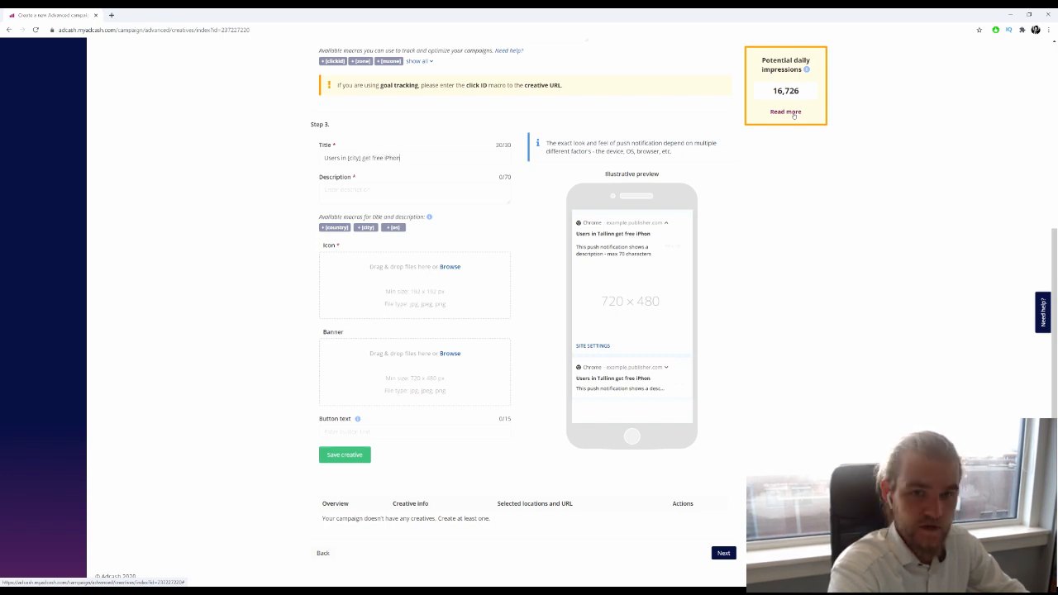
pyautogui.press('Backspace')
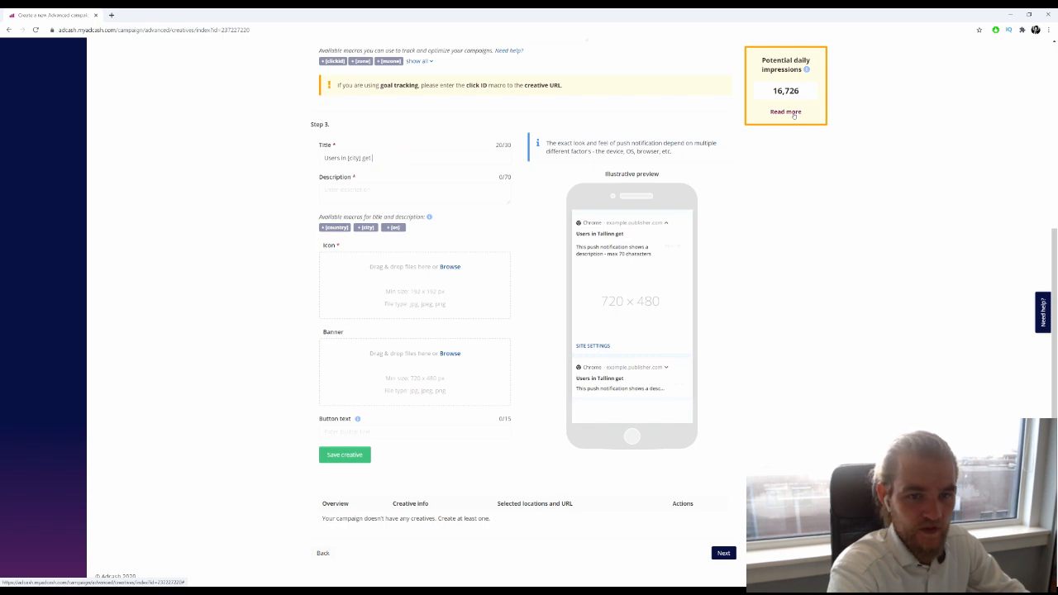
pyautogui.write('Coll')
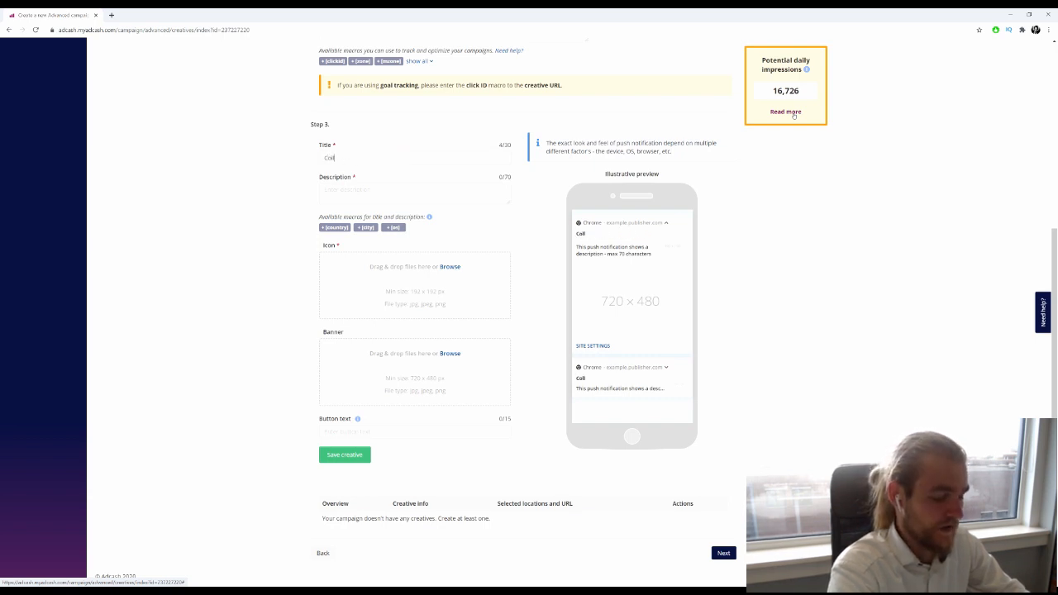
pyautogui.write('Collect yYour Free IP')
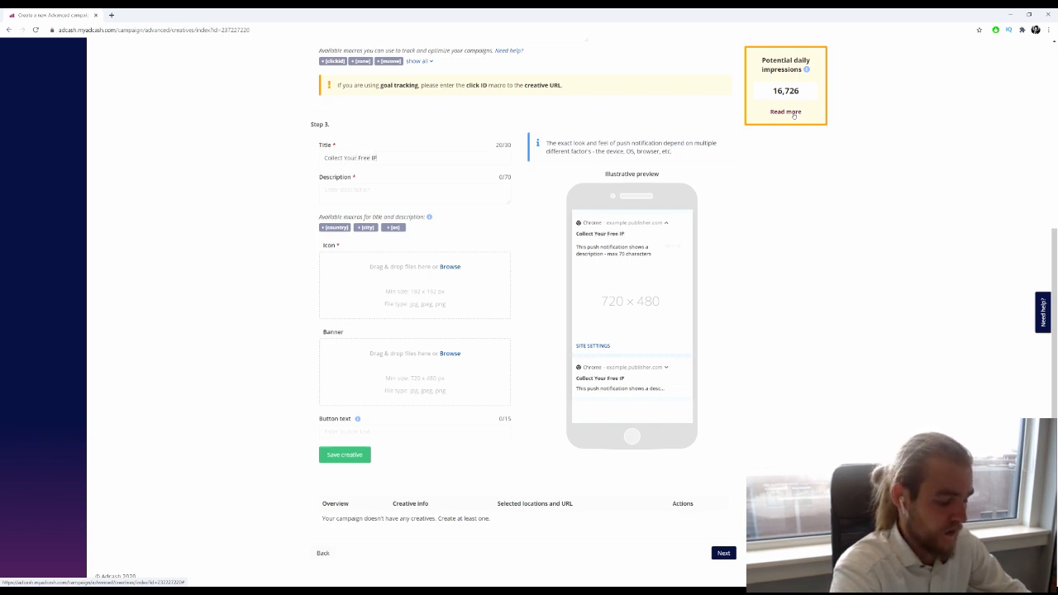
pyautogui.write('iPhone Today')
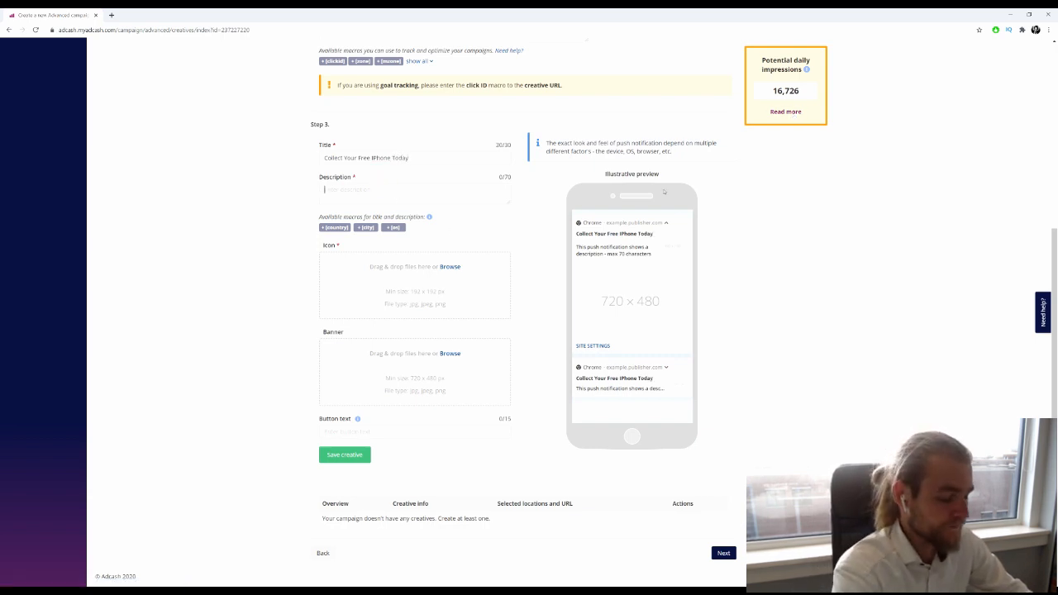
# - Write the description 'Users from {city} received their free iPhone's. Collect yours now!' using the city macro
pyautogui.write('u')
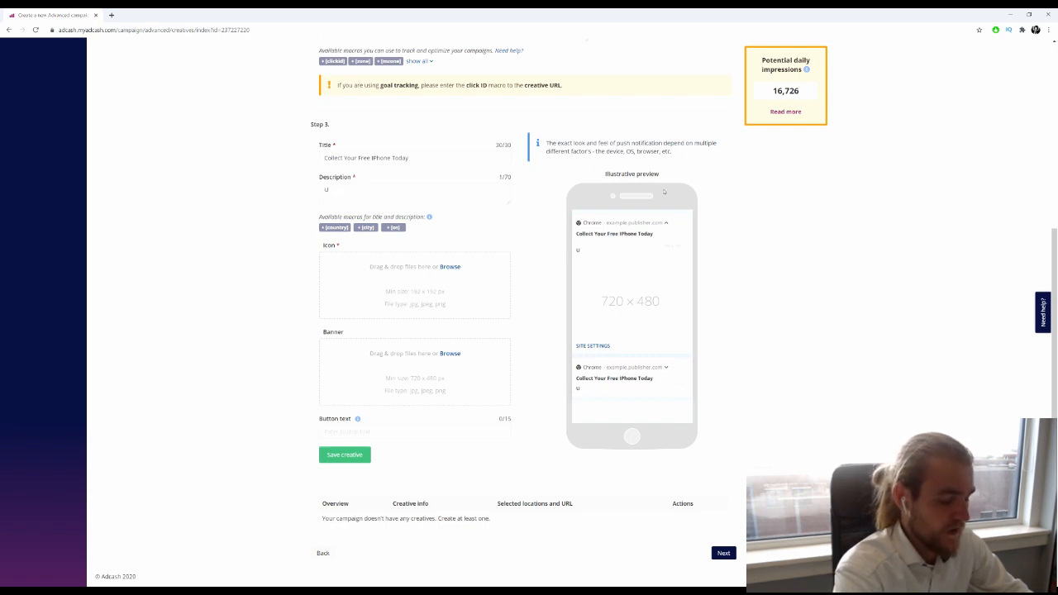
pyautogui.write('sers')
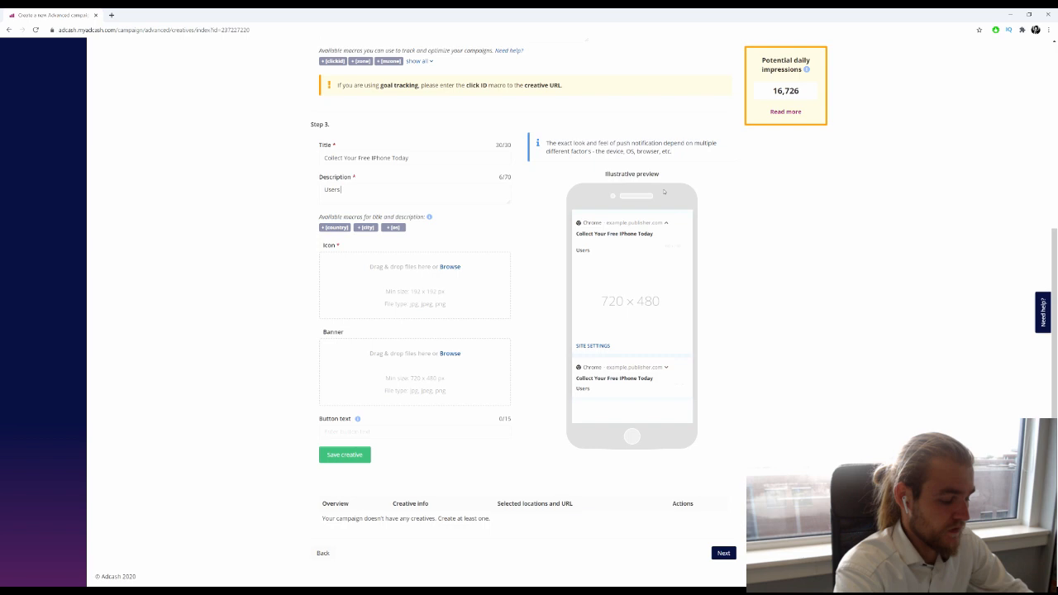
pyautogui.write('from')
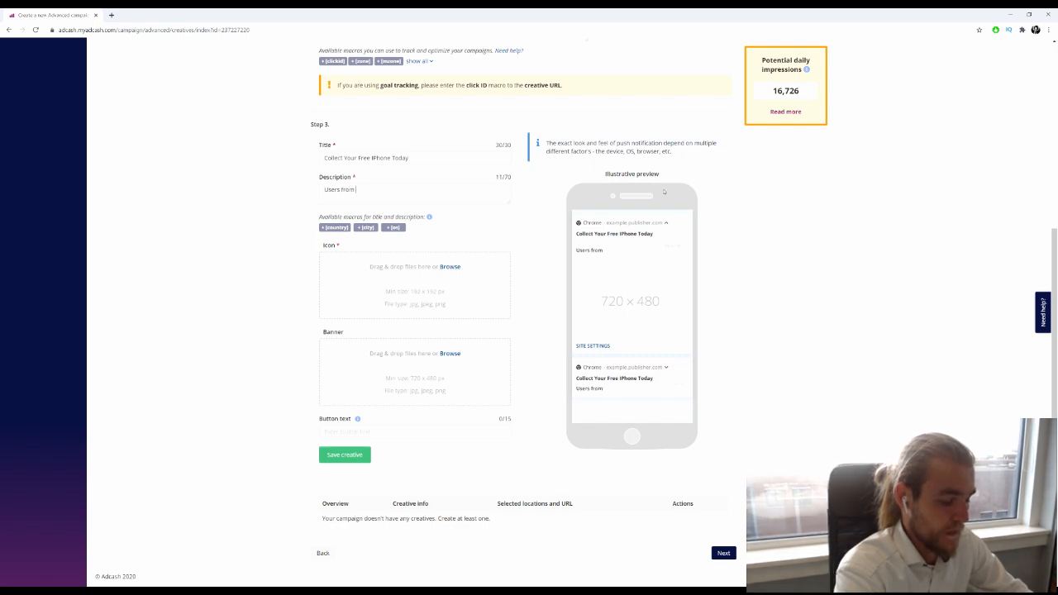
pyautogui.write('the nUnited States')
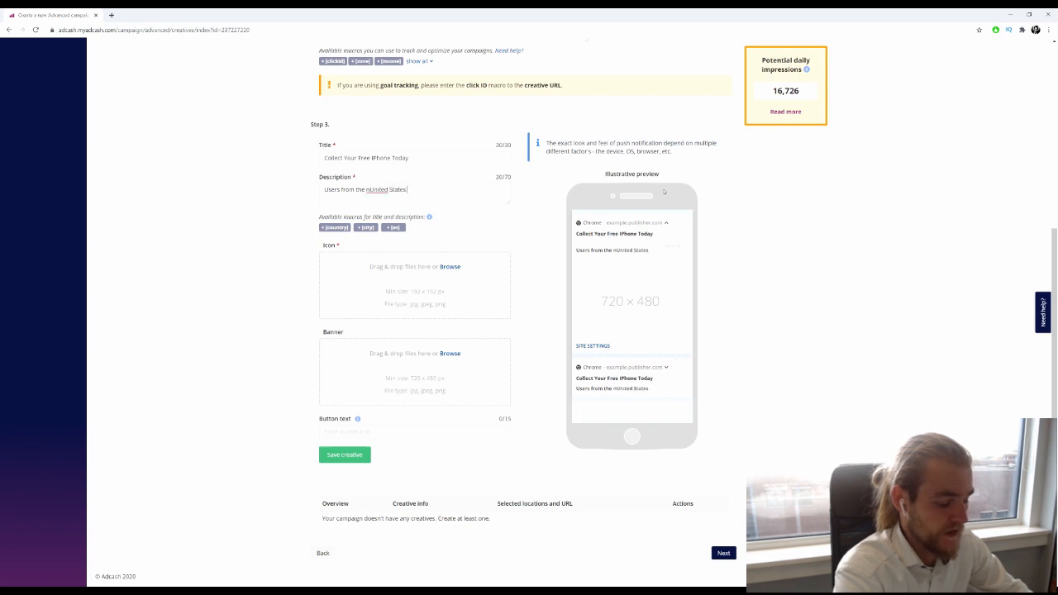
pyautogui.press('Backspace')
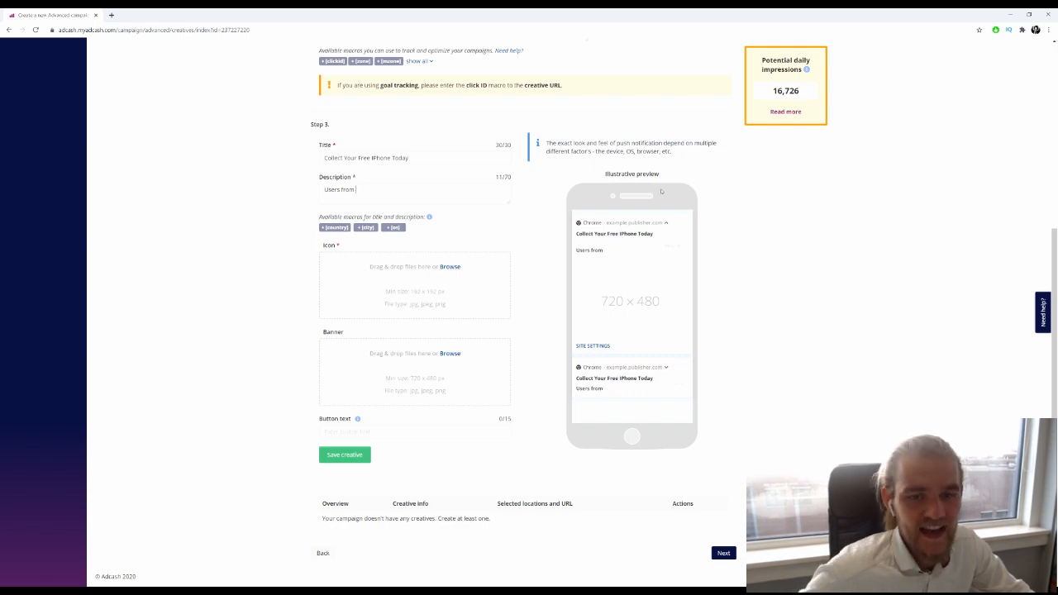
pyautogui.click(366, 227)
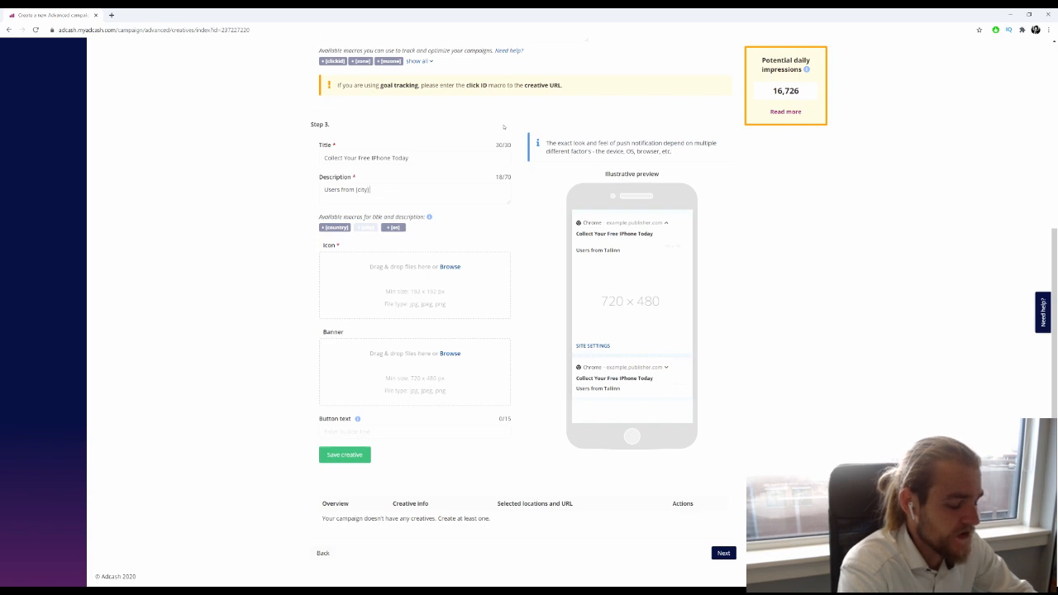
pyautogui.write('received their f')
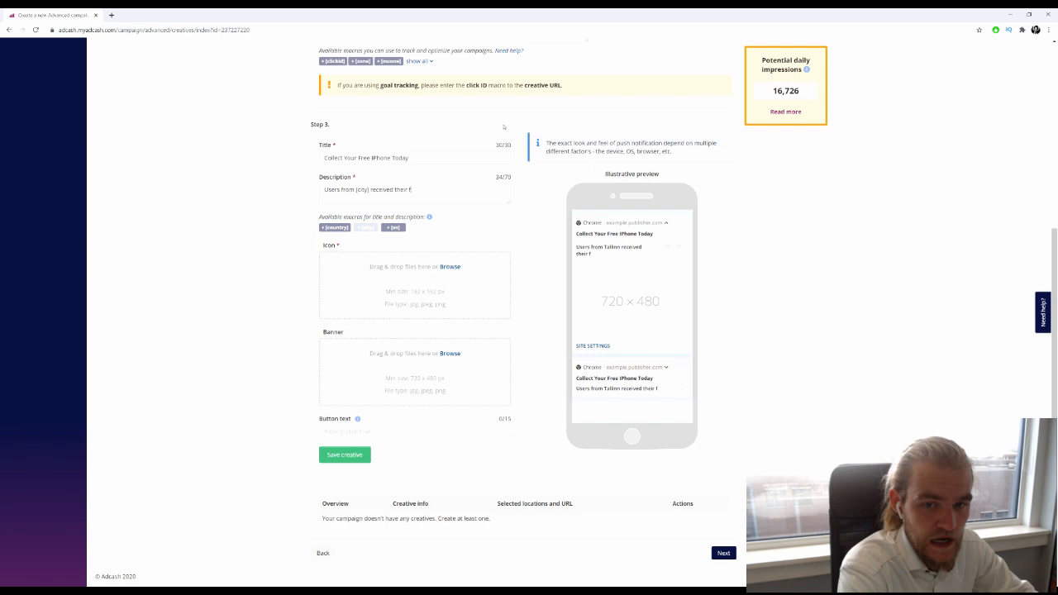
pyautogui.write("ree iPhone's. Collect")
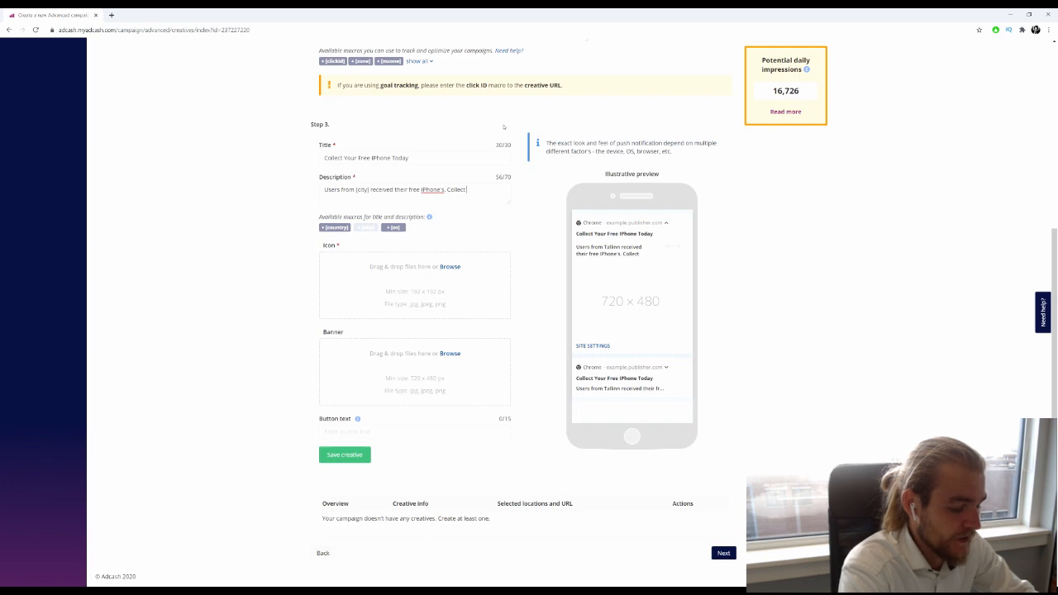
pyautogui.write('yours now')
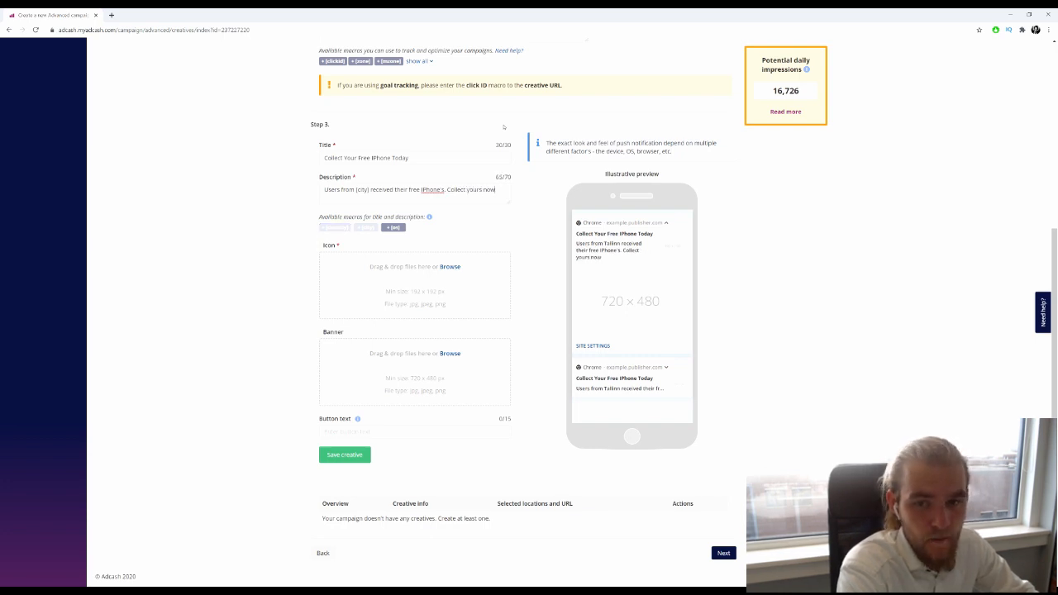
pyautogui.write('!')
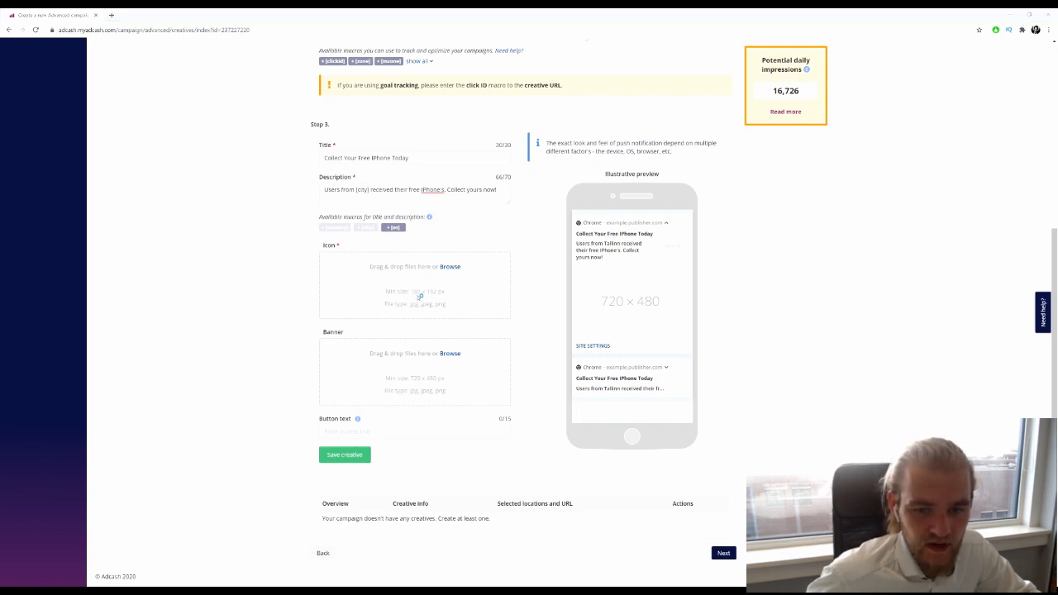
pyautogui.click(450, 267)
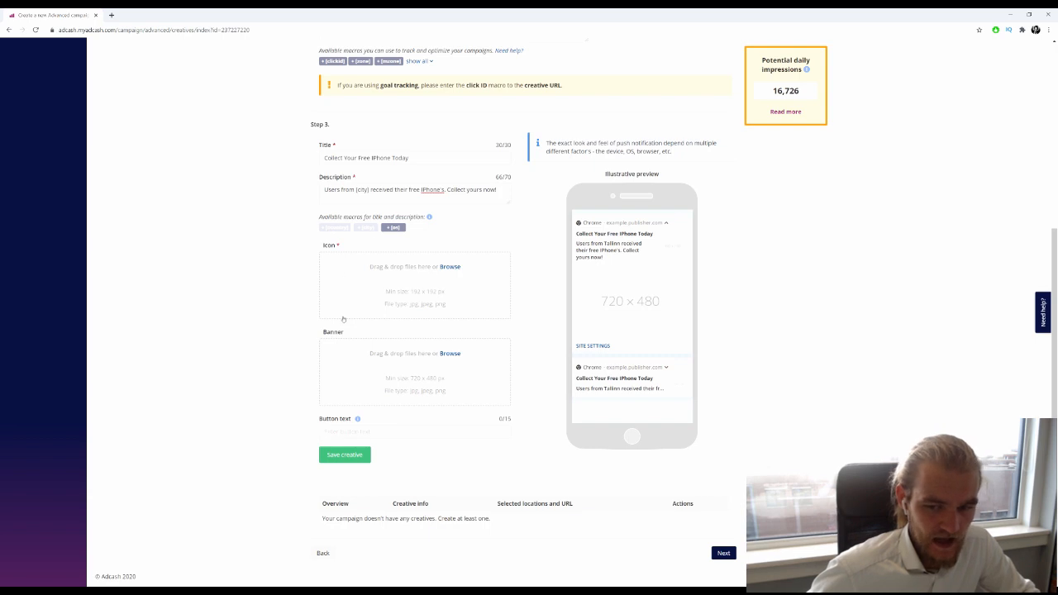
pyautogui.moveTo(431, 373)
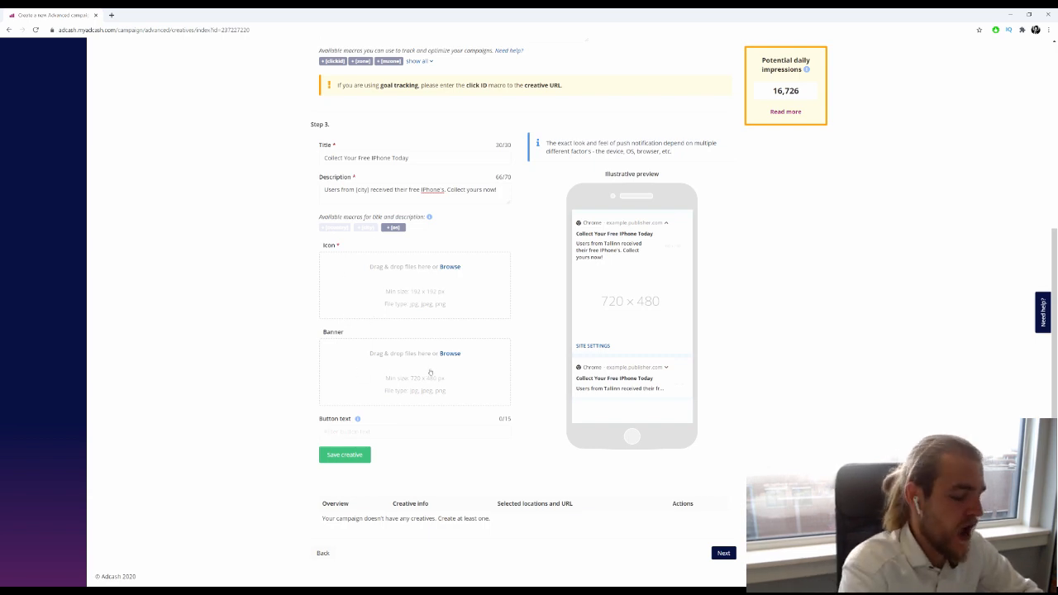
# - Enter 'Learn More' as the button text, then load canva.com in a new tab
pyautogui.write('Lea')
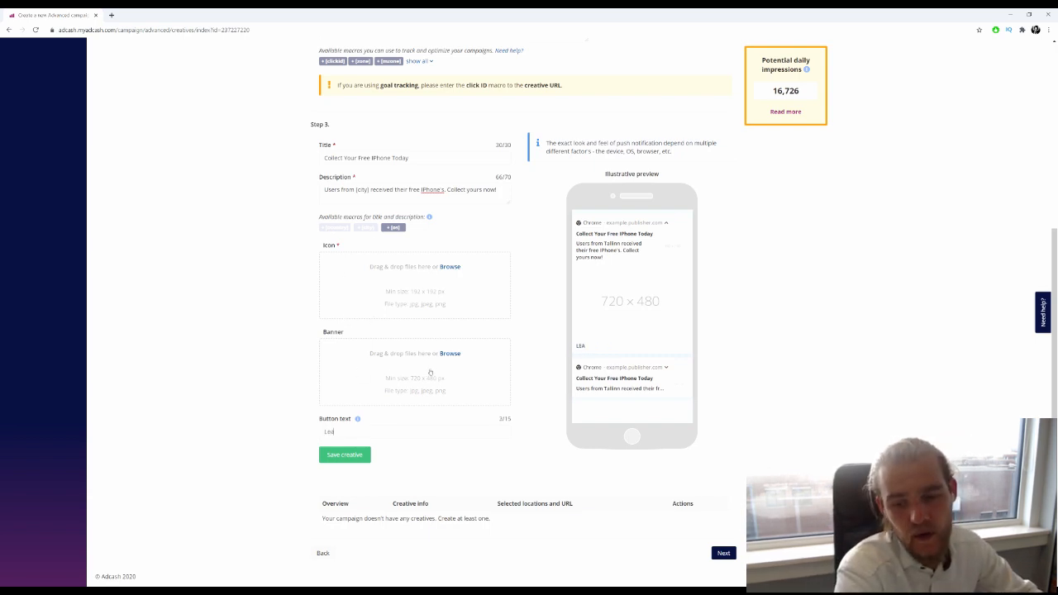
pyautogui.write('Learn More')
pyautogui.write('c')
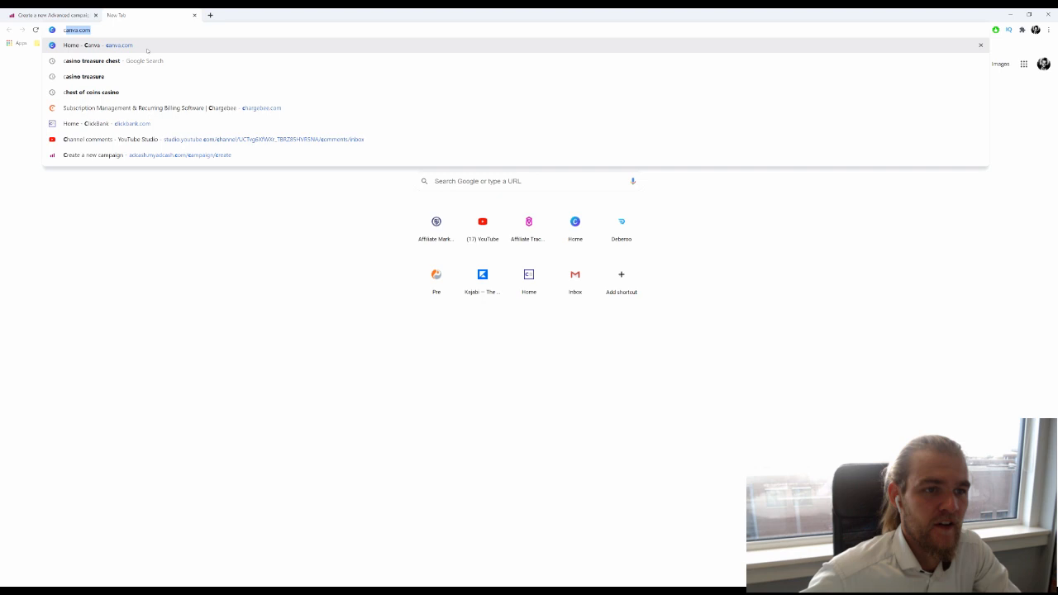
pyautogui.click(99, 45)
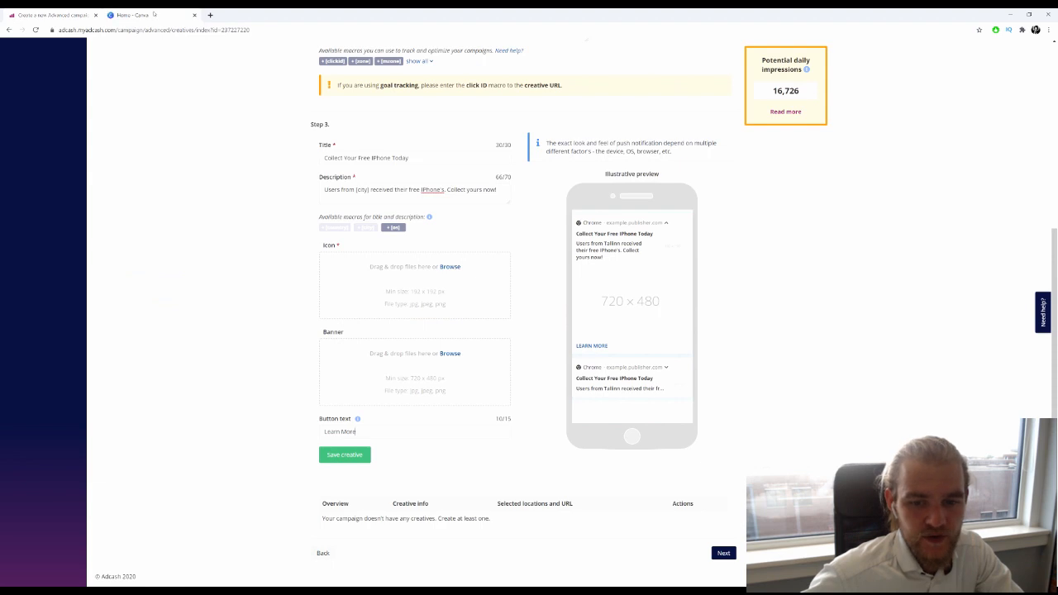
# - Create a custom-size 192 × 192 px Canva design
pyautogui.click(148, 15)
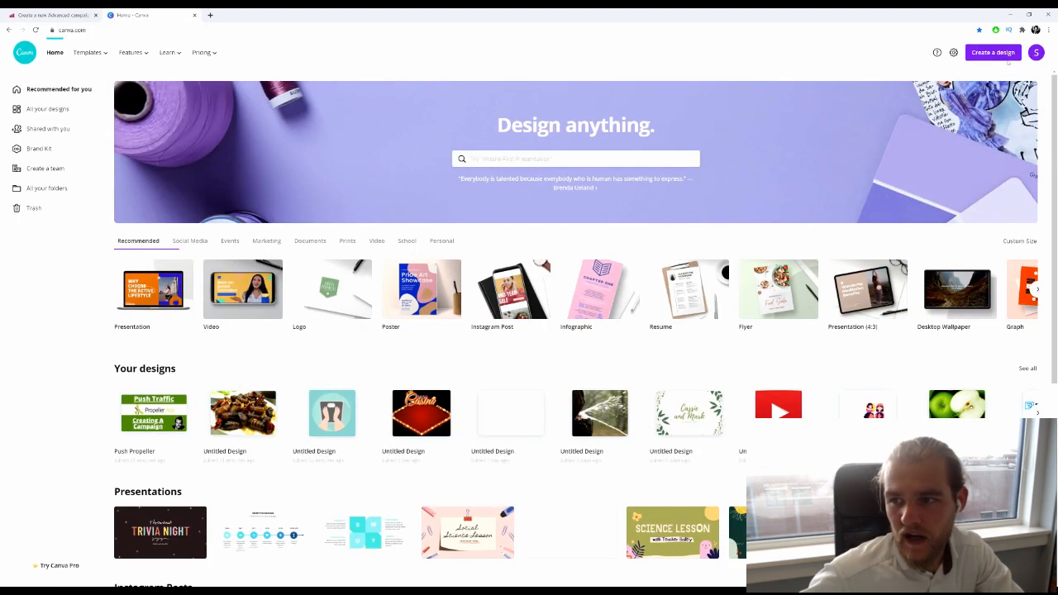
pyautogui.click(1020, 240)
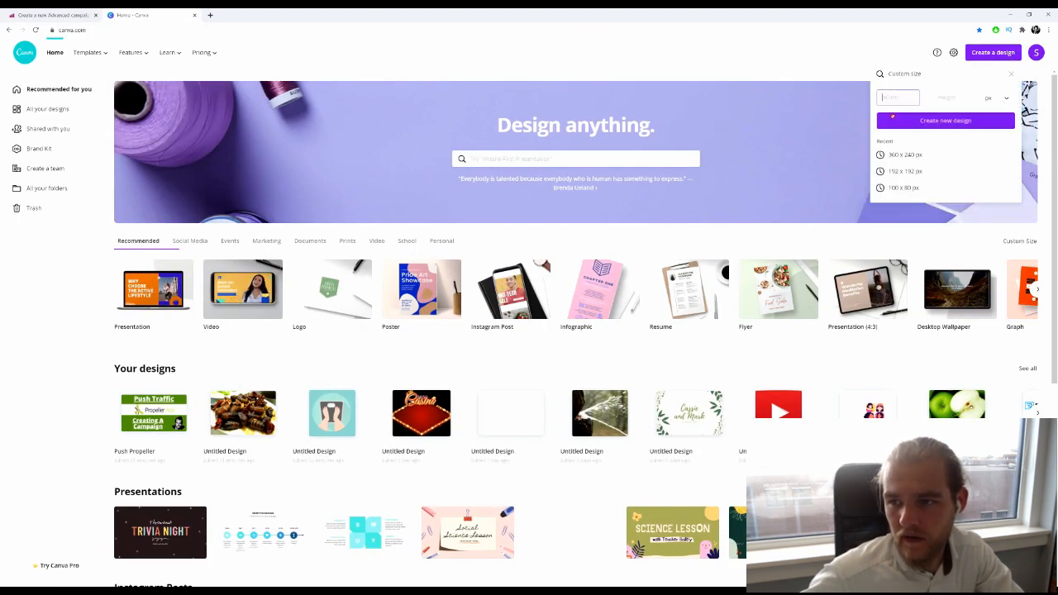
pyautogui.write('192')
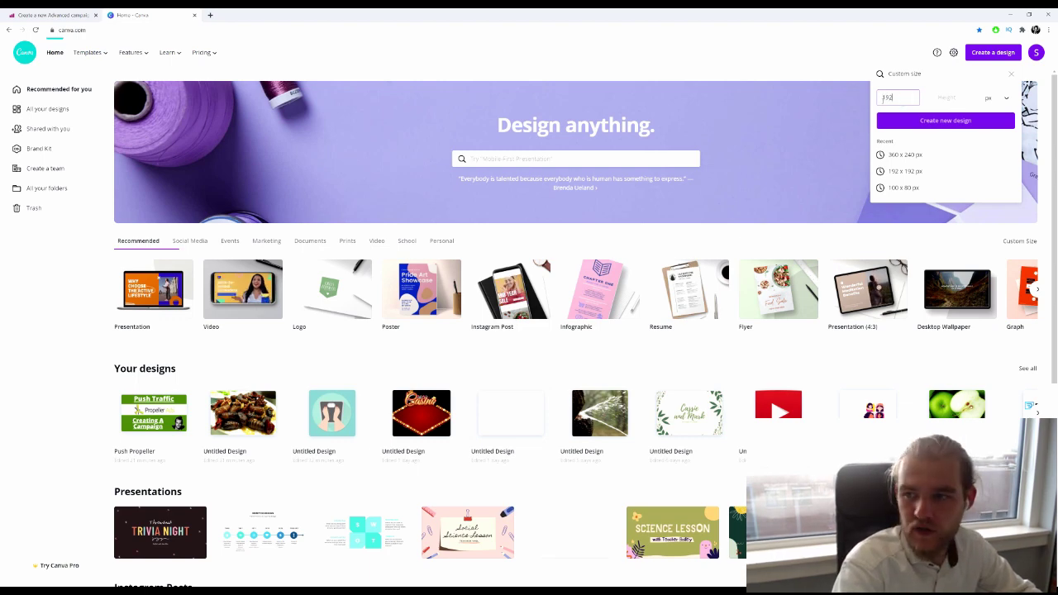
pyautogui.click(945, 120)
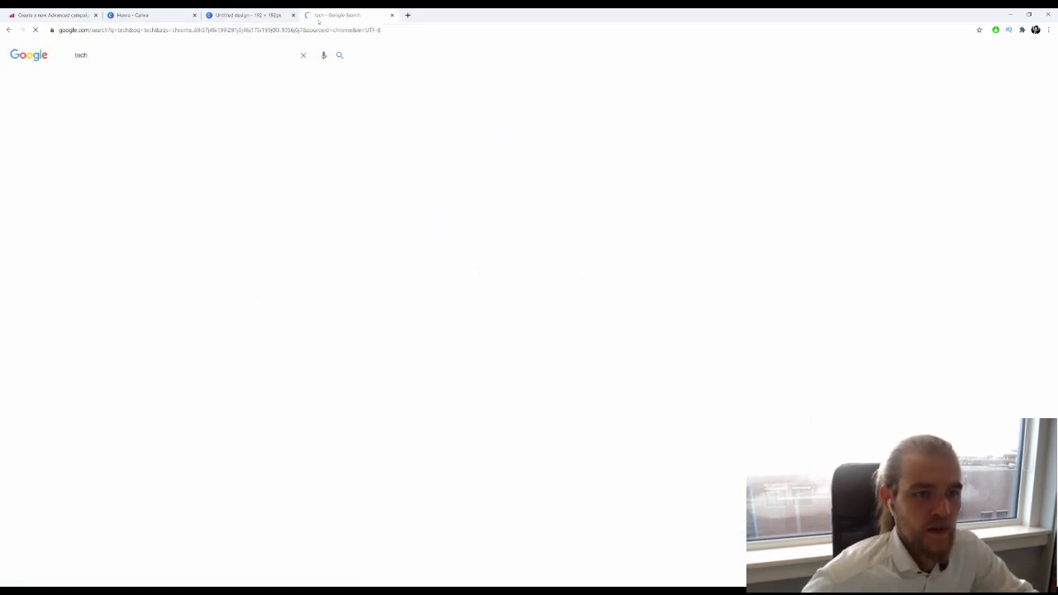
# - Switch to Google Images results for 'tech' and scroll through them
pyautogui.click(109, 78)
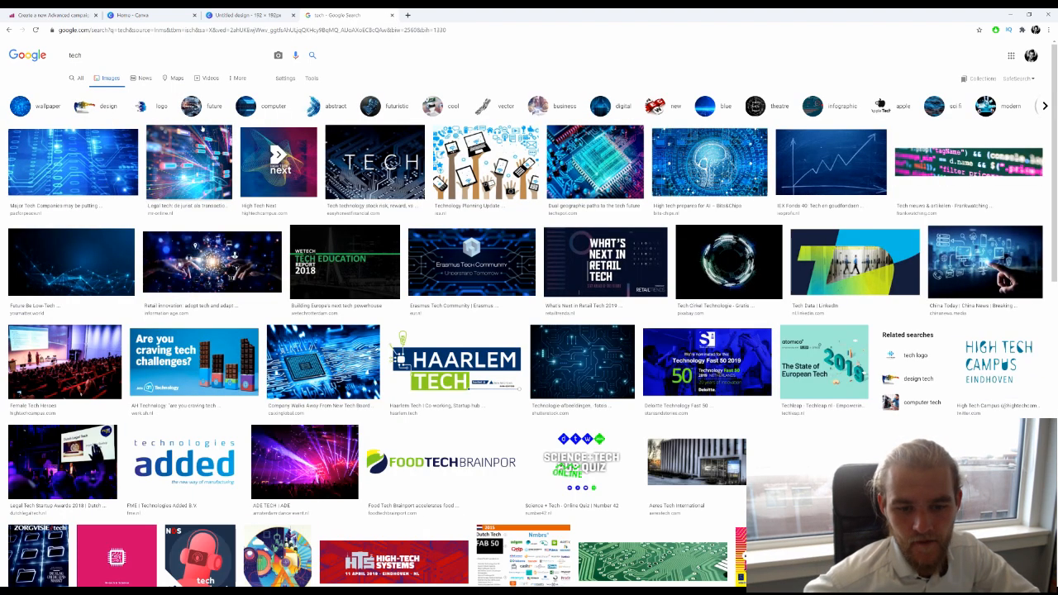
pyautogui.scroll(-3)
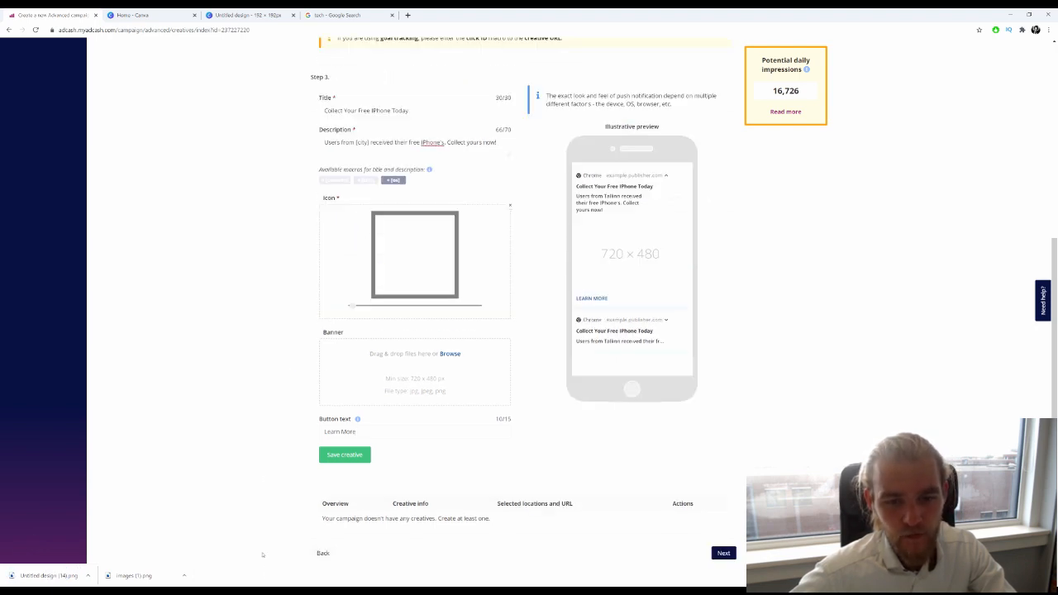
# - Upload the blue gear image as the notification icon and return to Canva
pyautogui.click(414, 256)
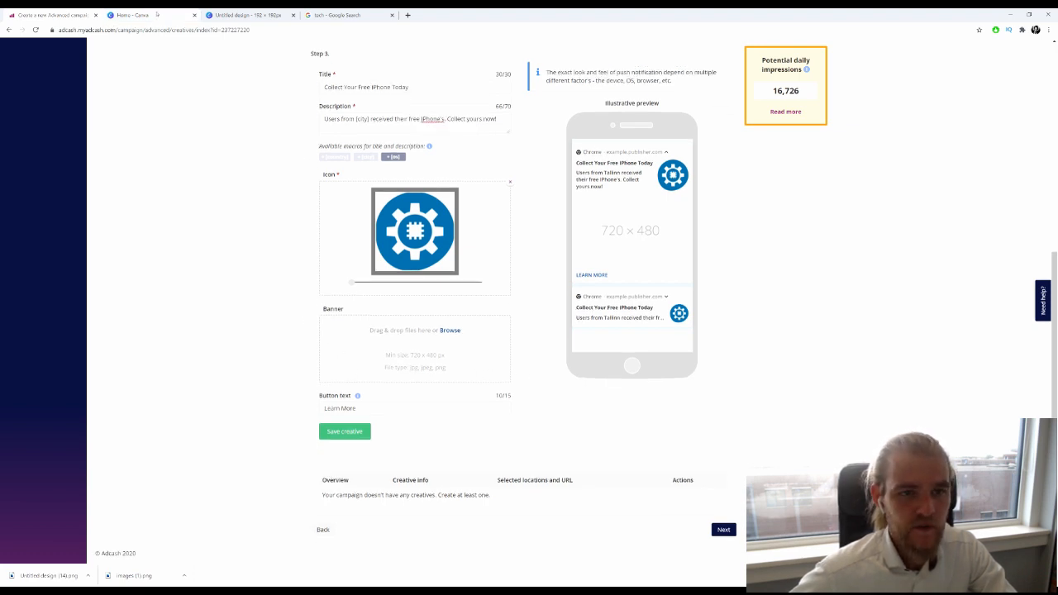
pyautogui.click(132, 14)
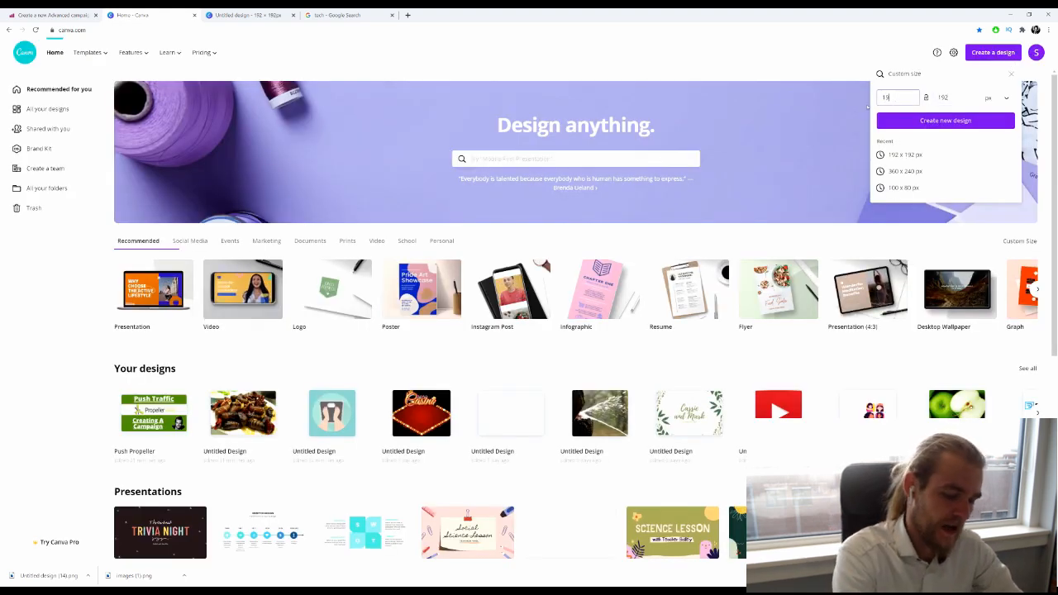
# - Create a blank Canva design sized 720 × 480 px
pyautogui.write('720')
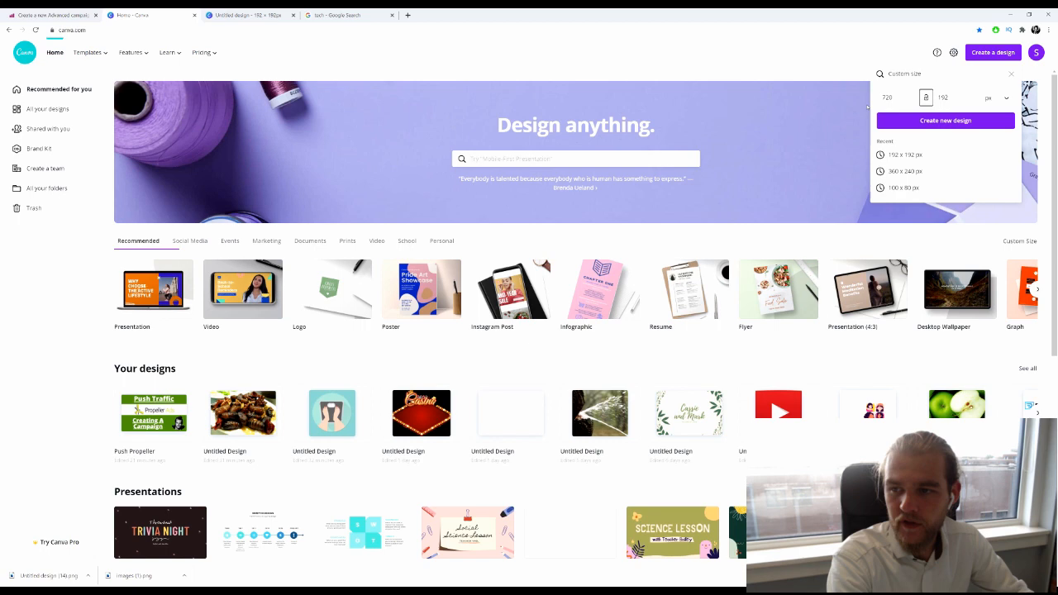
pyautogui.write('480')
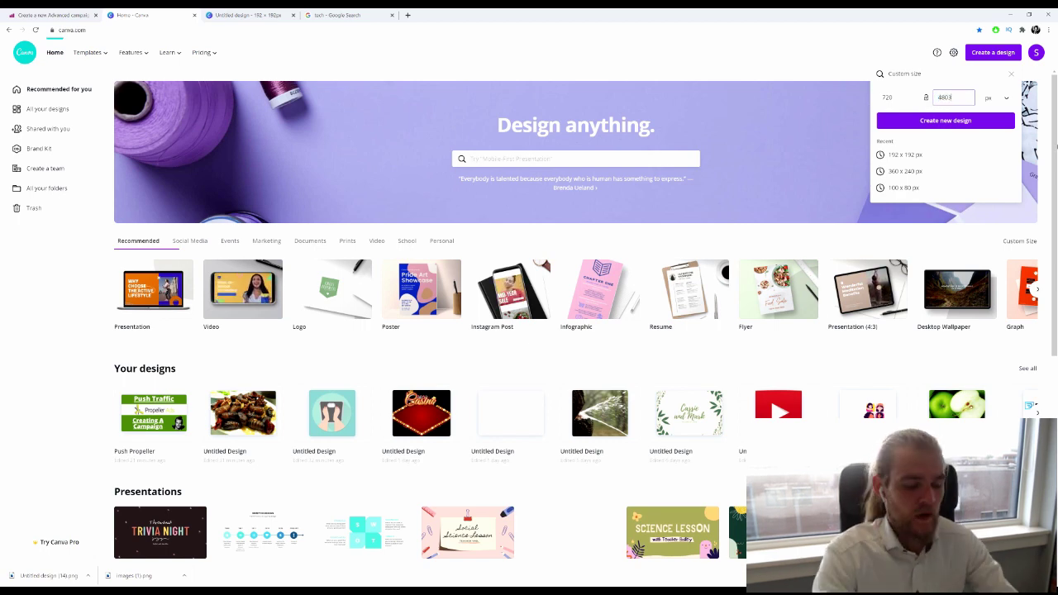
pyautogui.click(945, 120)
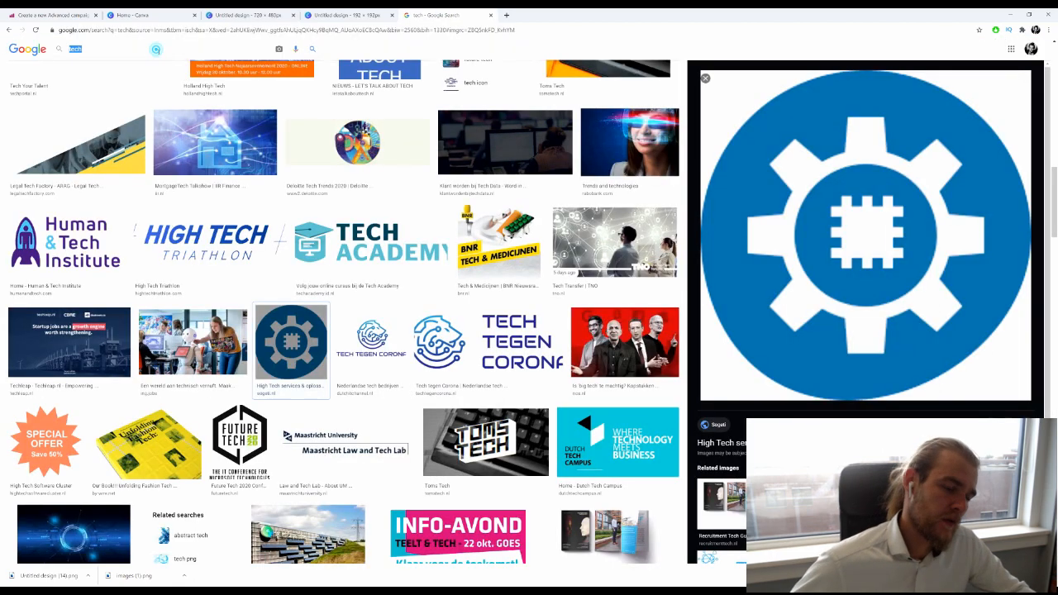
# - Search Google Images for iPhone 12 photos and browse the results
pyautogui.write('Iphone')
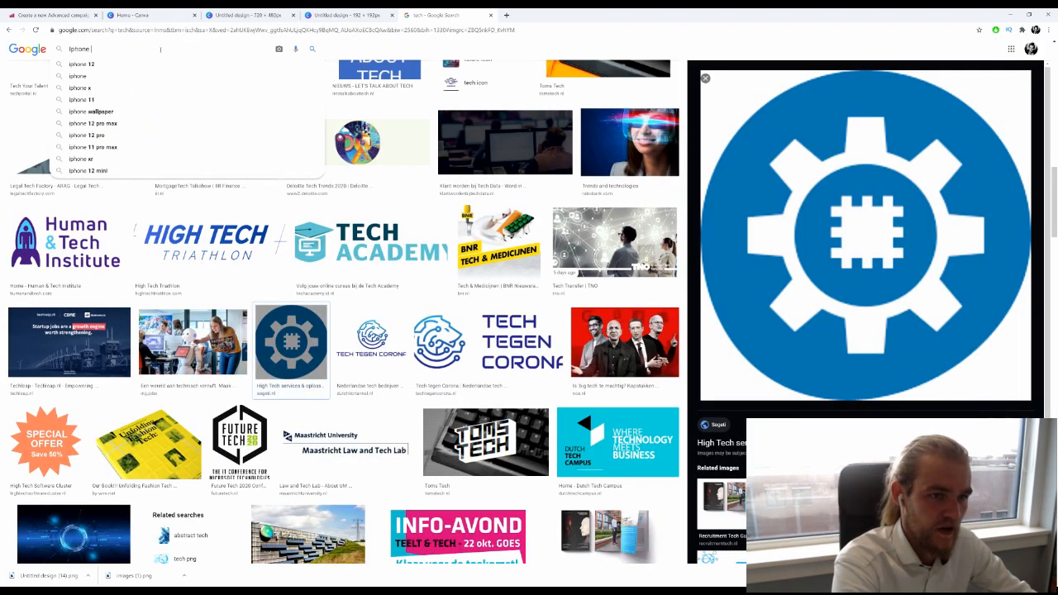
pyautogui.click(90, 63)
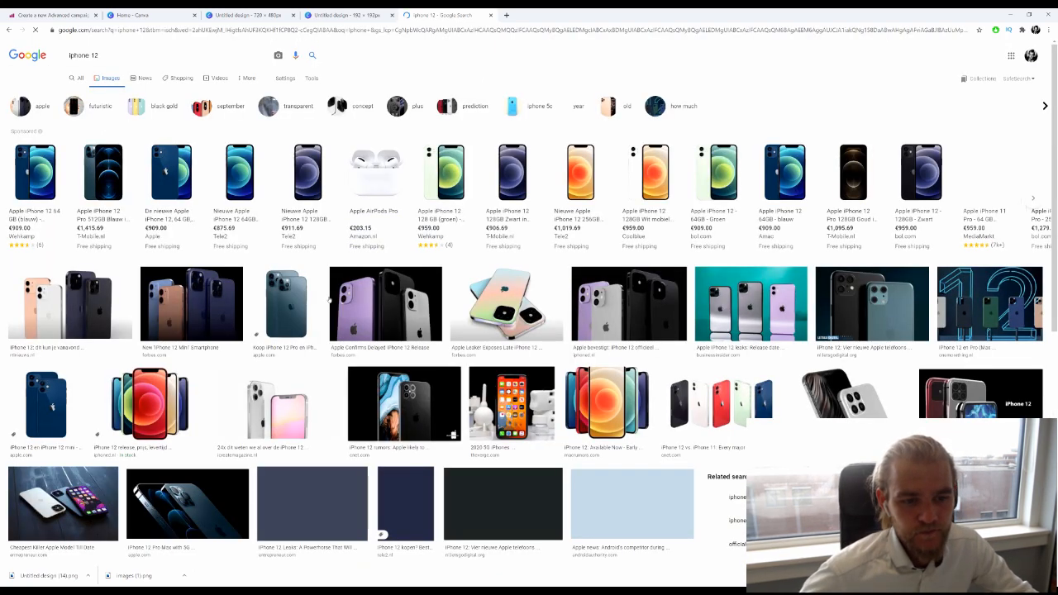
pyautogui.scroll(-3)
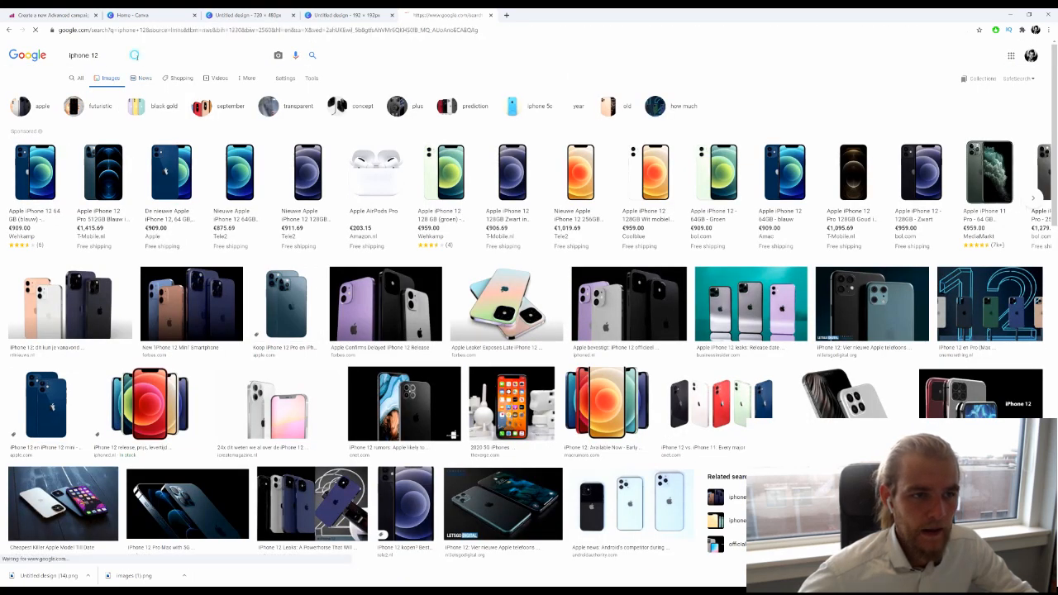
# - Refine the image search to 'woman with new iphone' and browse the results
pyautogui.click(143, 79)
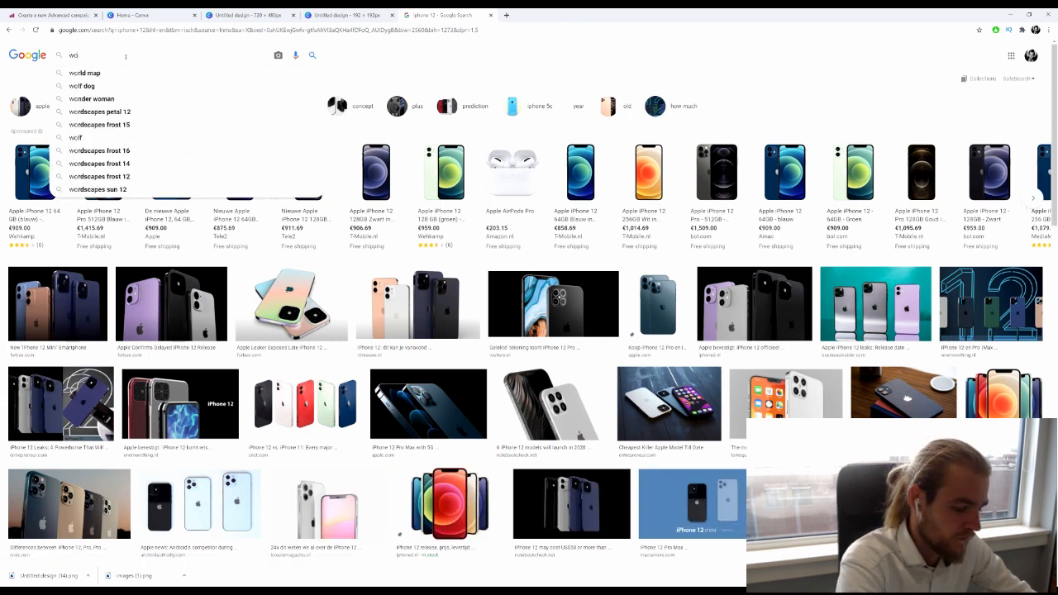
pyautogui.write('woman with new iphone')
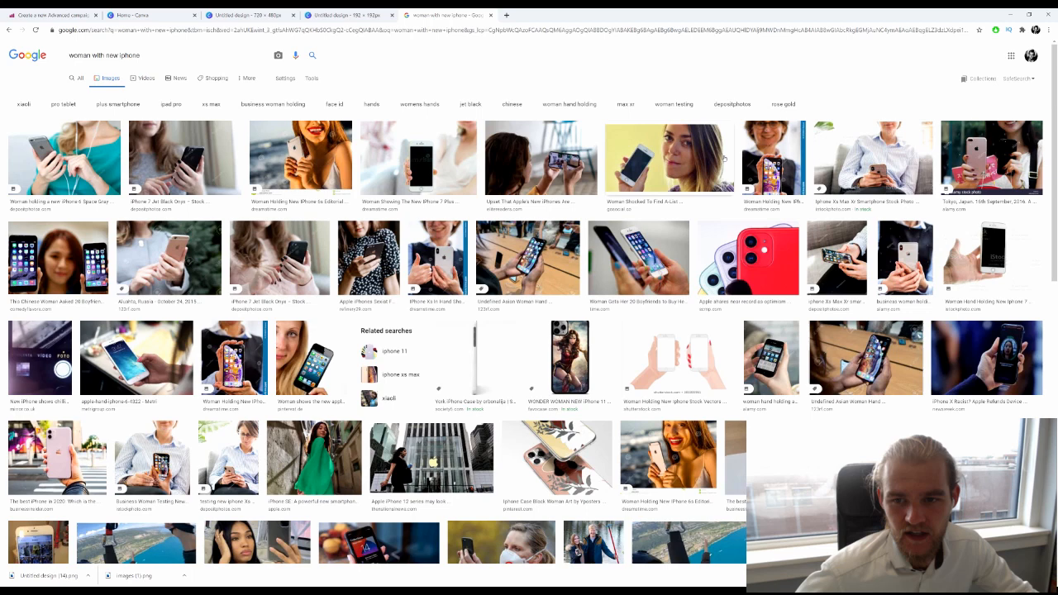
pyautogui.scroll(-3)
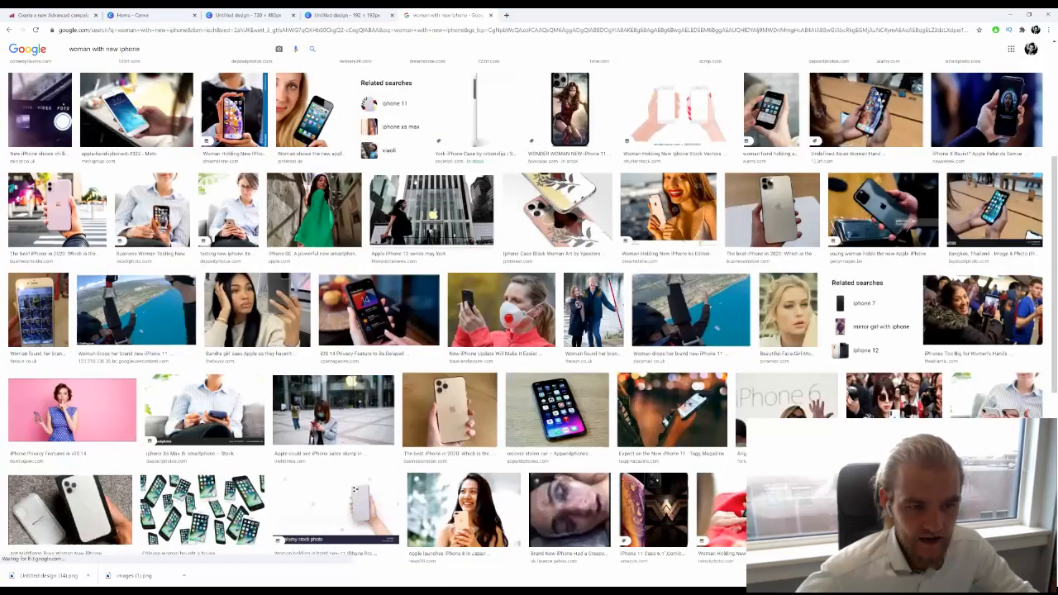
pyautogui.scroll(-3)
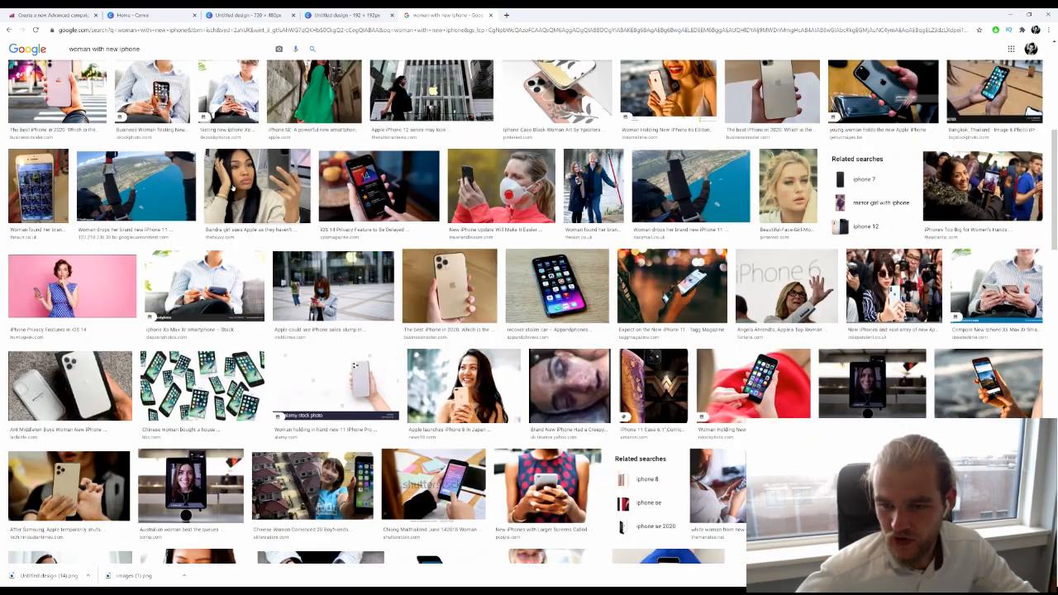
pyautogui.scroll(-3)
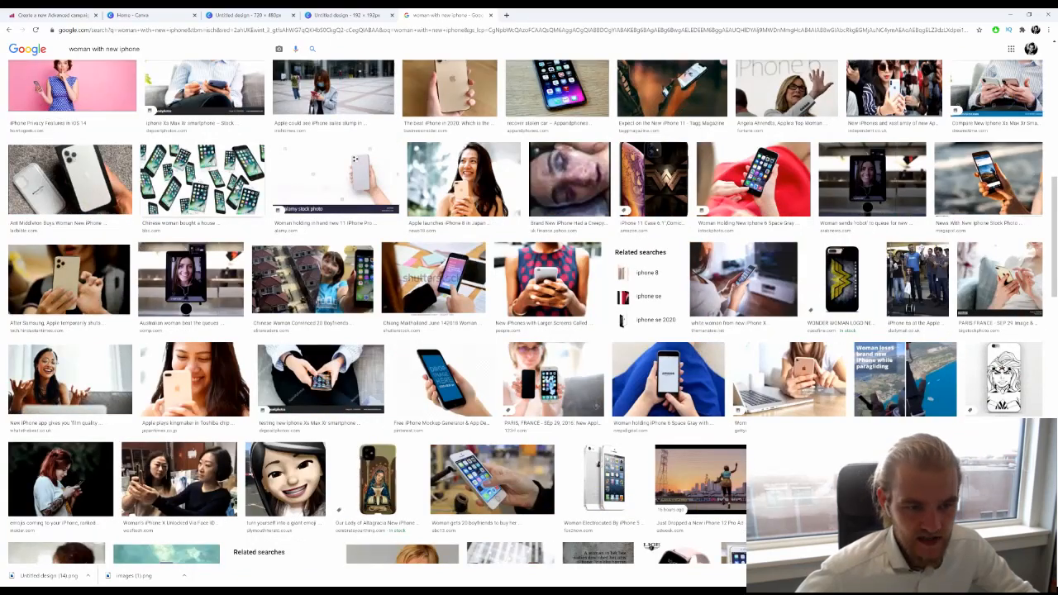
pyautogui.scroll(-3)
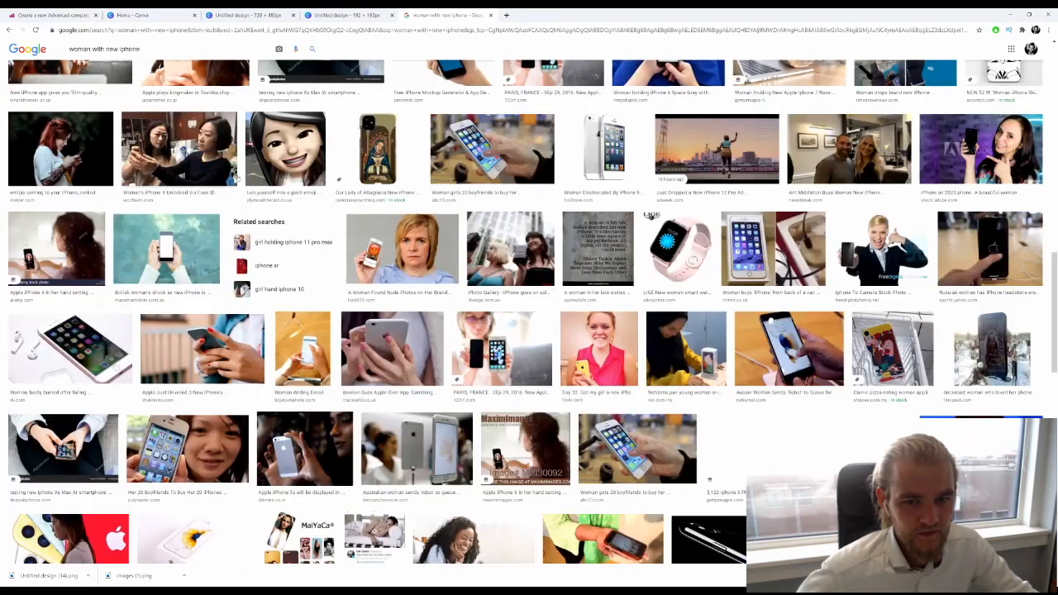
pyautogui.scroll(-3)
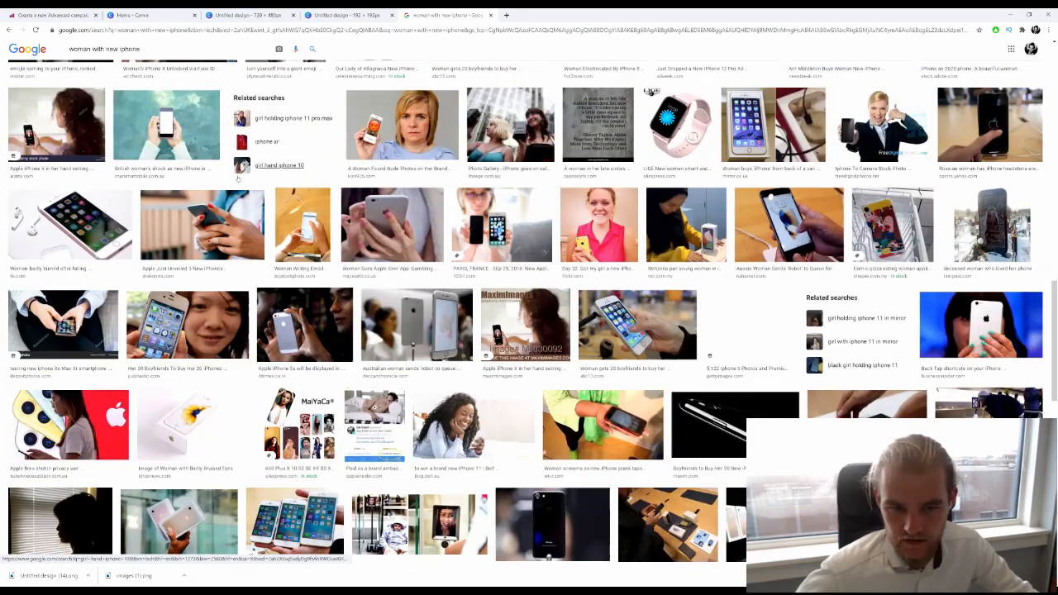
pyautogui.scroll(-3)
pyautogui.write(' 12')
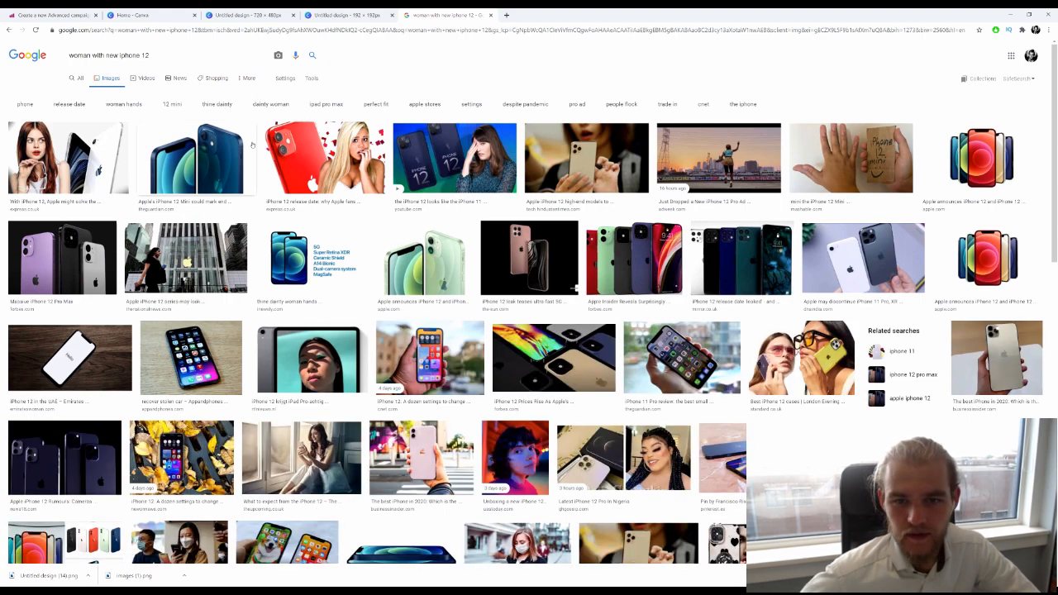
# - Preview the photo of the woman by the window
pyautogui.scroll(-3)
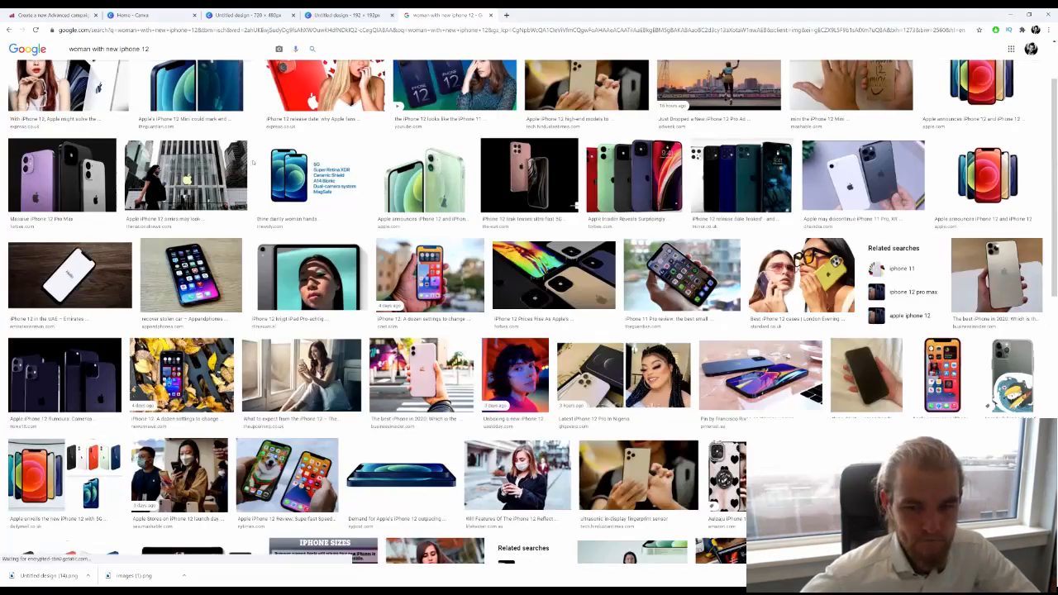
pyautogui.scroll(-3)
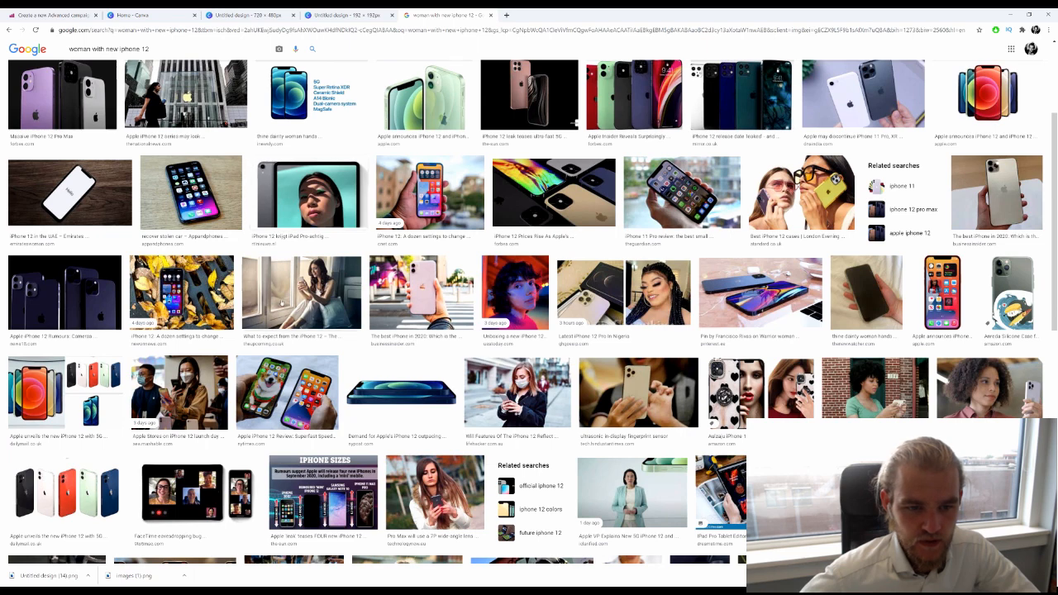
pyautogui.click(507, 391)
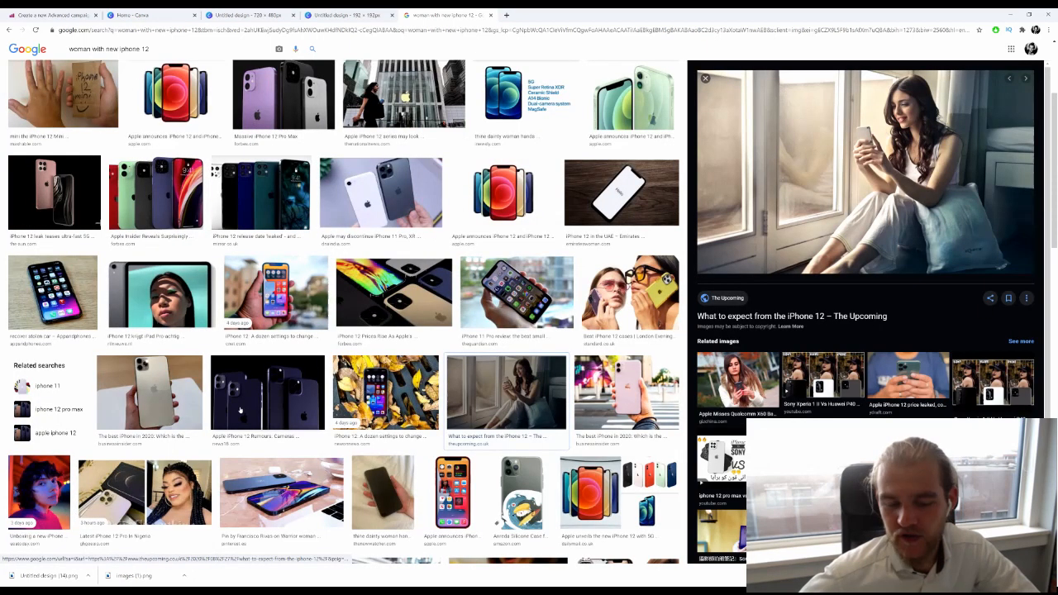
# - Browse further results and save the smiling woman with iPhone box photo
pyautogui.scroll(-3)
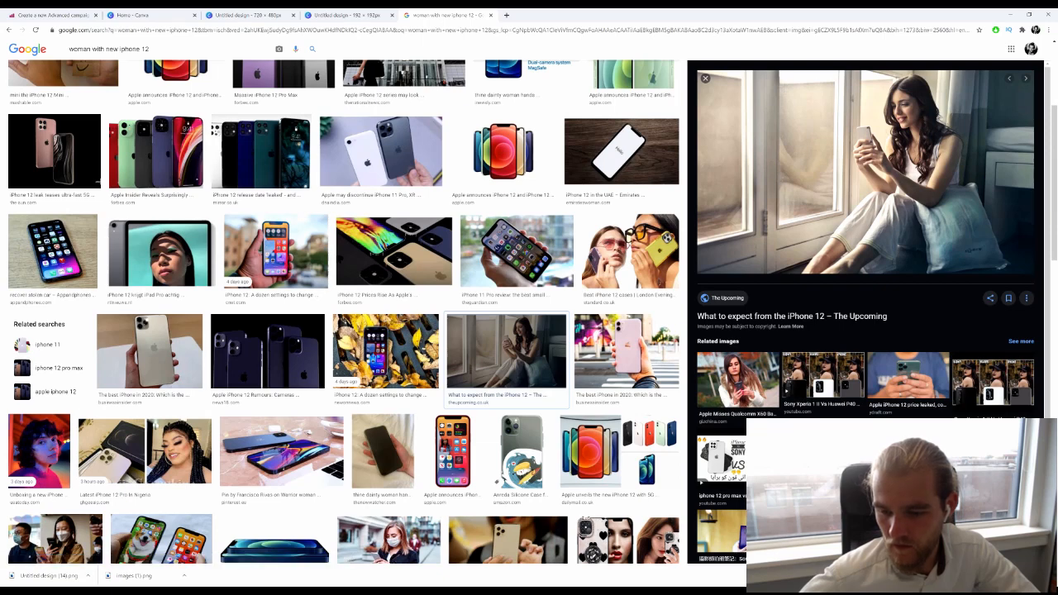
pyautogui.scroll(-3)
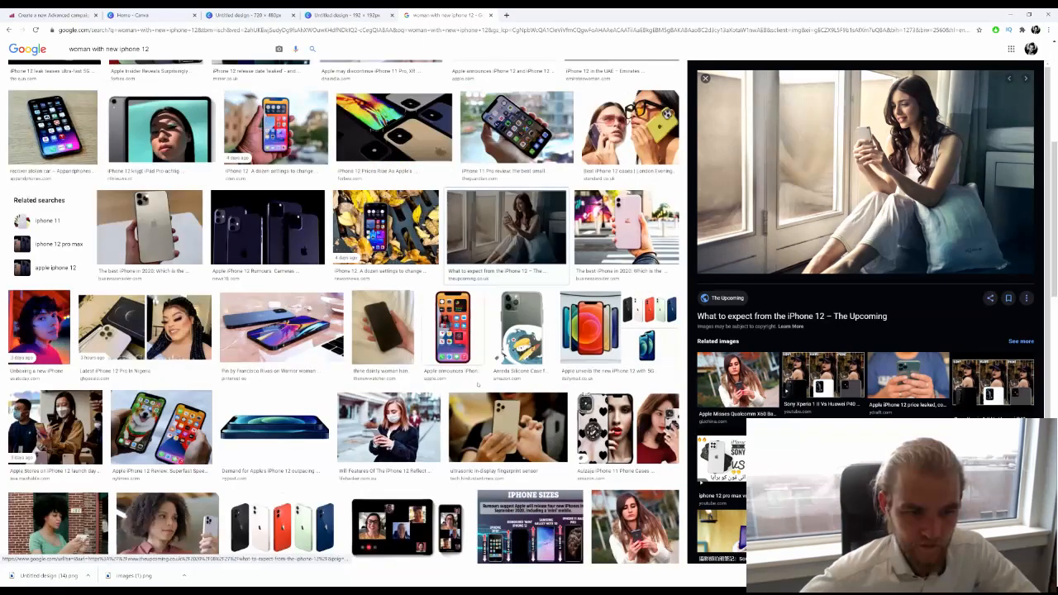
pyautogui.scroll(-3)
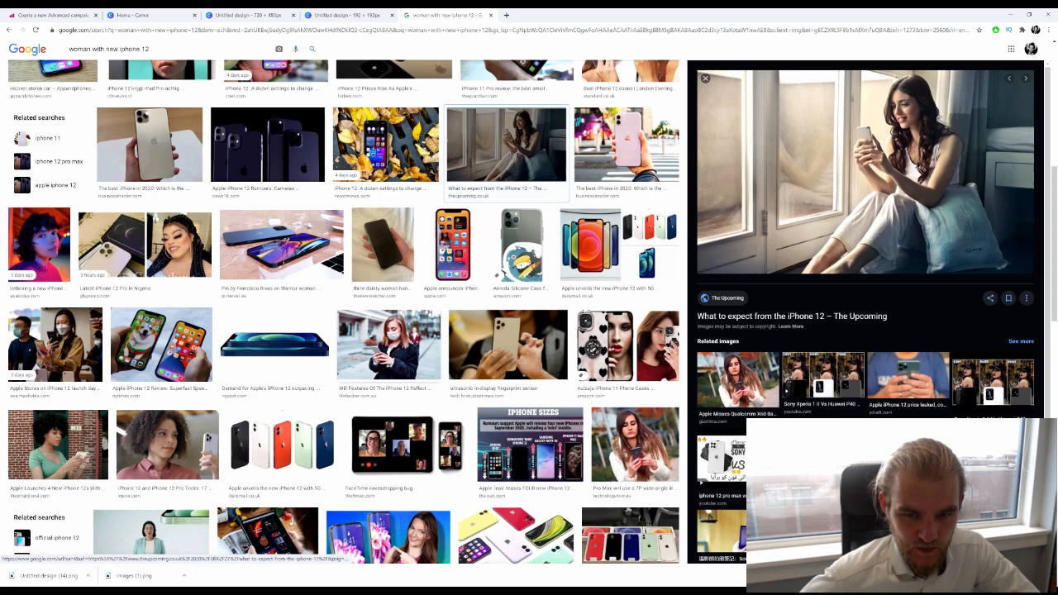
pyautogui.scroll(-3)
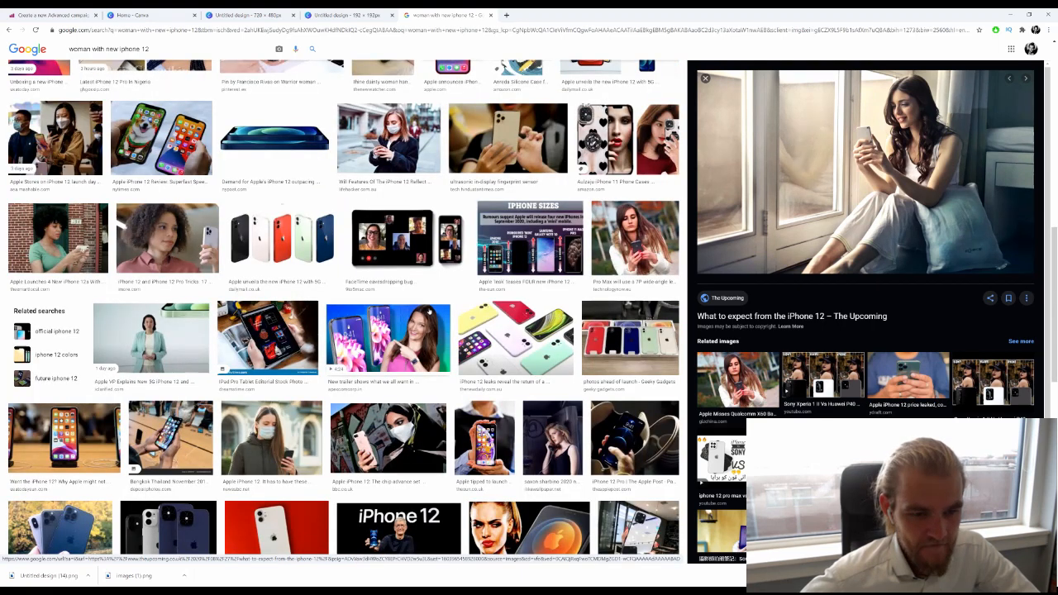
pyautogui.scroll(-3)
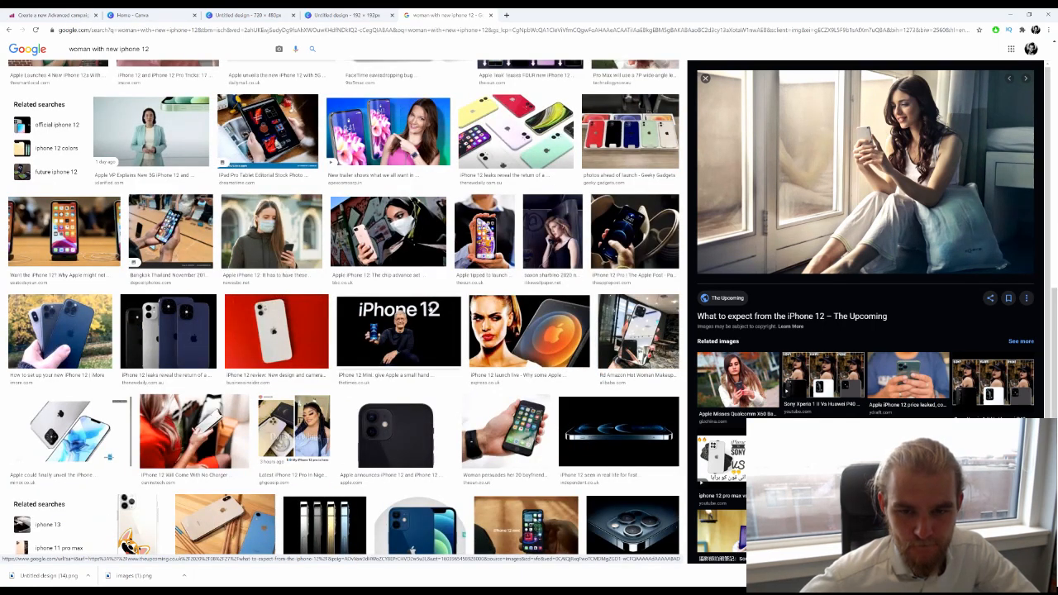
pyautogui.scroll(-3)
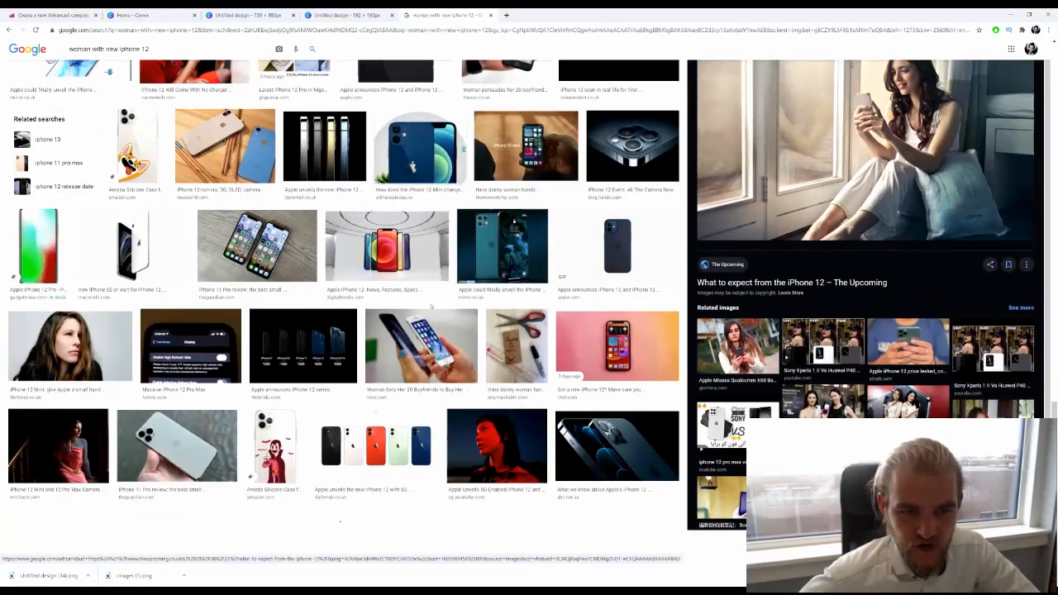
pyautogui.scroll(-3)
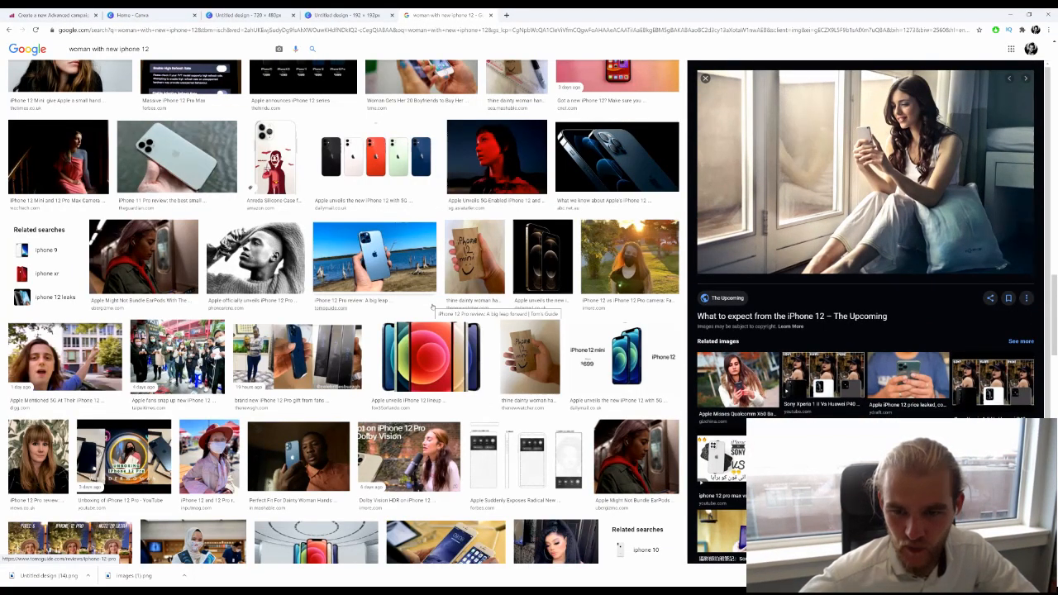
pyautogui.scroll(-3)
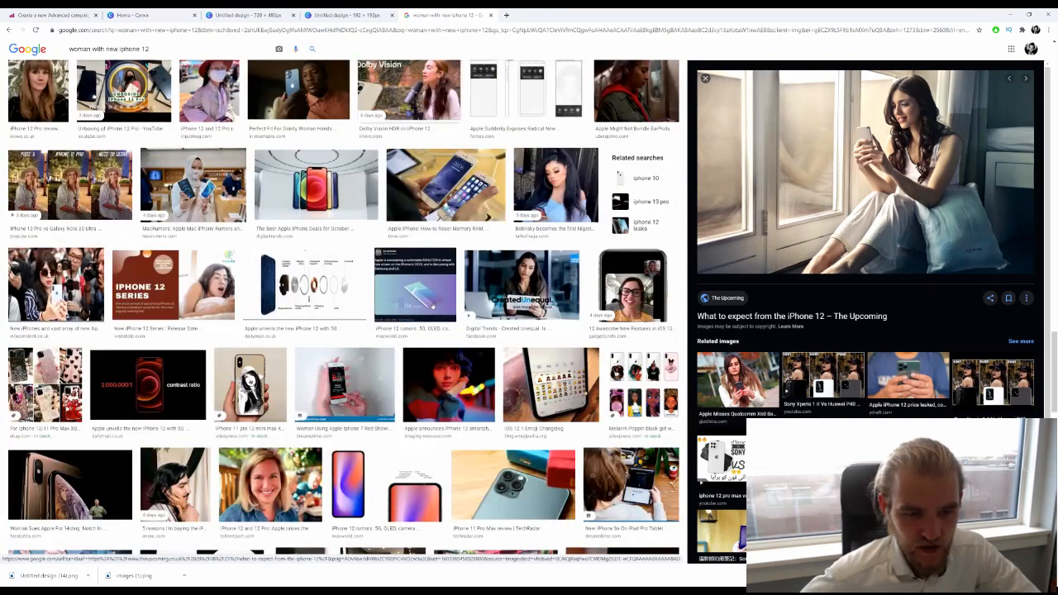
pyautogui.scroll(-3)
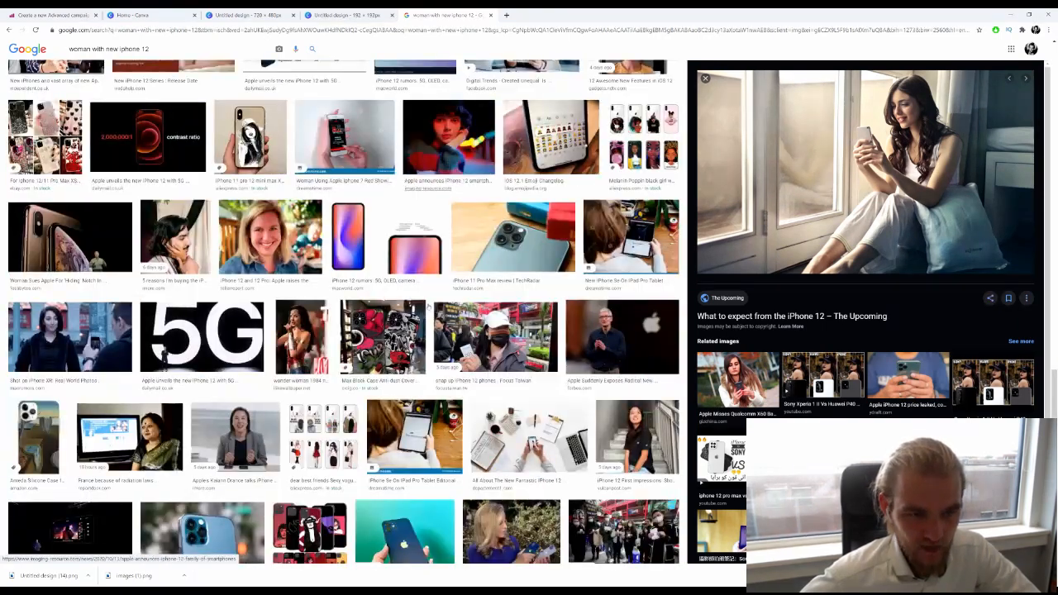
pyautogui.scroll(-3)
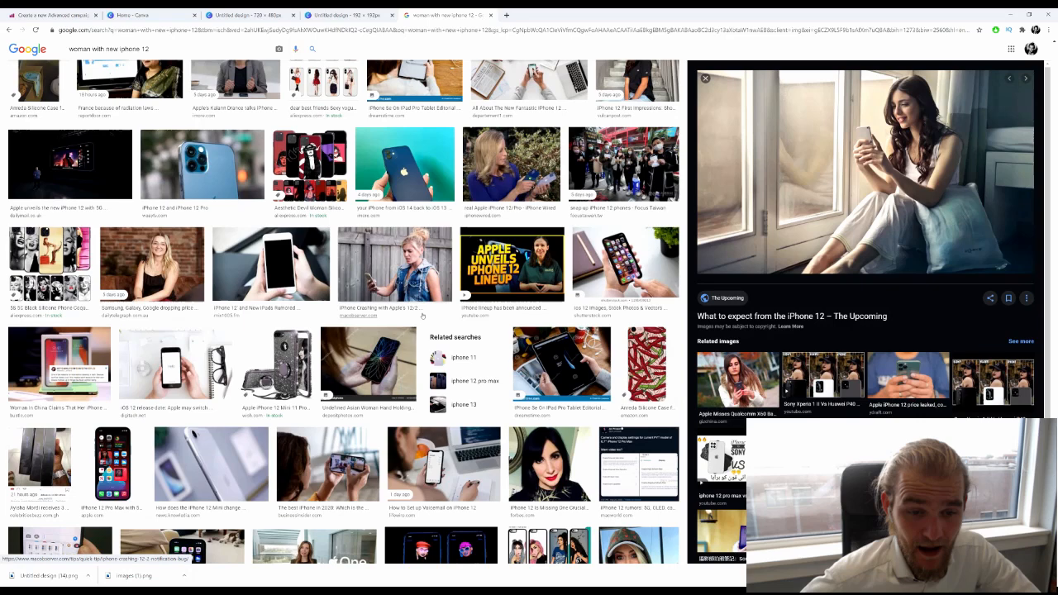
pyautogui.scroll(-3)
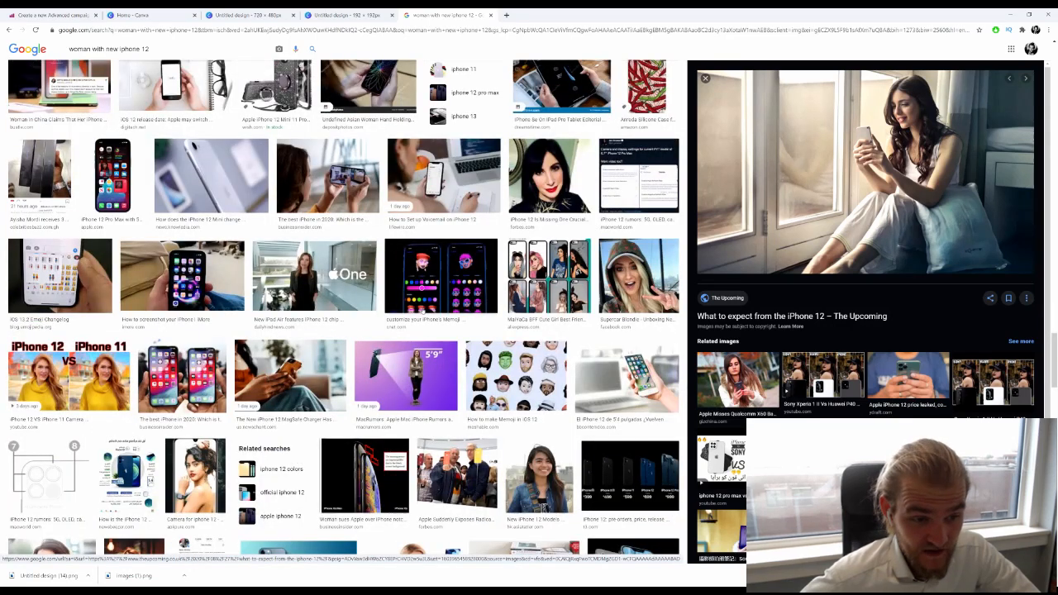
pyautogui.scroll(-3)
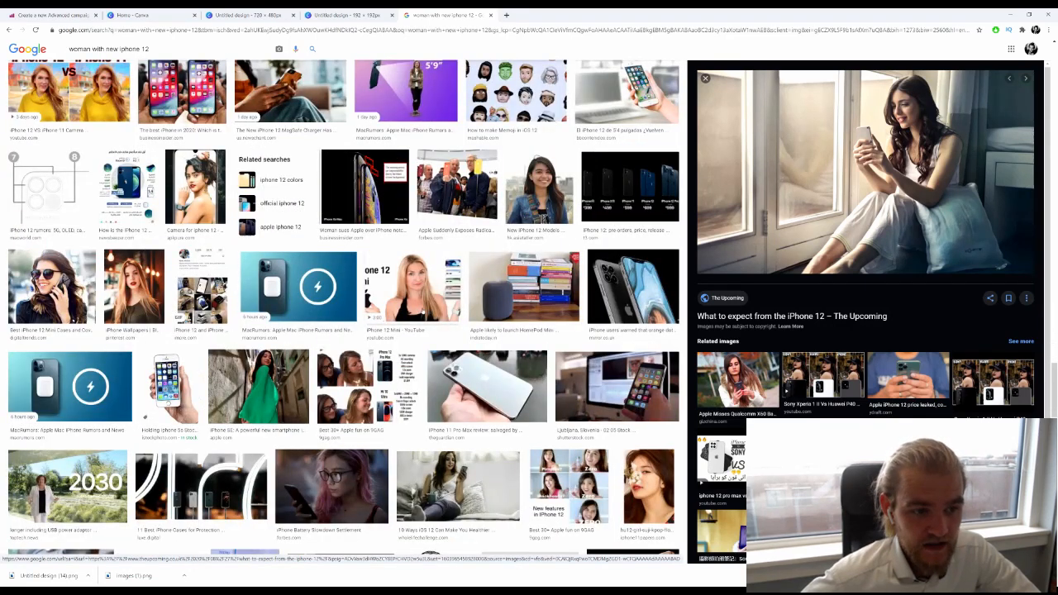
pyautogui.scroll(-3)
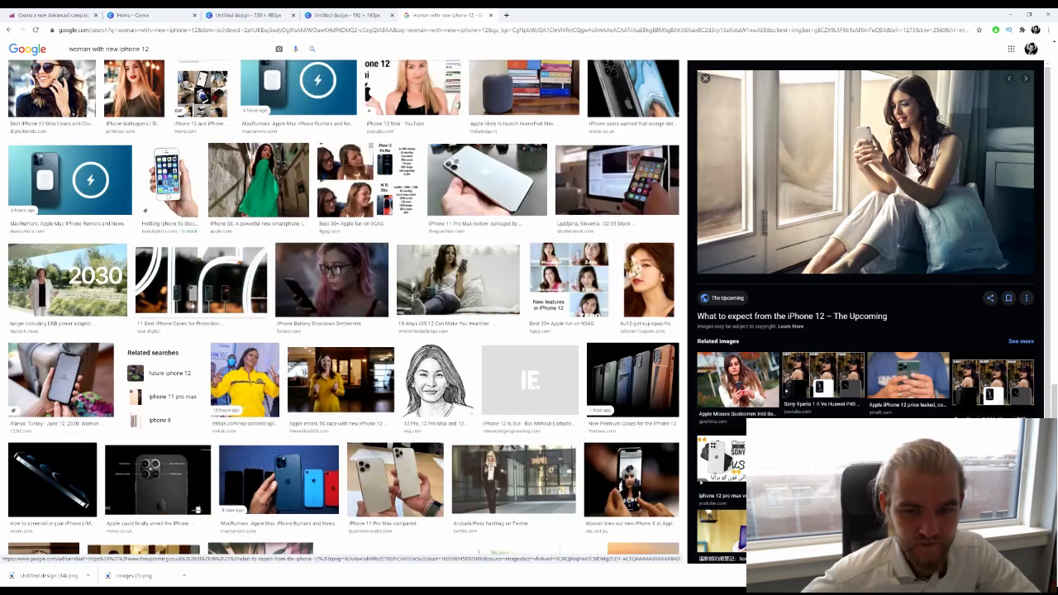
pyautogui.scroll(-3)
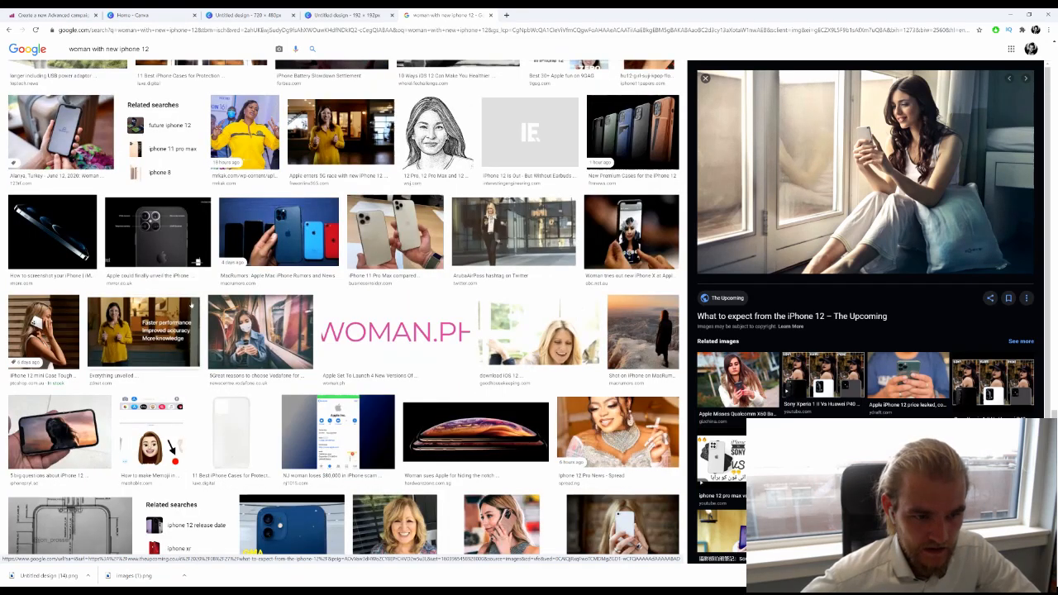
pyautogui.scroll(-3)
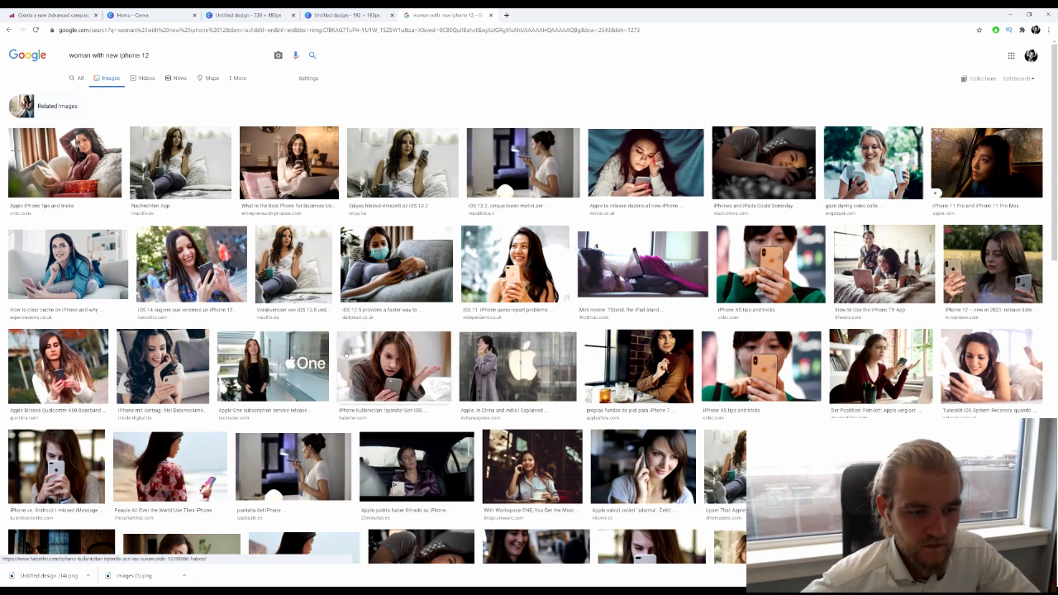
pyautogui.scroll(-3)
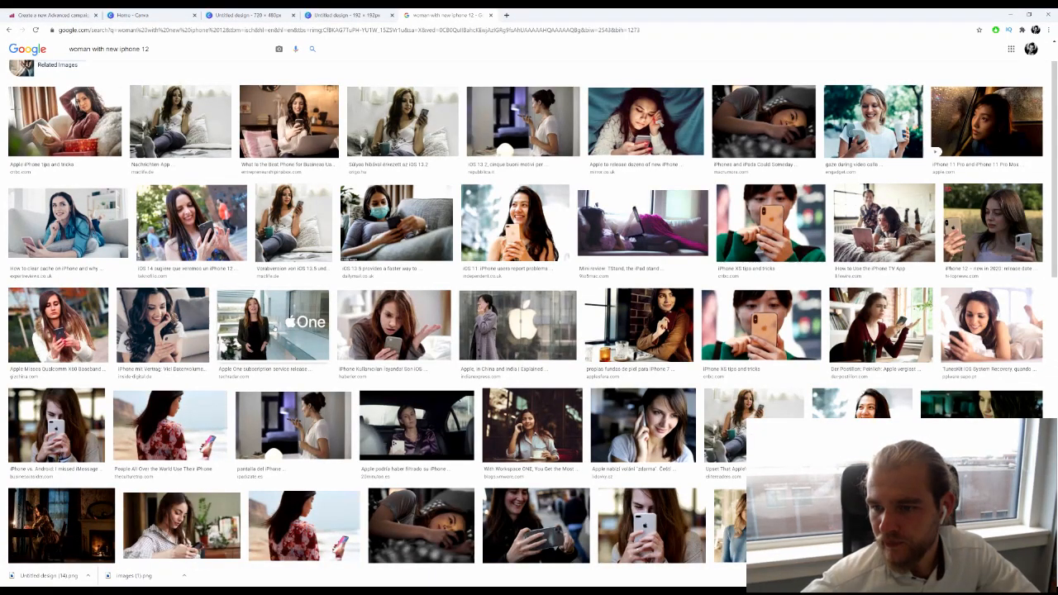
pyautogui.scroll(-3)
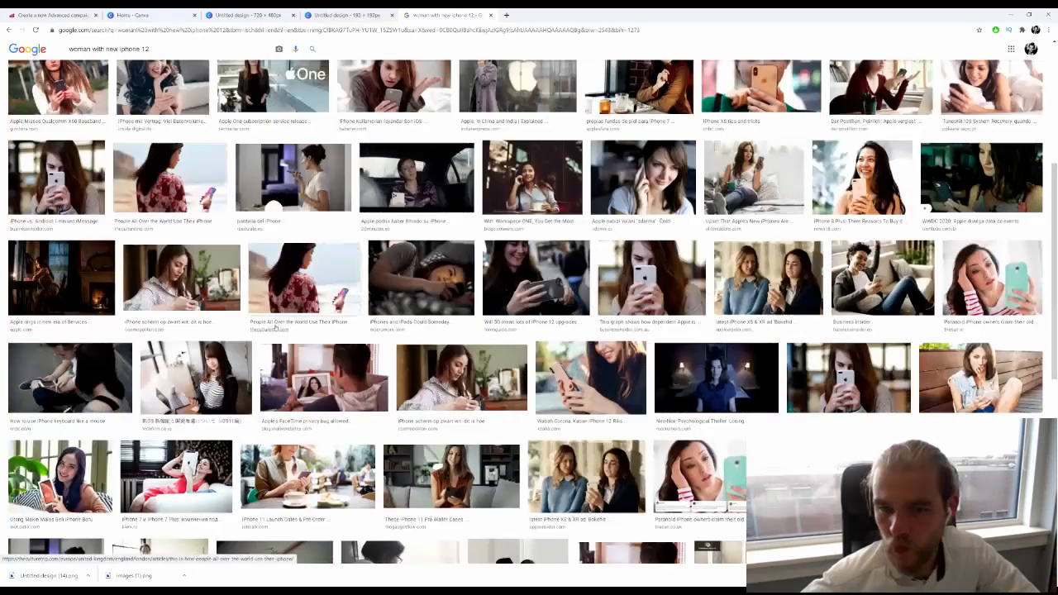
pyautogui.scroll(-3)
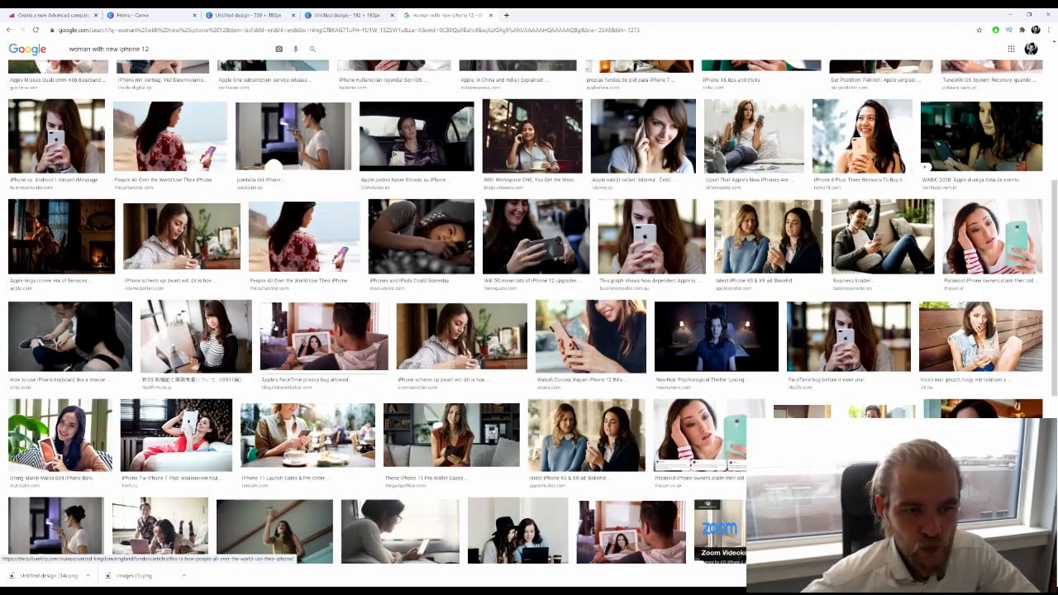
pyautogui.scroll(-3)
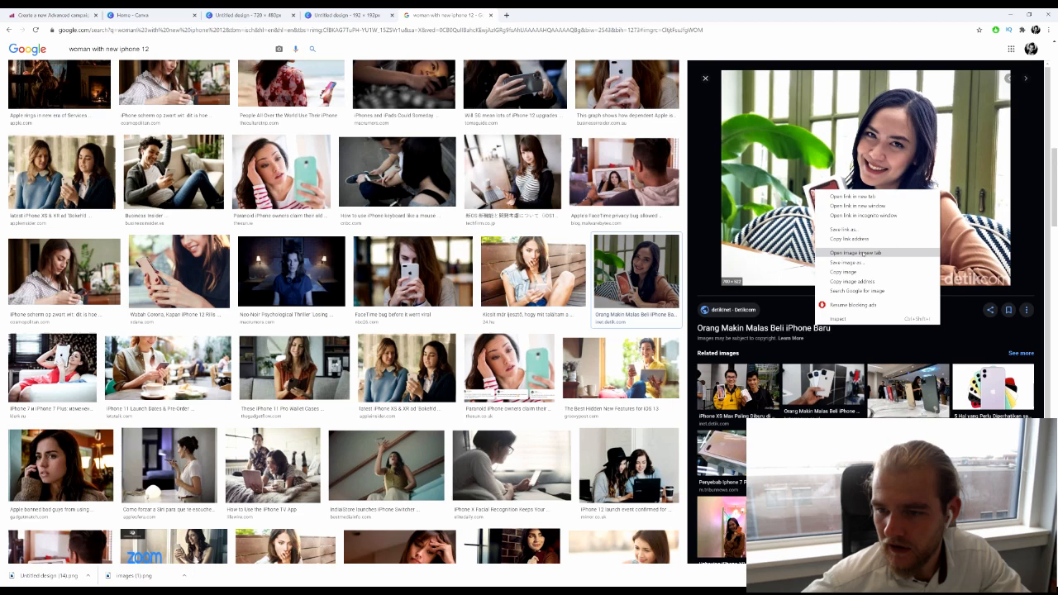
pyautogui.click(856, 253)
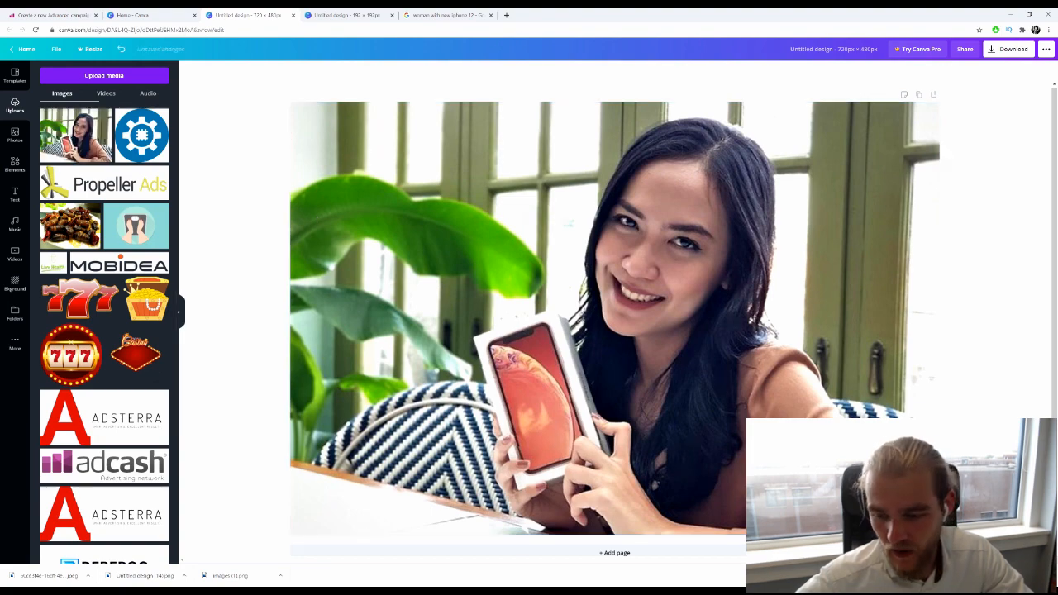
# - Download the 720 × 480 iPhone banner design as a PNG
pyautogui.click(1008, 49)
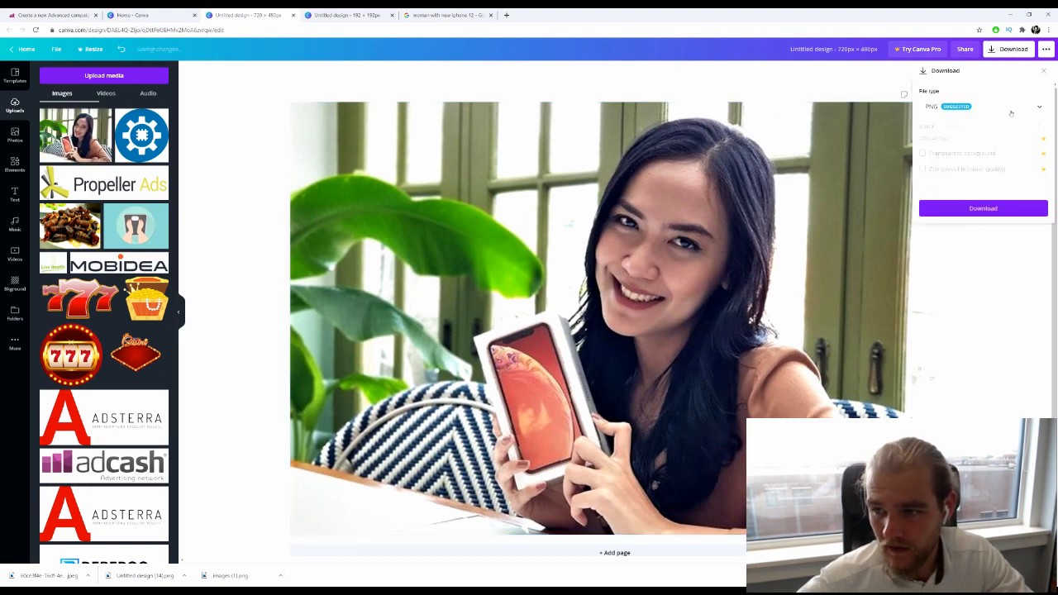
pyautogui.click(983, 208)
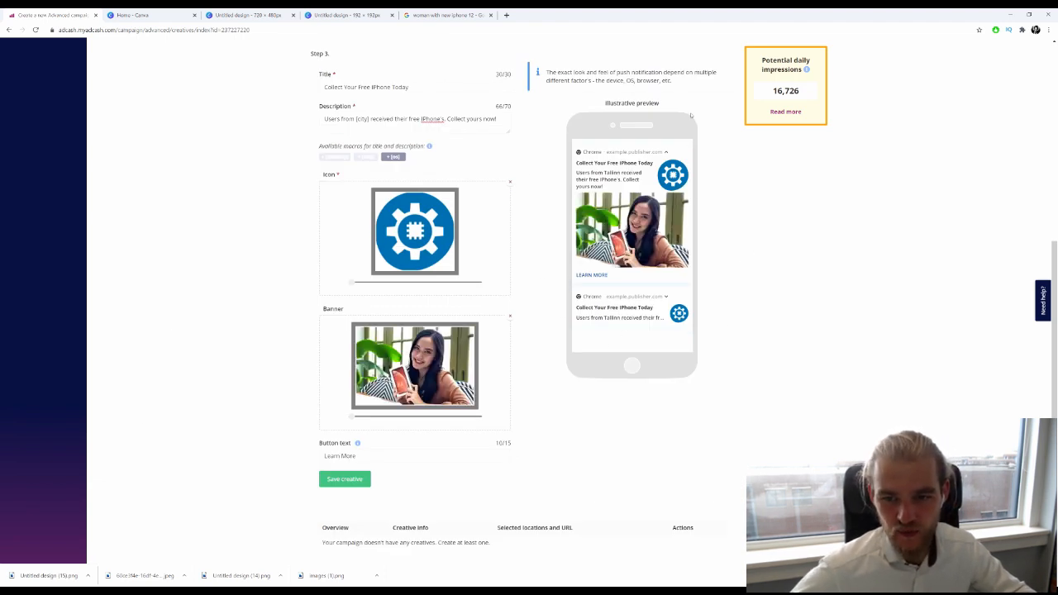
pyautogui.moveTo(526, 284)
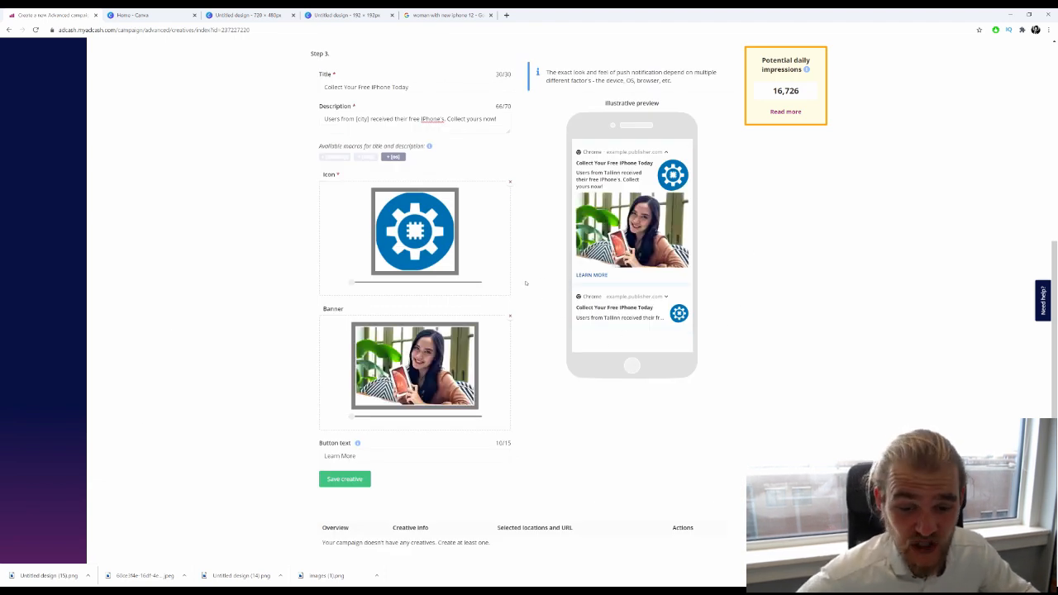
# - Save the iPhone push notification creative and continue to step 4, Budget
pyautogui.click(344, 479)
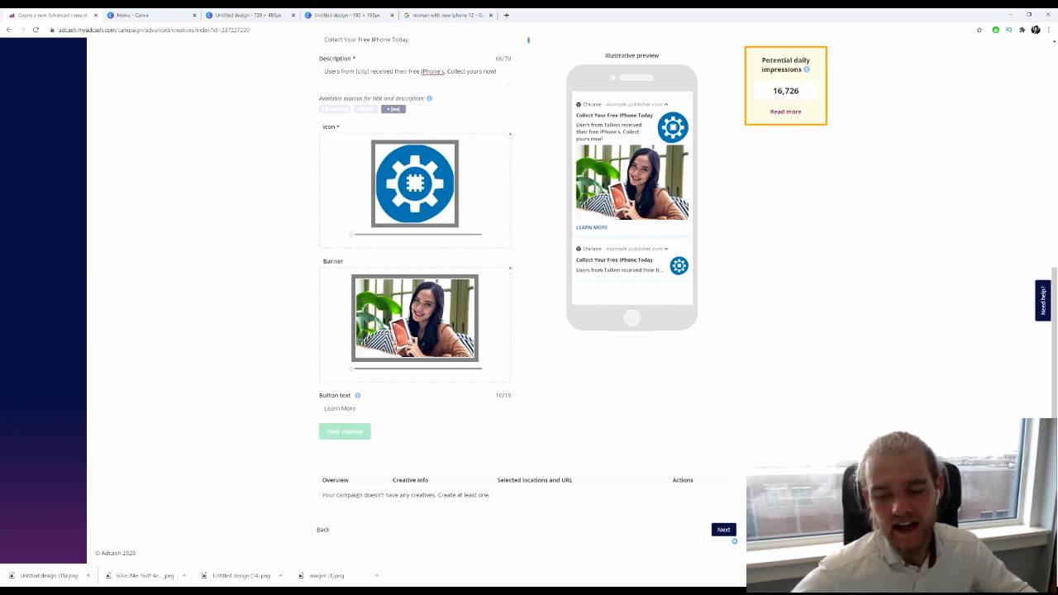
pyautogui.click(344, 432)
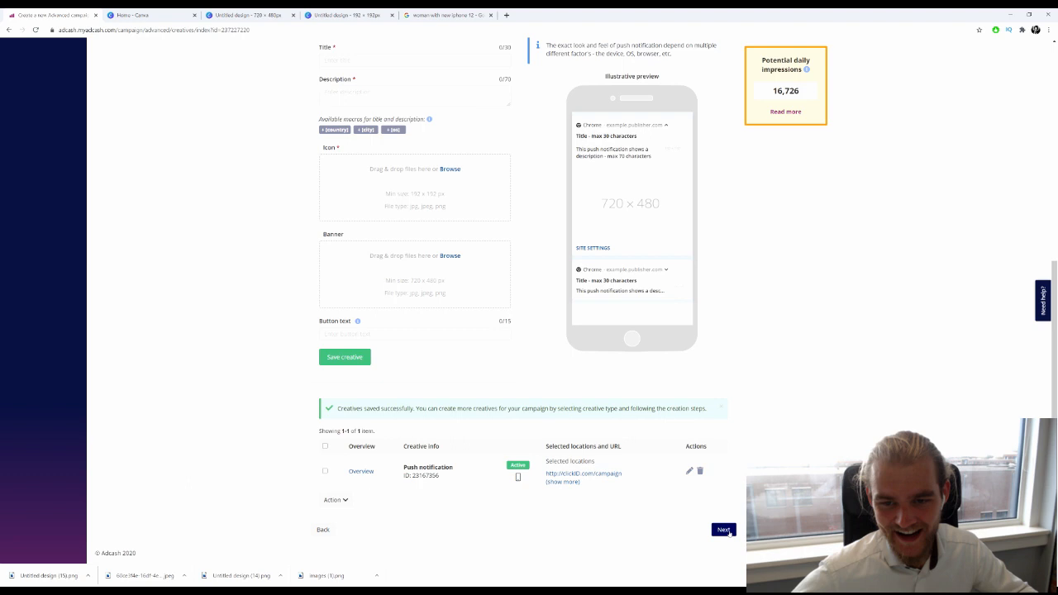
pyautogui.click(723, 530)
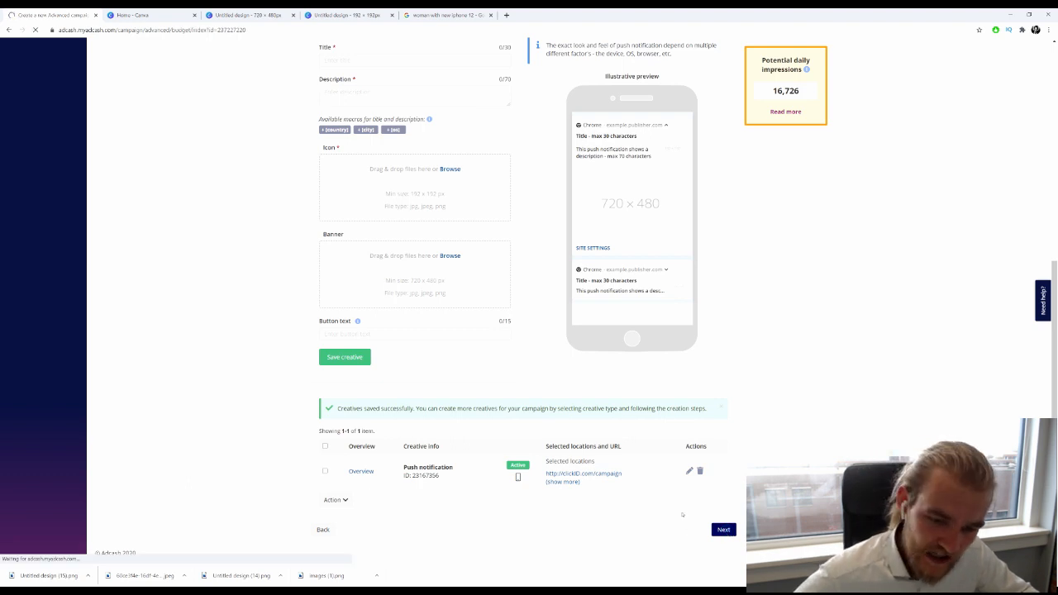
pyautogui.click(723, 529)
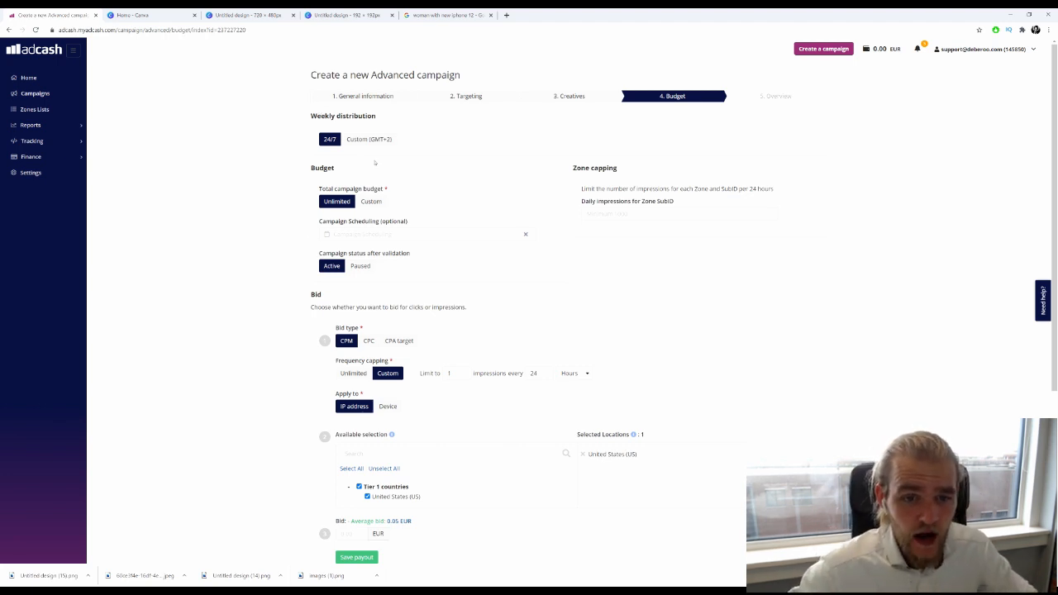
pyautogui.moveTo(281, 205)
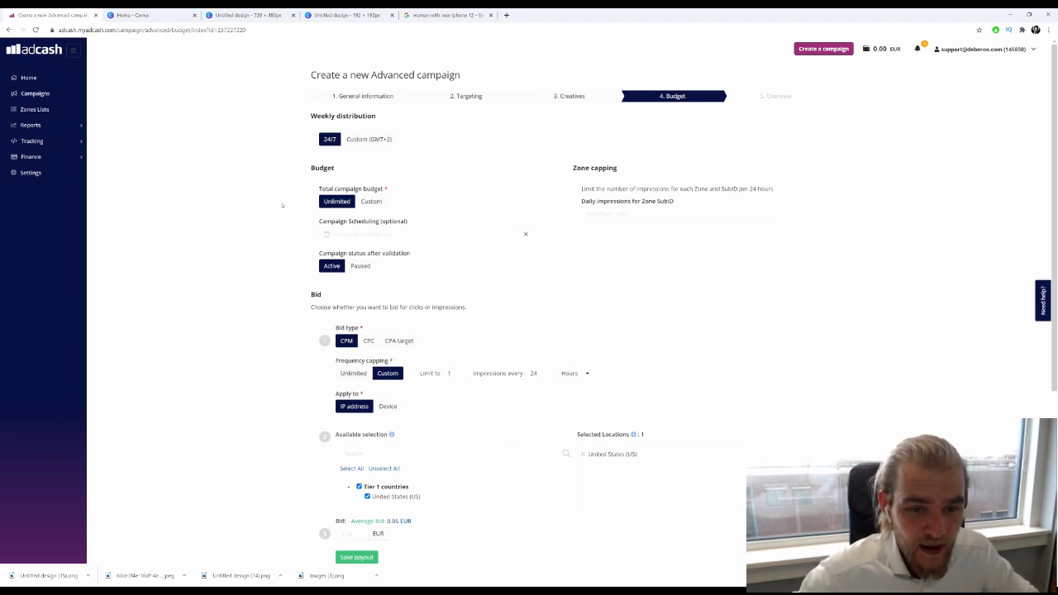
# - Save a 0.06 EUR CPM bid capped at 2 per IP daily, plus a 100 EUR daily budget
pyautogui.scroll(-3)
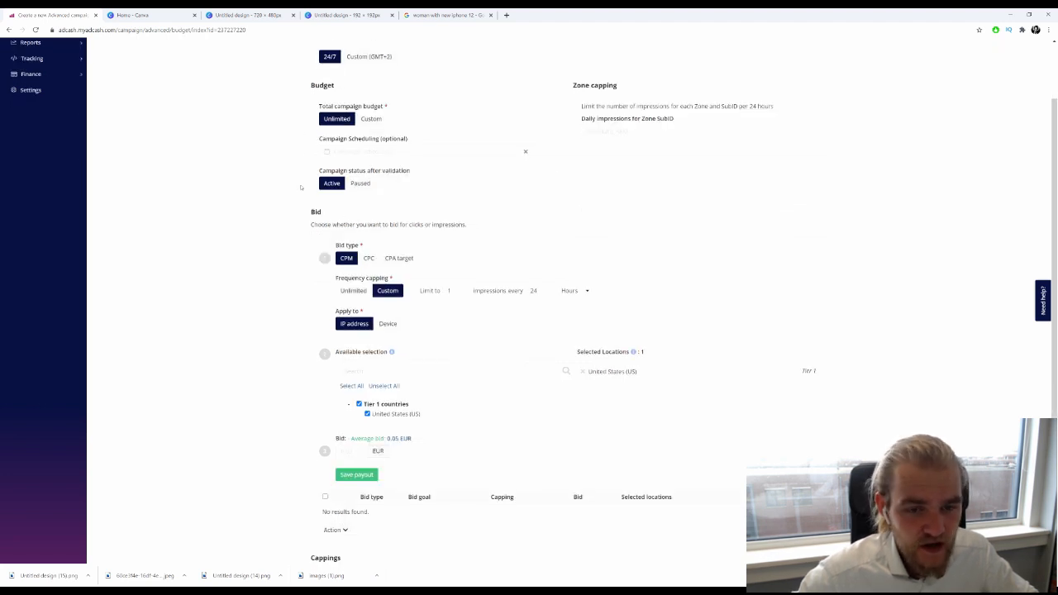
pyautogui.scroll(-3)
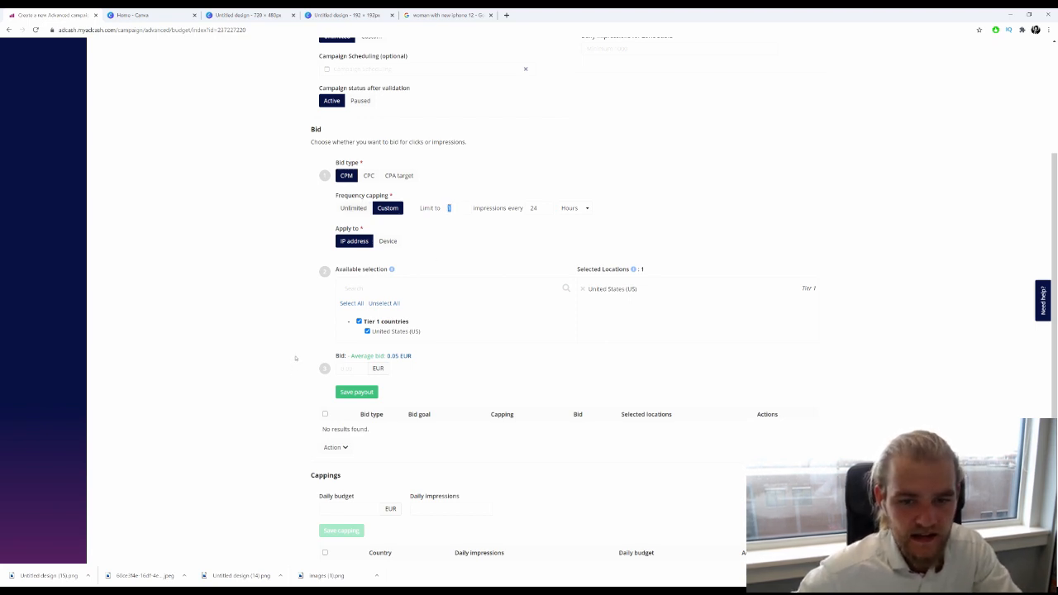
pyautogui.write('2')
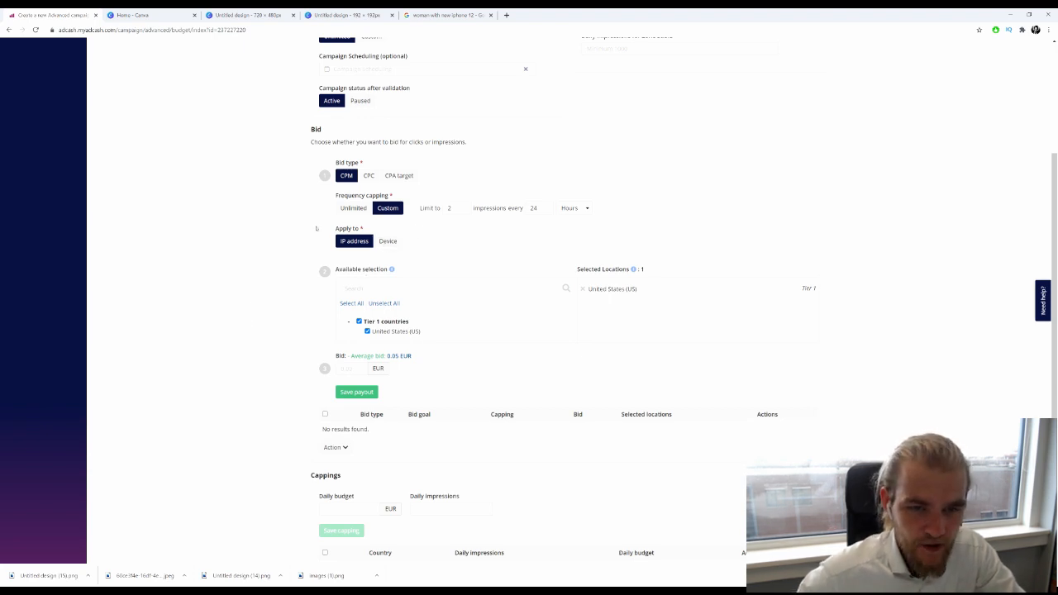
pyautogui.scroll(-3)
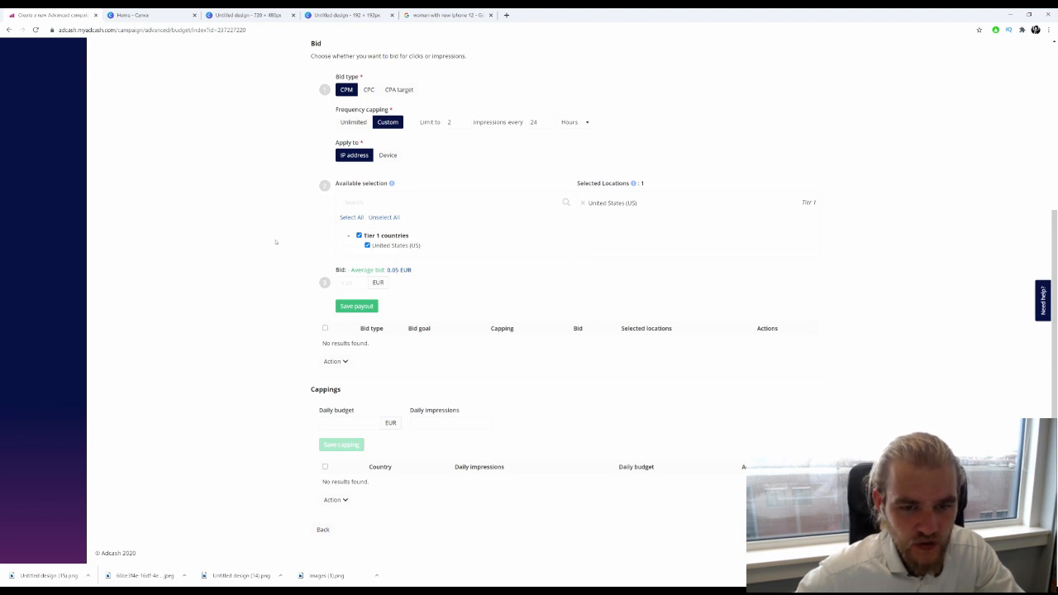
pyautogui.moveTo(313, 235)
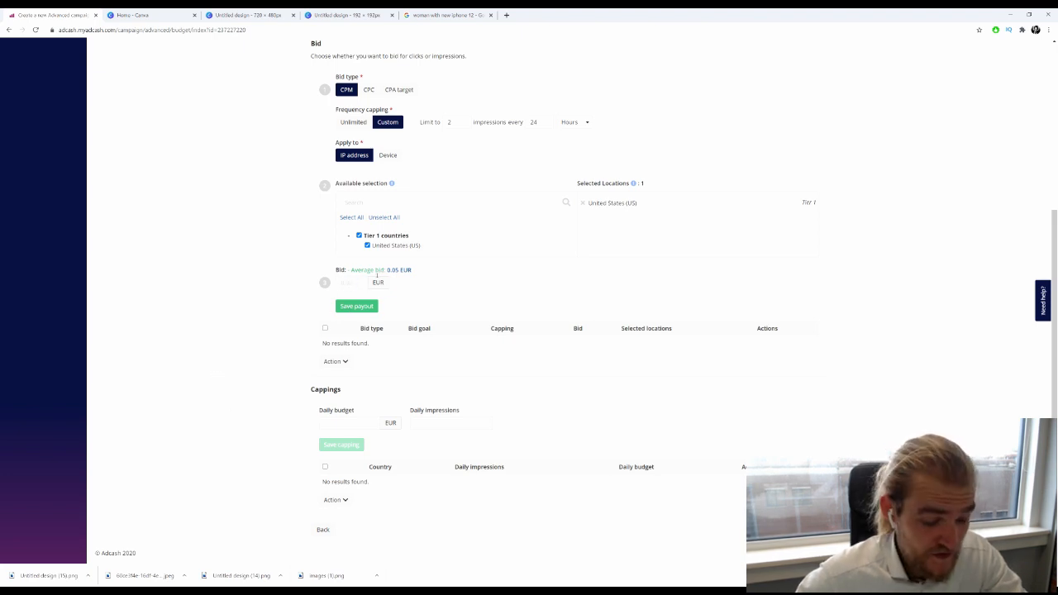
pyautogui.write('00')
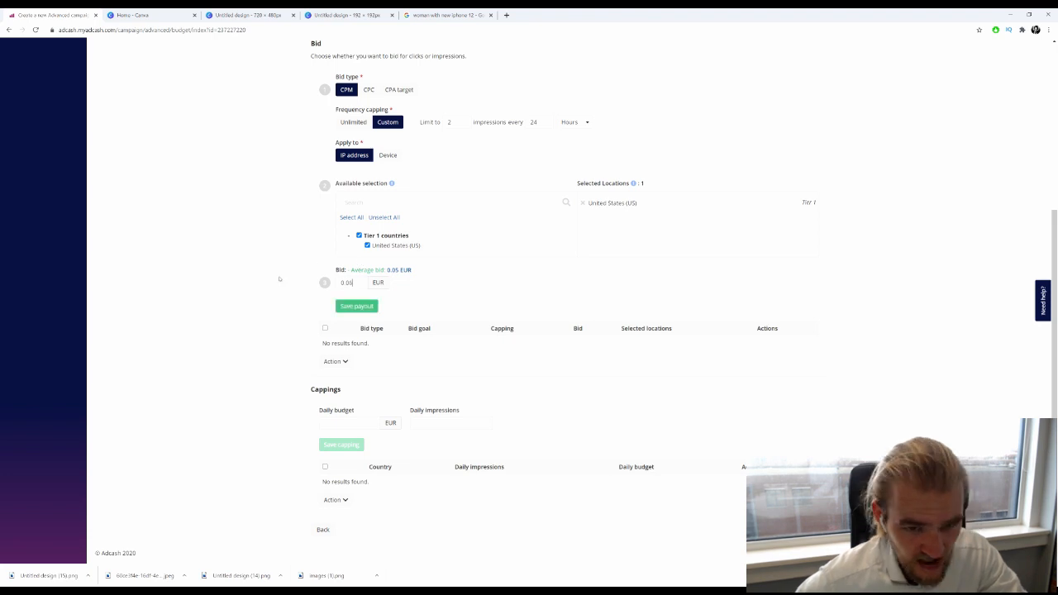
pyautogui.click(355, 306)
pyautogui.write('100')
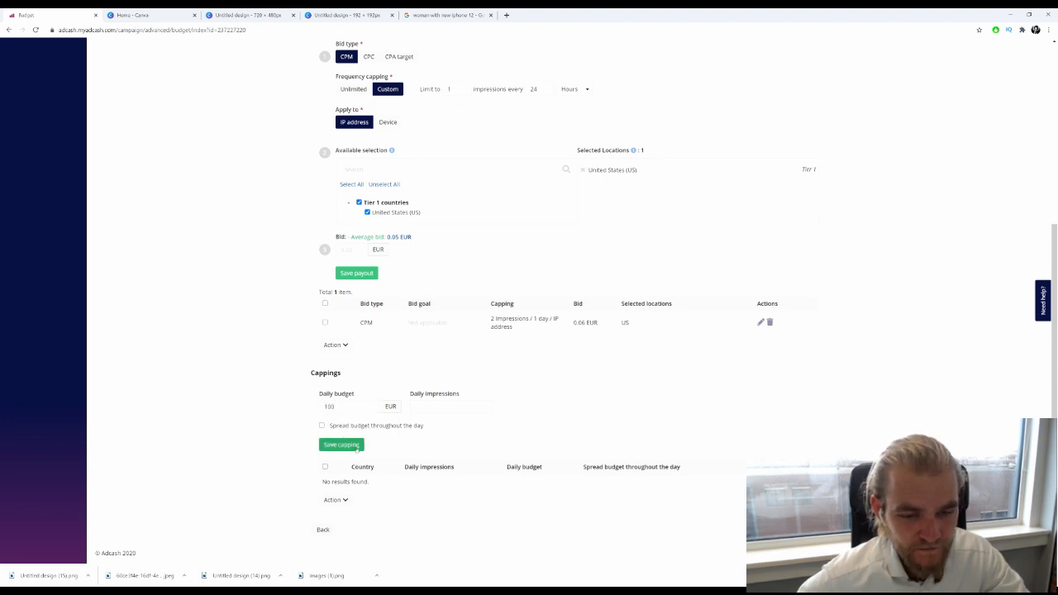
pyautogui.click(339, 444)
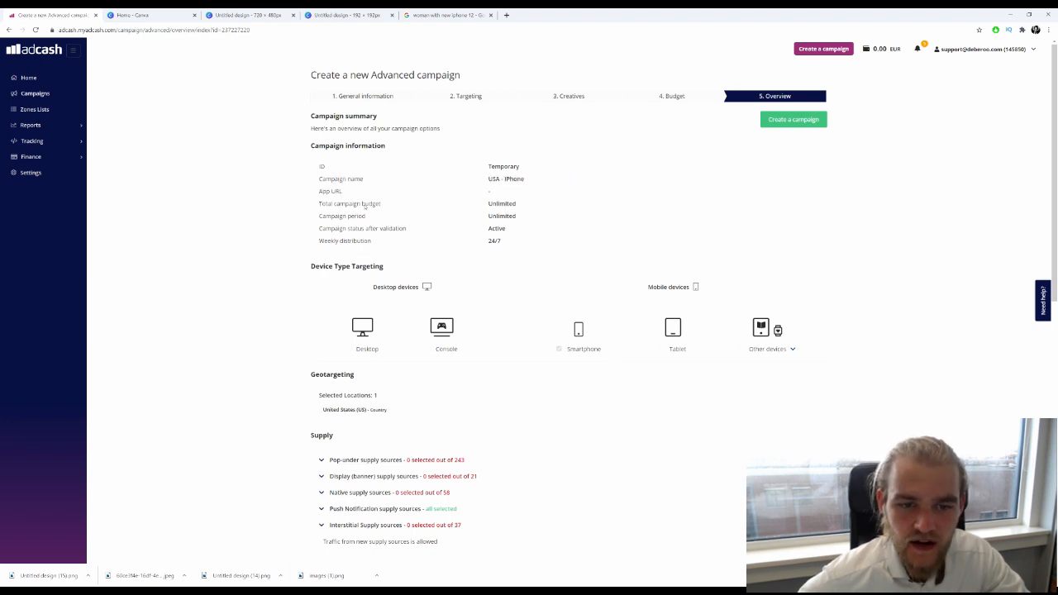
pyautogui.moveTo(543, 223)
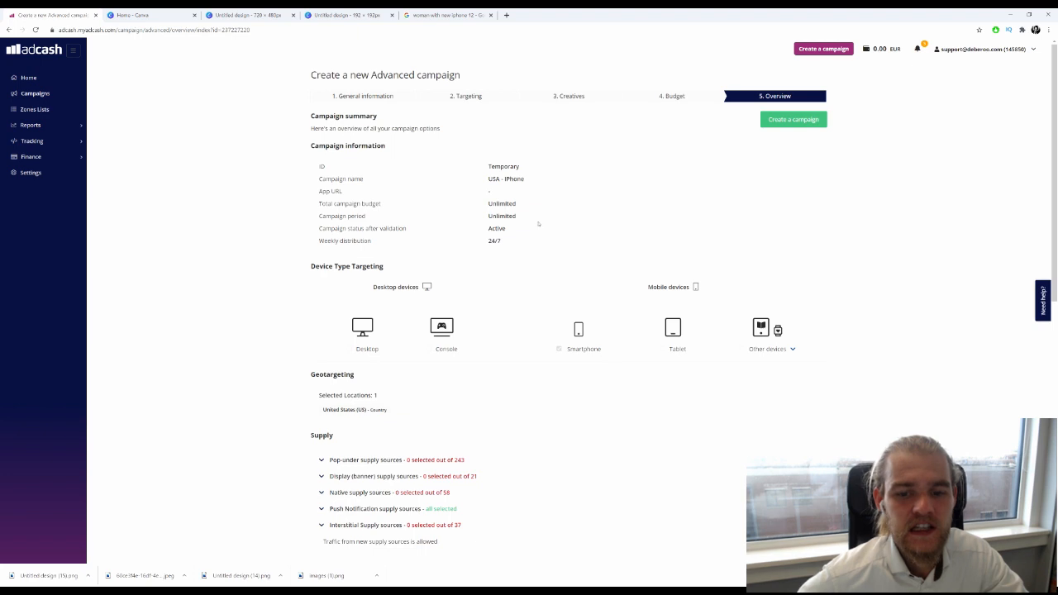
# - Open the Overview step and scroll to the Creatives, Cappings and Bids summary
pyautogui.doubleClick(494, 240)
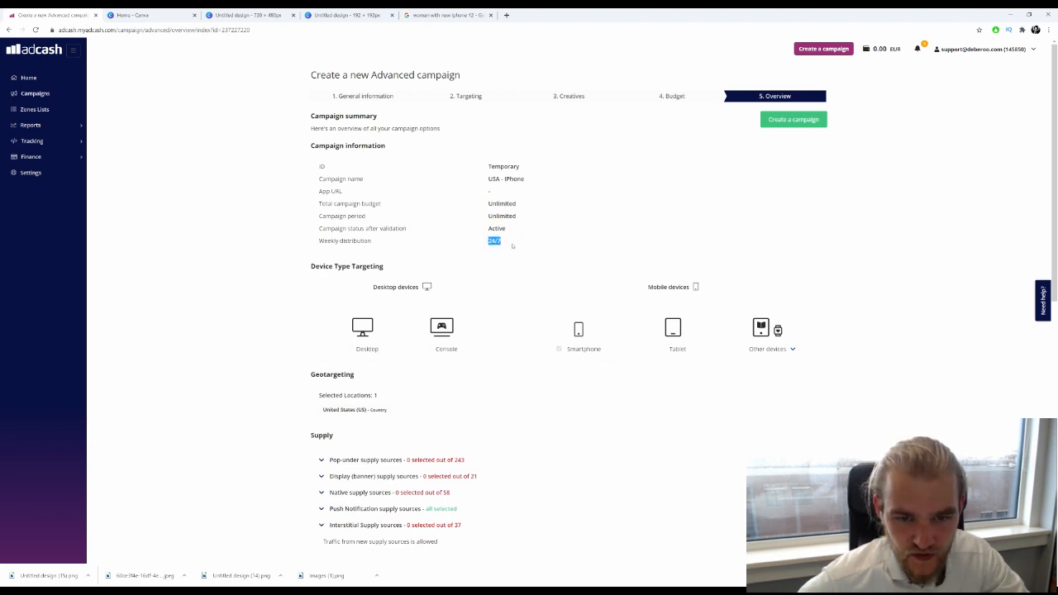
pyautogui.scroll(-3)
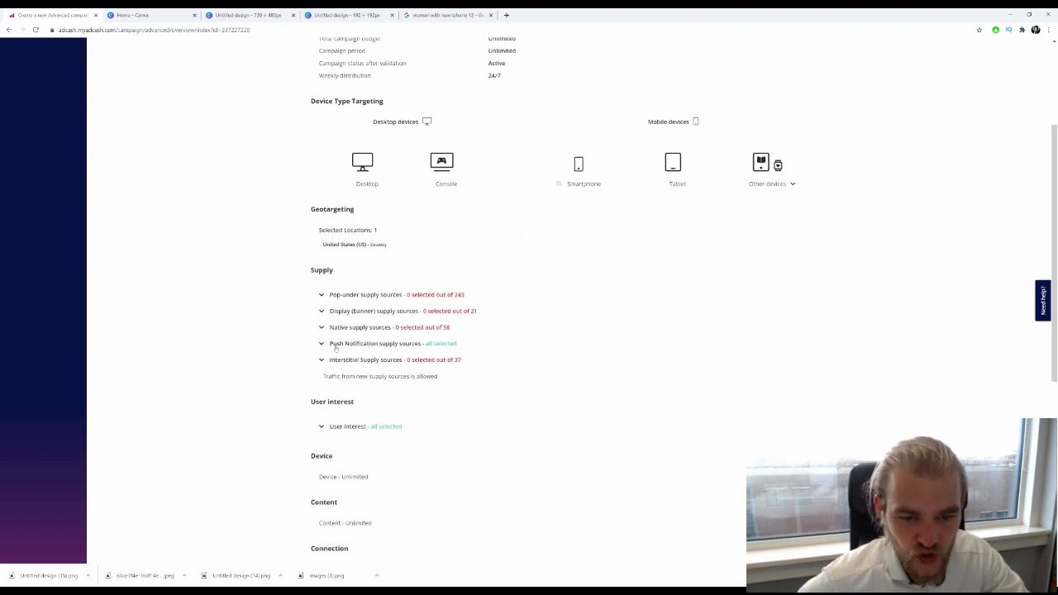
pyautogui.scroll(-3)
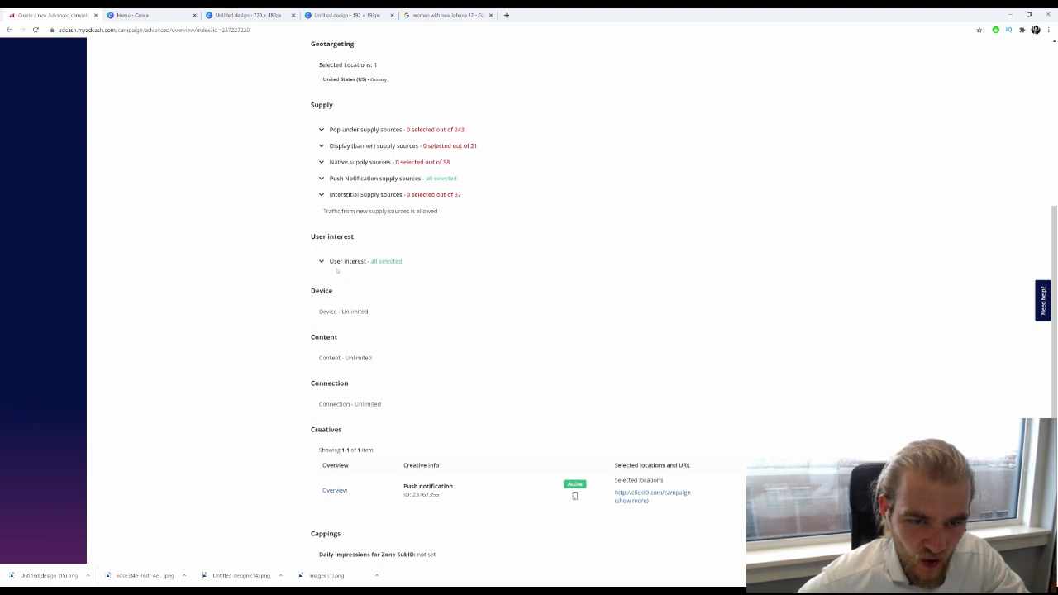
pyautogui.scroll(-3)
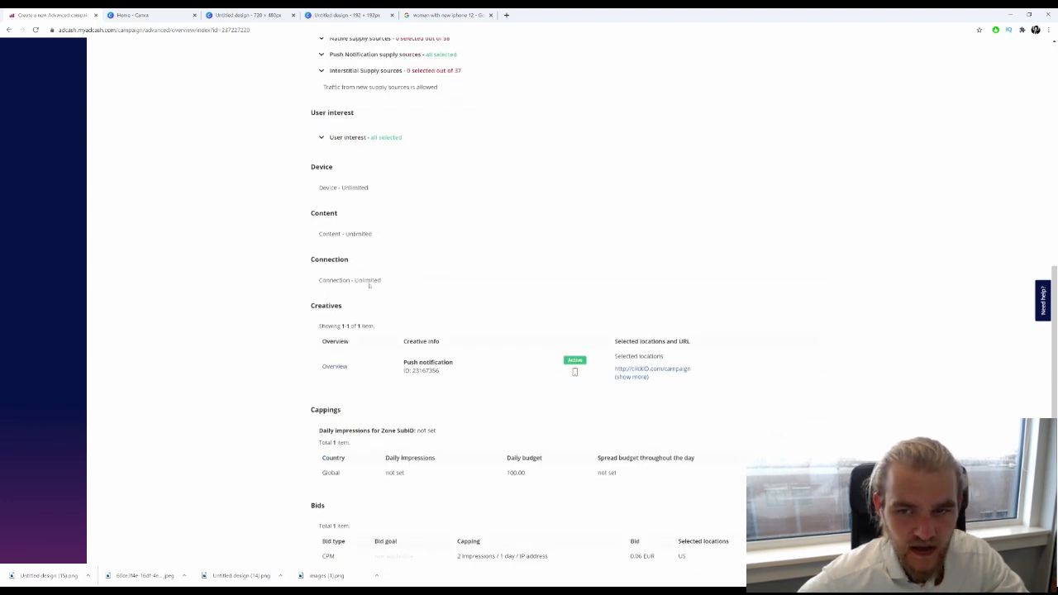
pyautogui.scroll(-3)
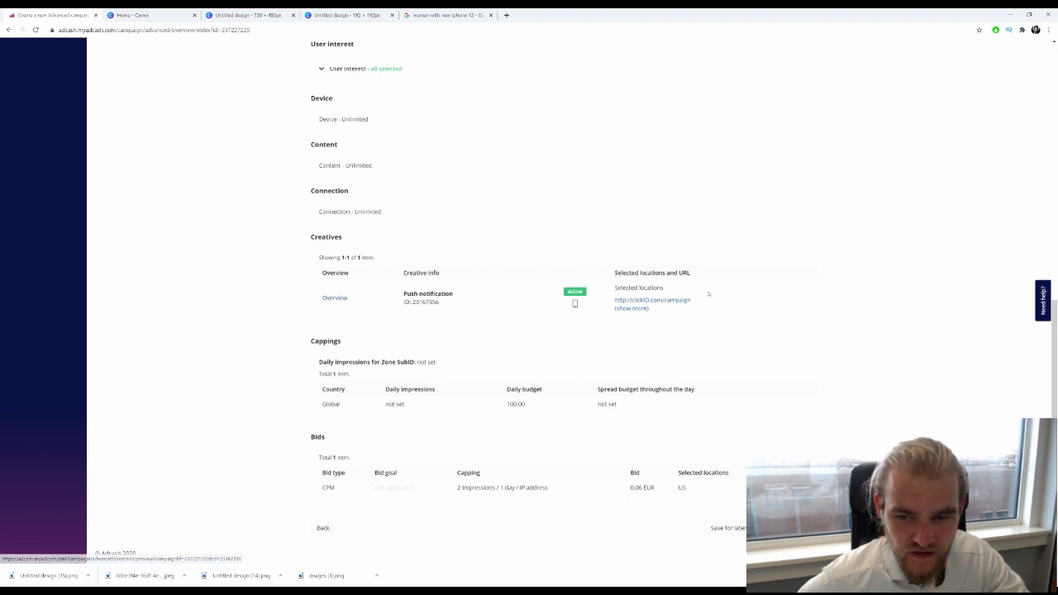
pyautogui.moveTo(319, 361); pyautogui.dragTo(347, 390)
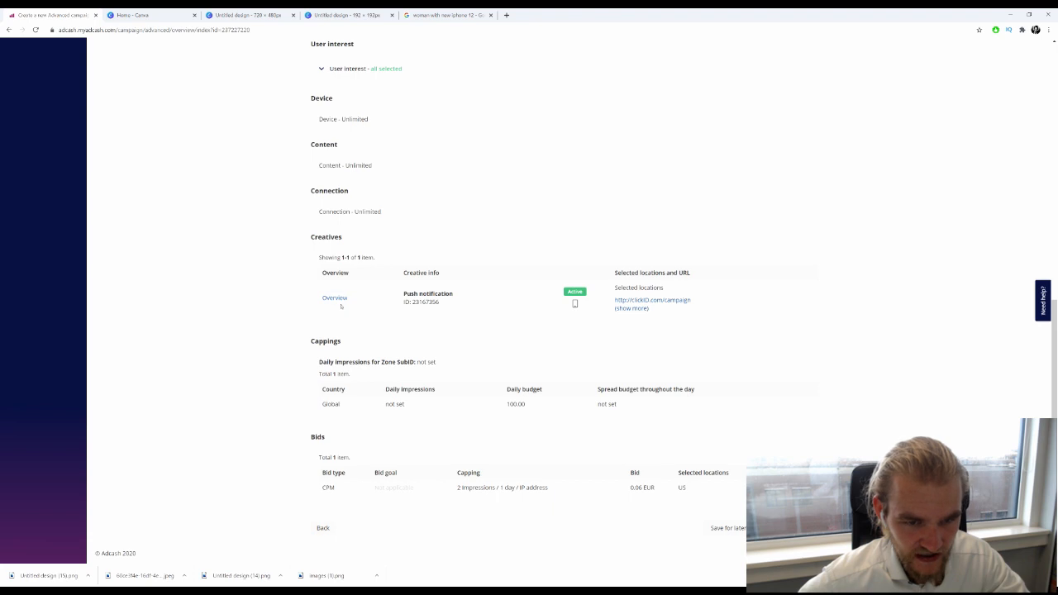
# - Open the Creative preview of the iPhone push notification from the Creatives table
pyautogui.click(573, 304)
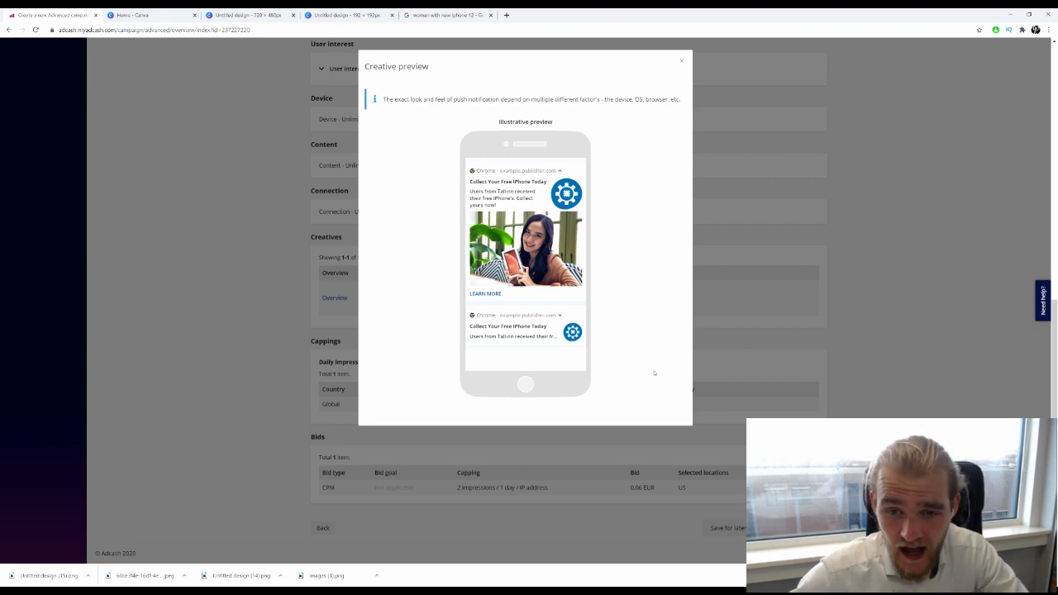
pyautogui.moveTo(732, 272)
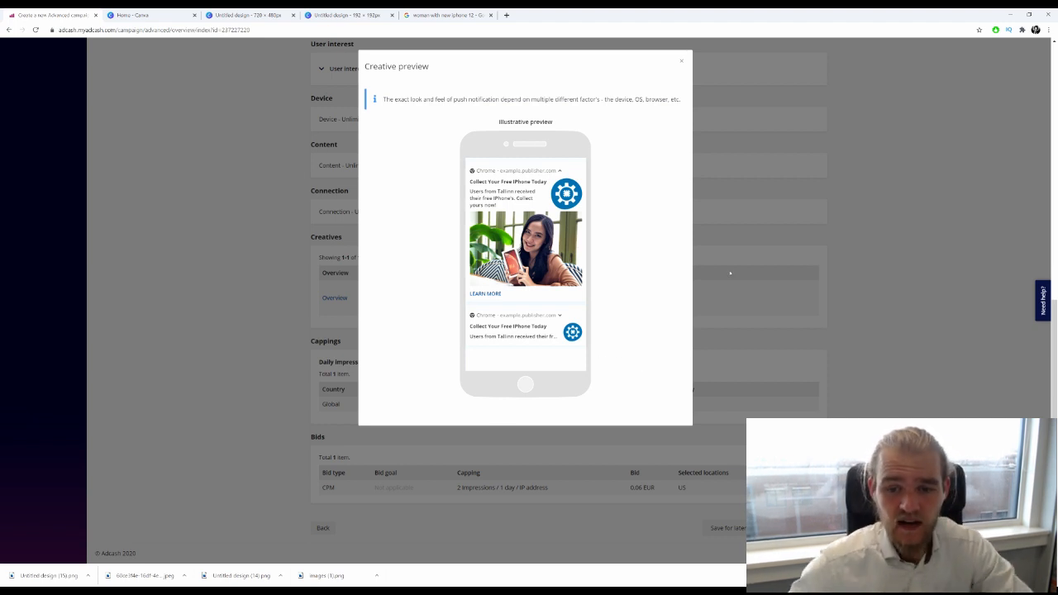